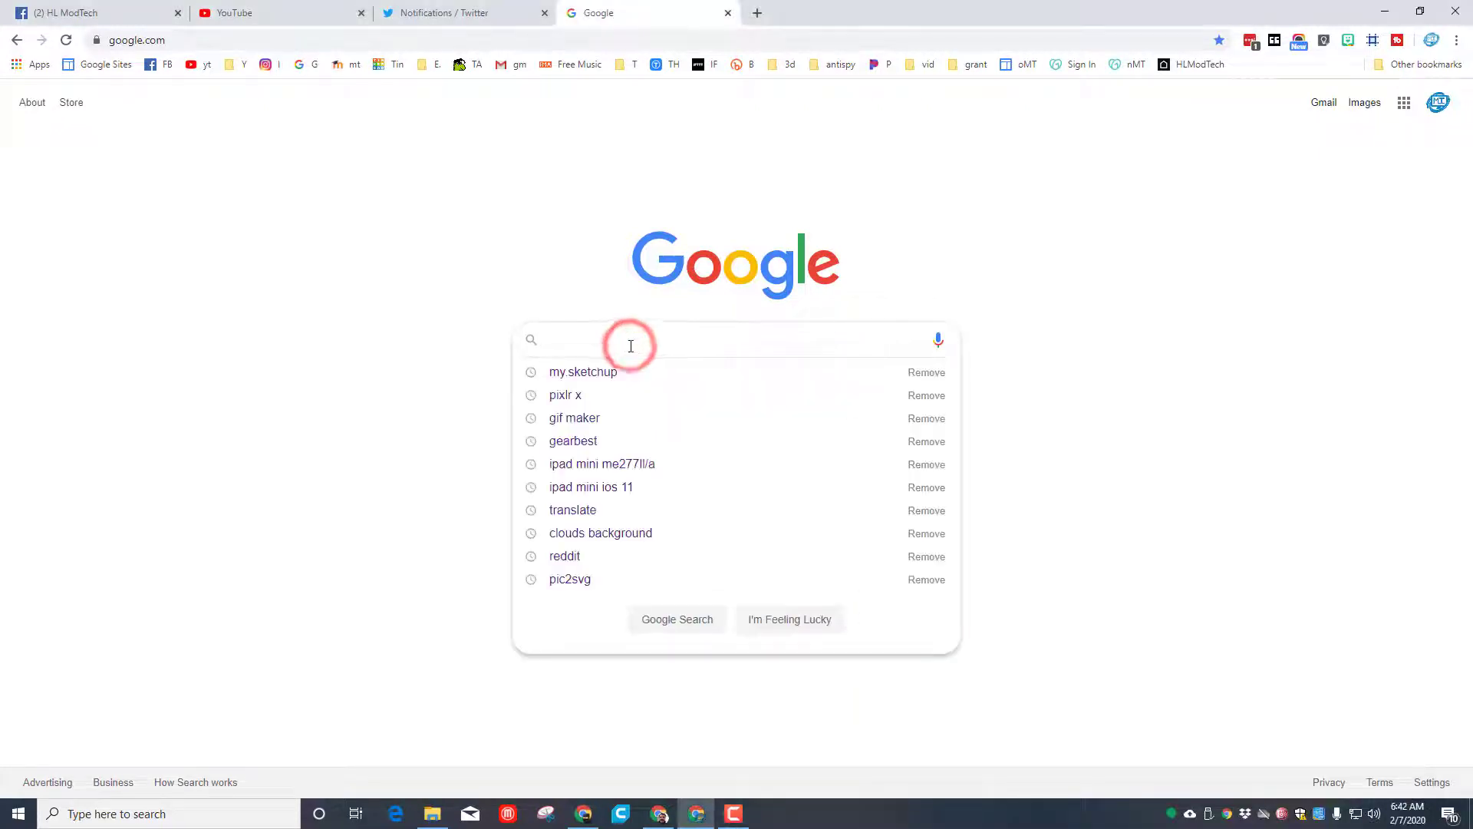
Step: Reach my.sketchup via Google search and sign in with the existing Google account
{"action": "left_click", "coordinate": [583, 371]}
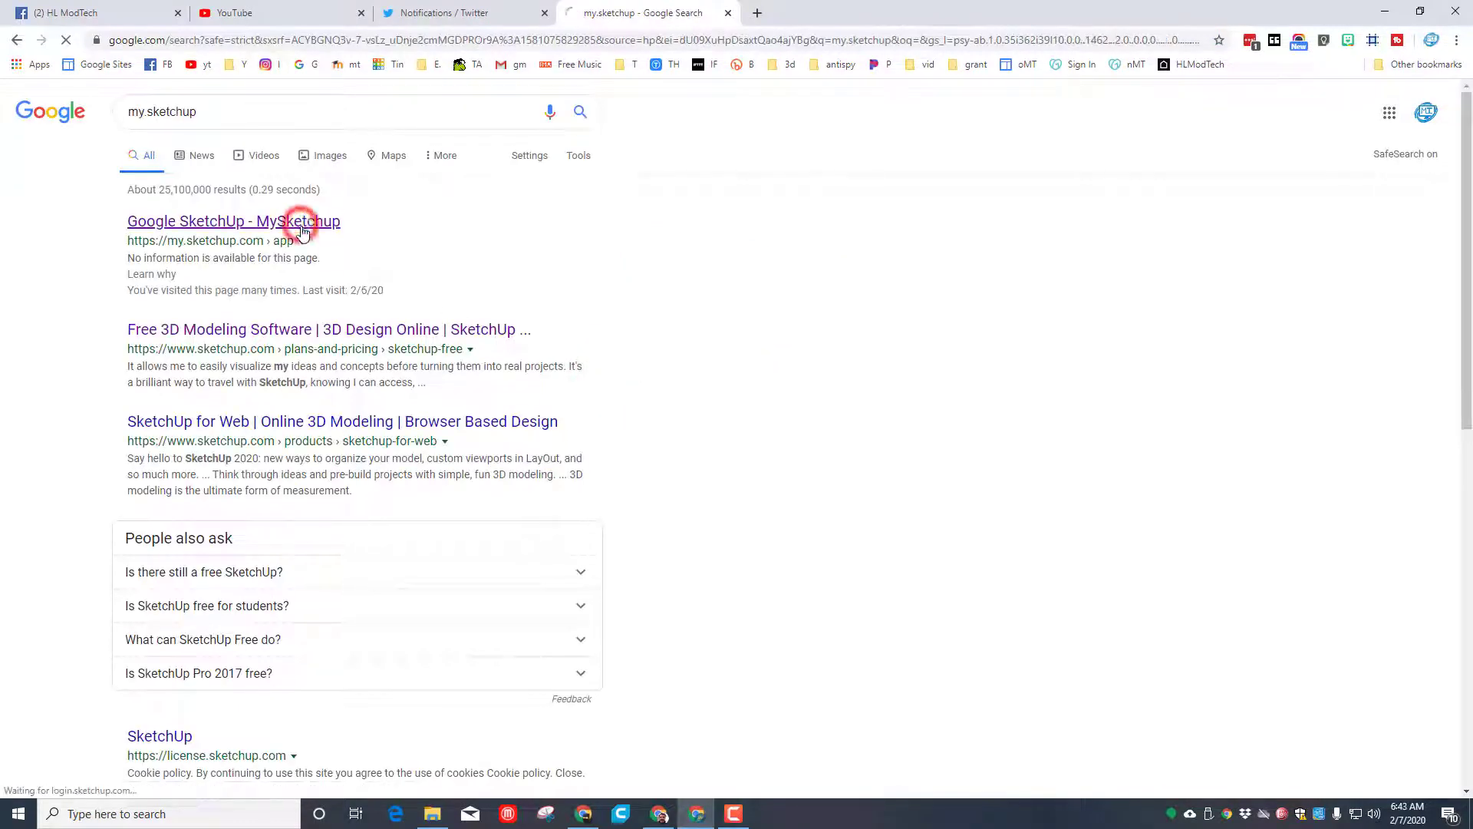
{"action": "left_click", "coordinate": [234, 221]}
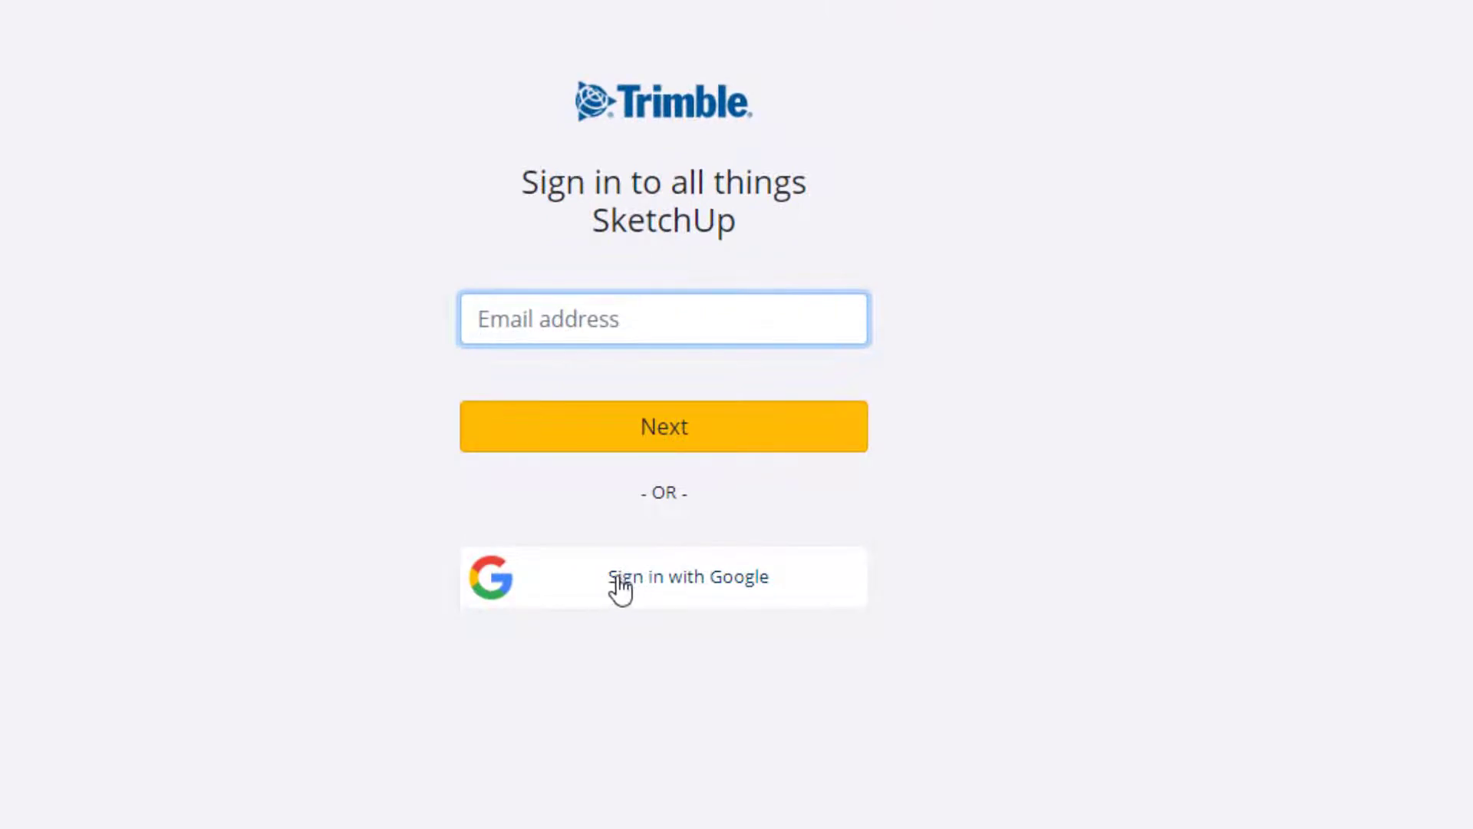
{"action": "left_click", "coordinate": [663, 577]}
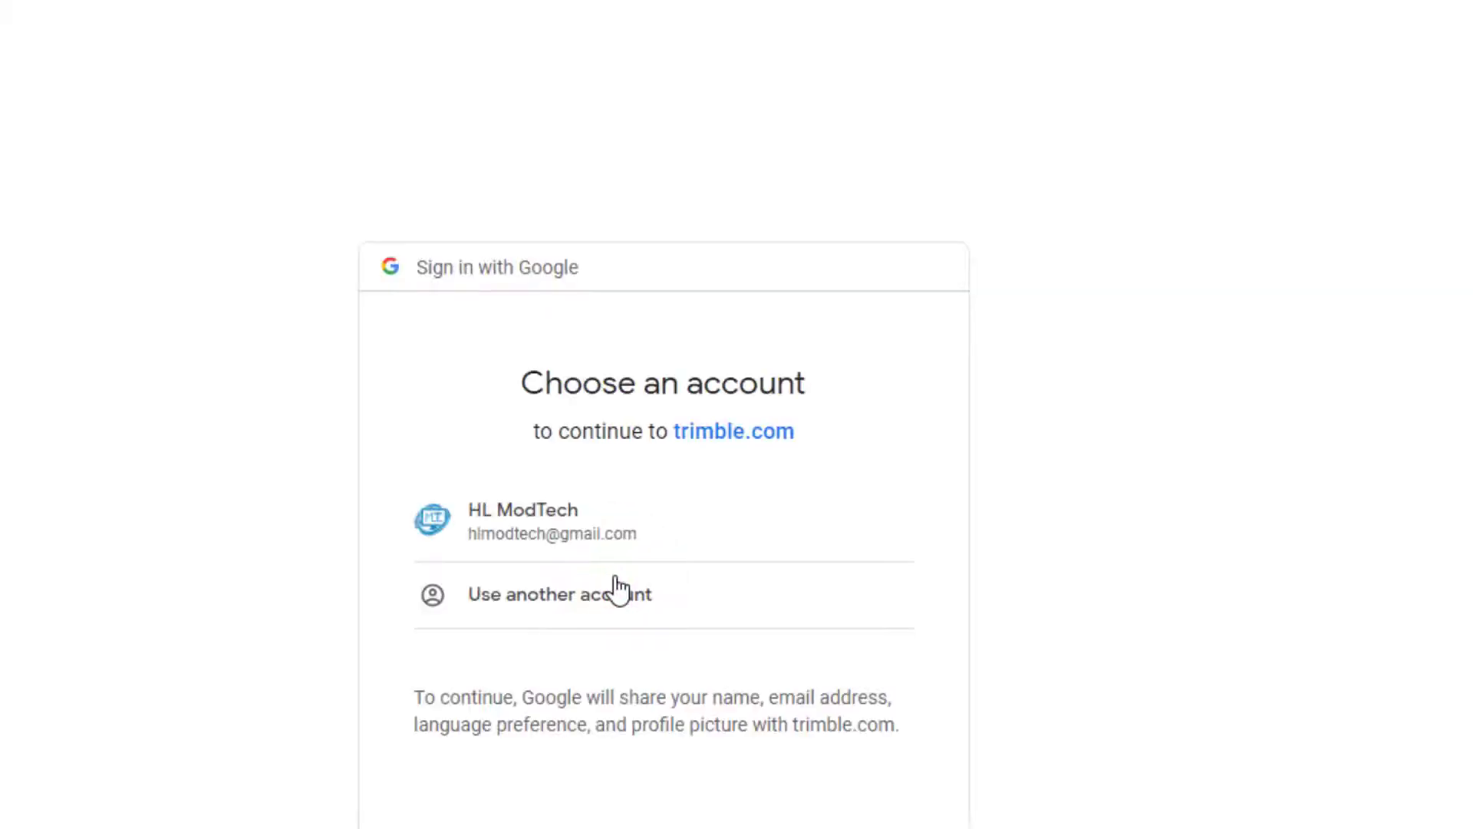
{"action": "left_click", "coordinate": [522, 522]}
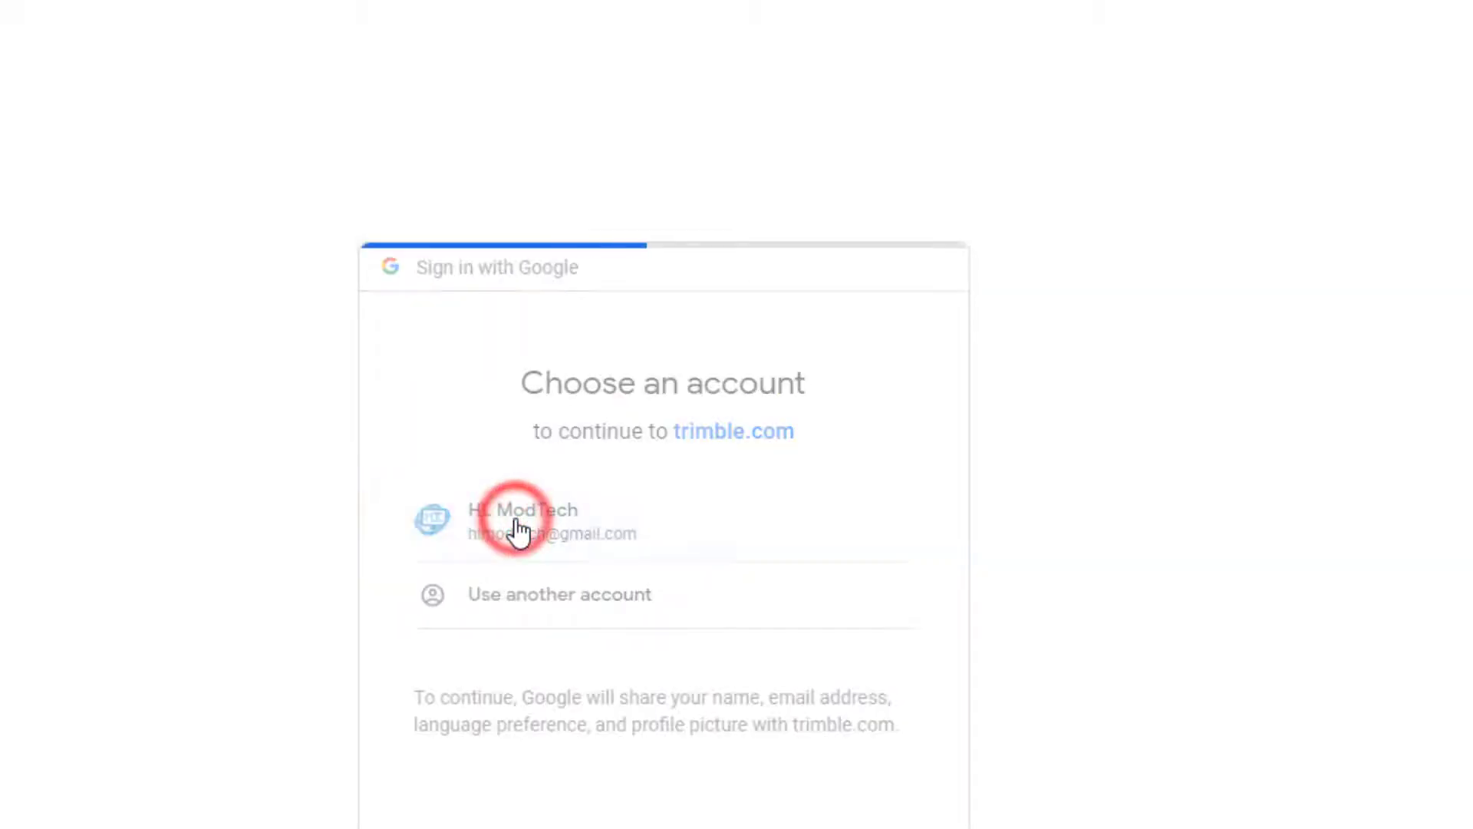
{"action": "left_click", "coordinate": [523, 521]}
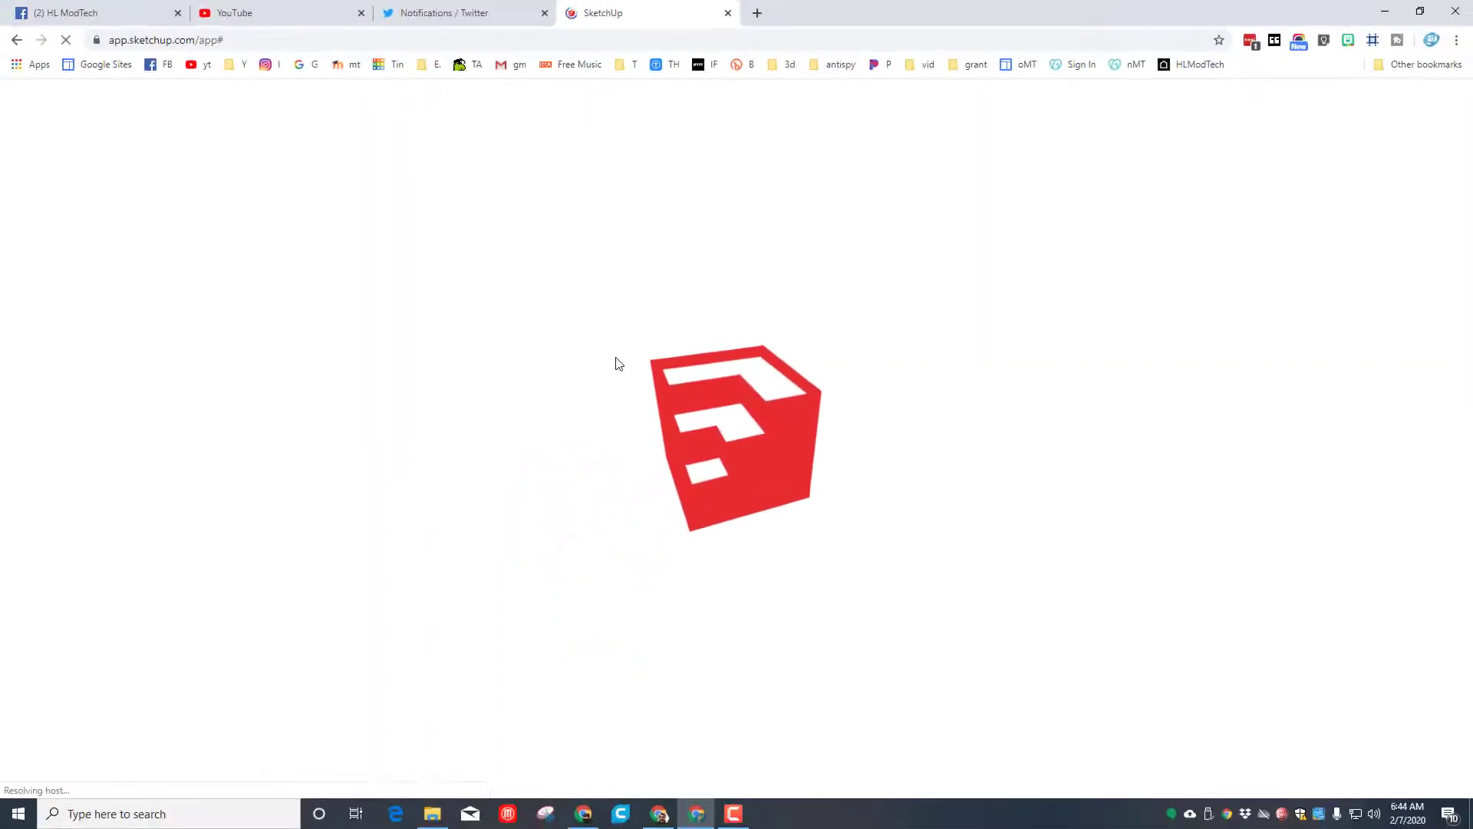
Step: Start a new Simple Template - Millimeters model and remove the scale figure
{"action": "left_click", "coordinate": [597, 334]}
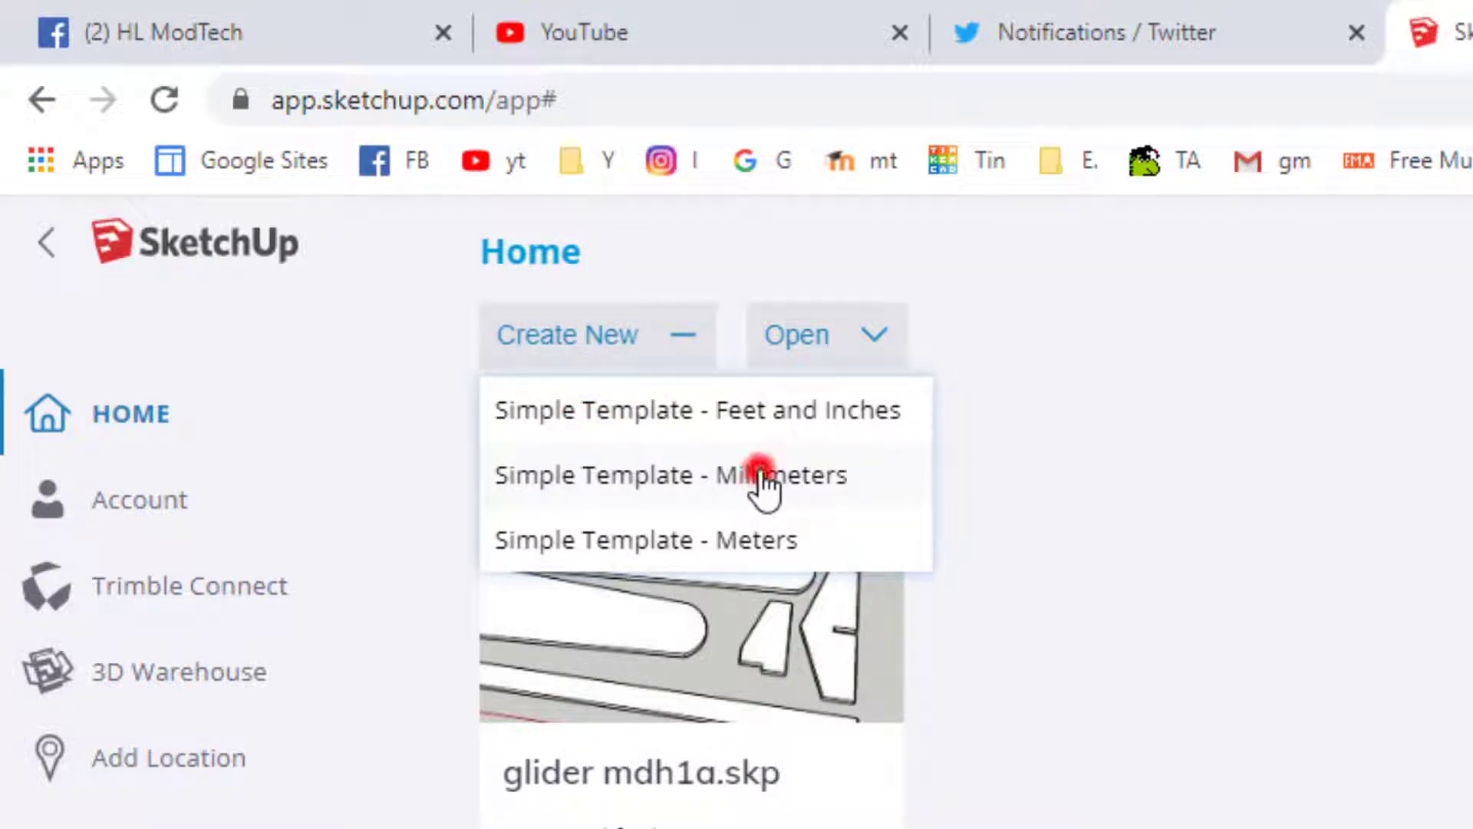
{"action": "left_click", "coordinate": [699, 474]}
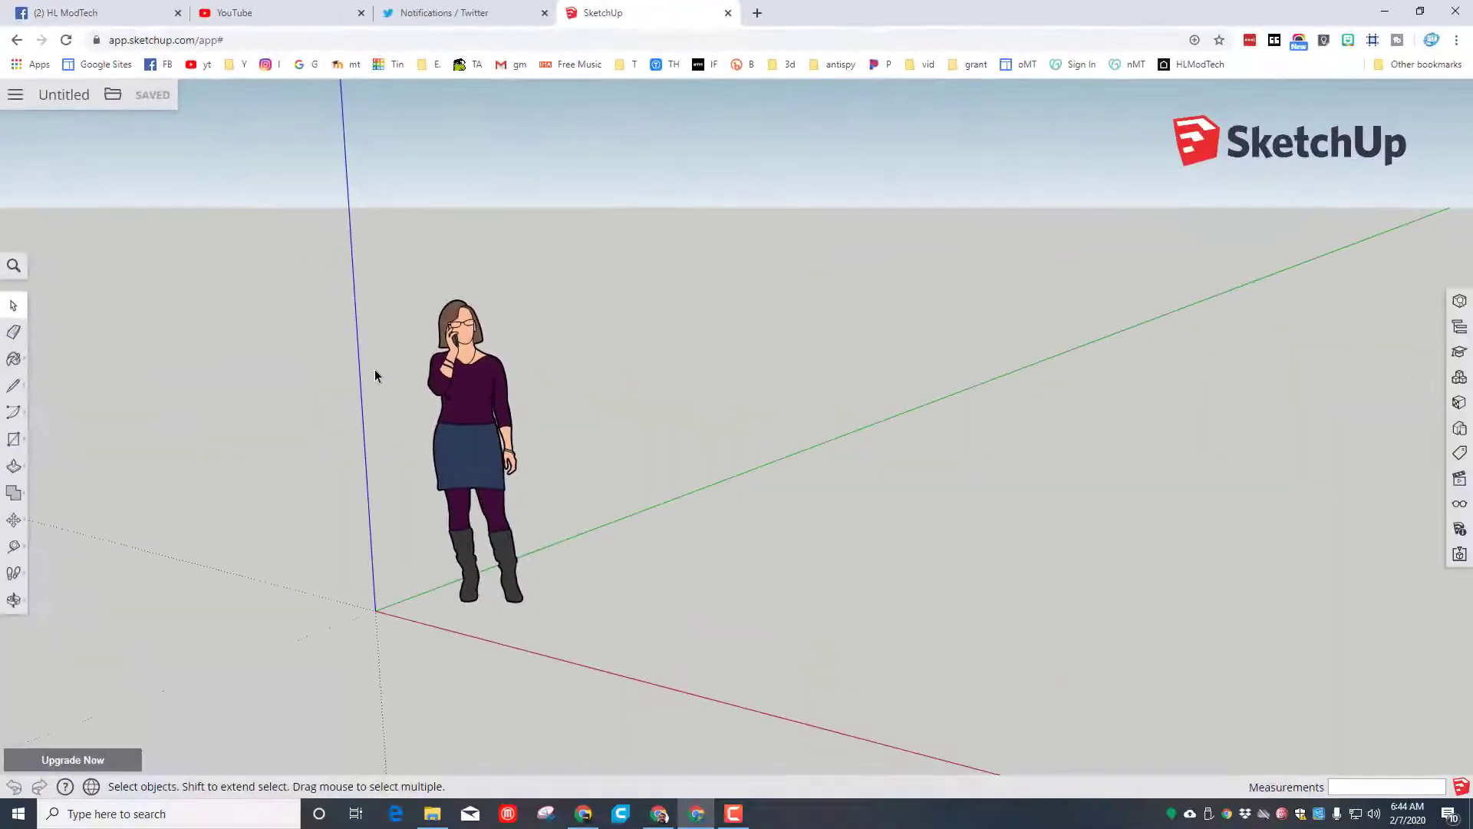
{"action": "left_click", "coordinate": [465, 428]}
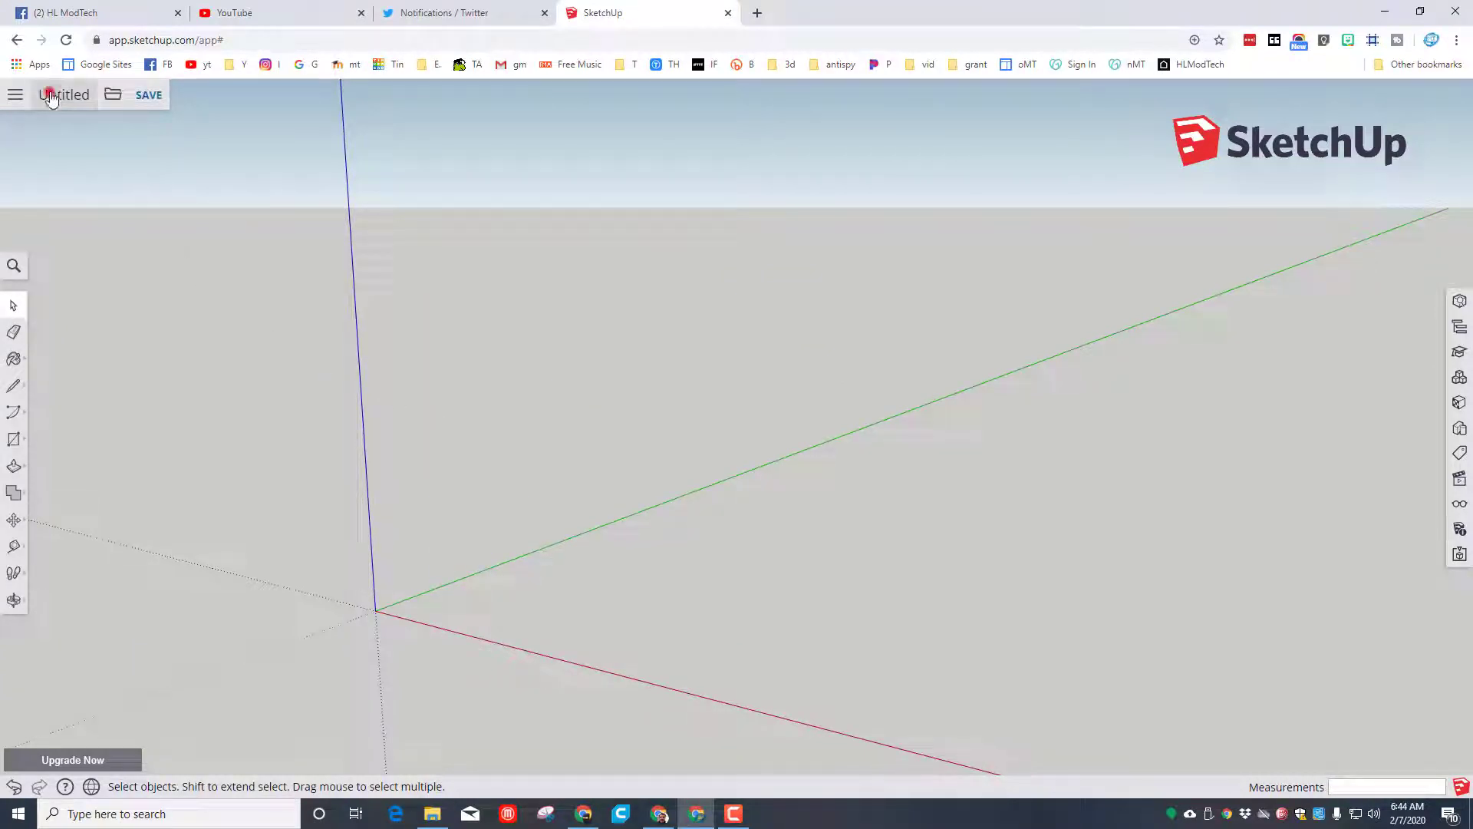
Step: Save the model as 'glider mdh 4' in the SketchUp project folder
{"action": "left_click", "coordinate": [147, 93]}
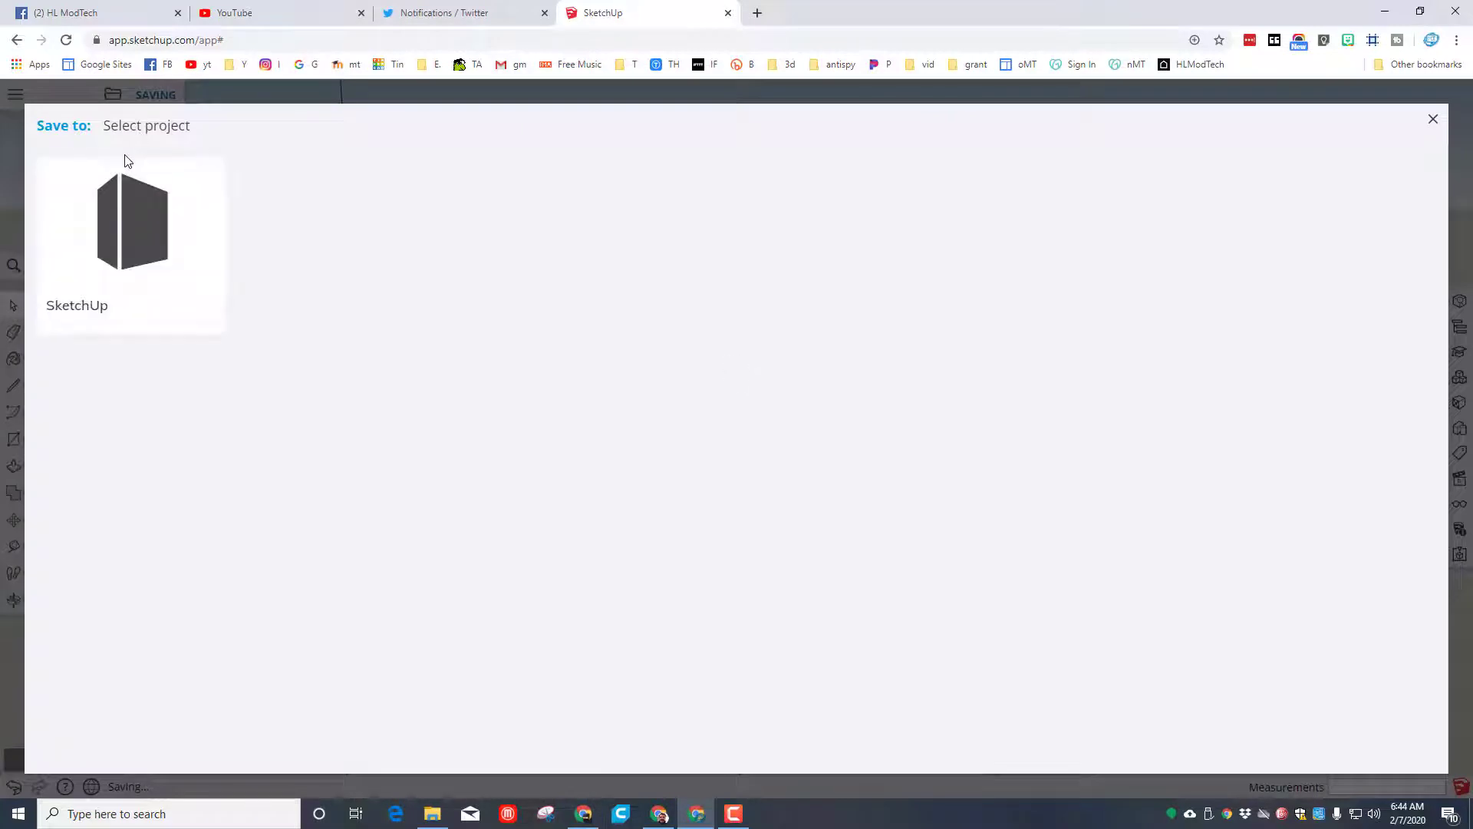
{"action": "left_click", "coordinate": [132, 219]}
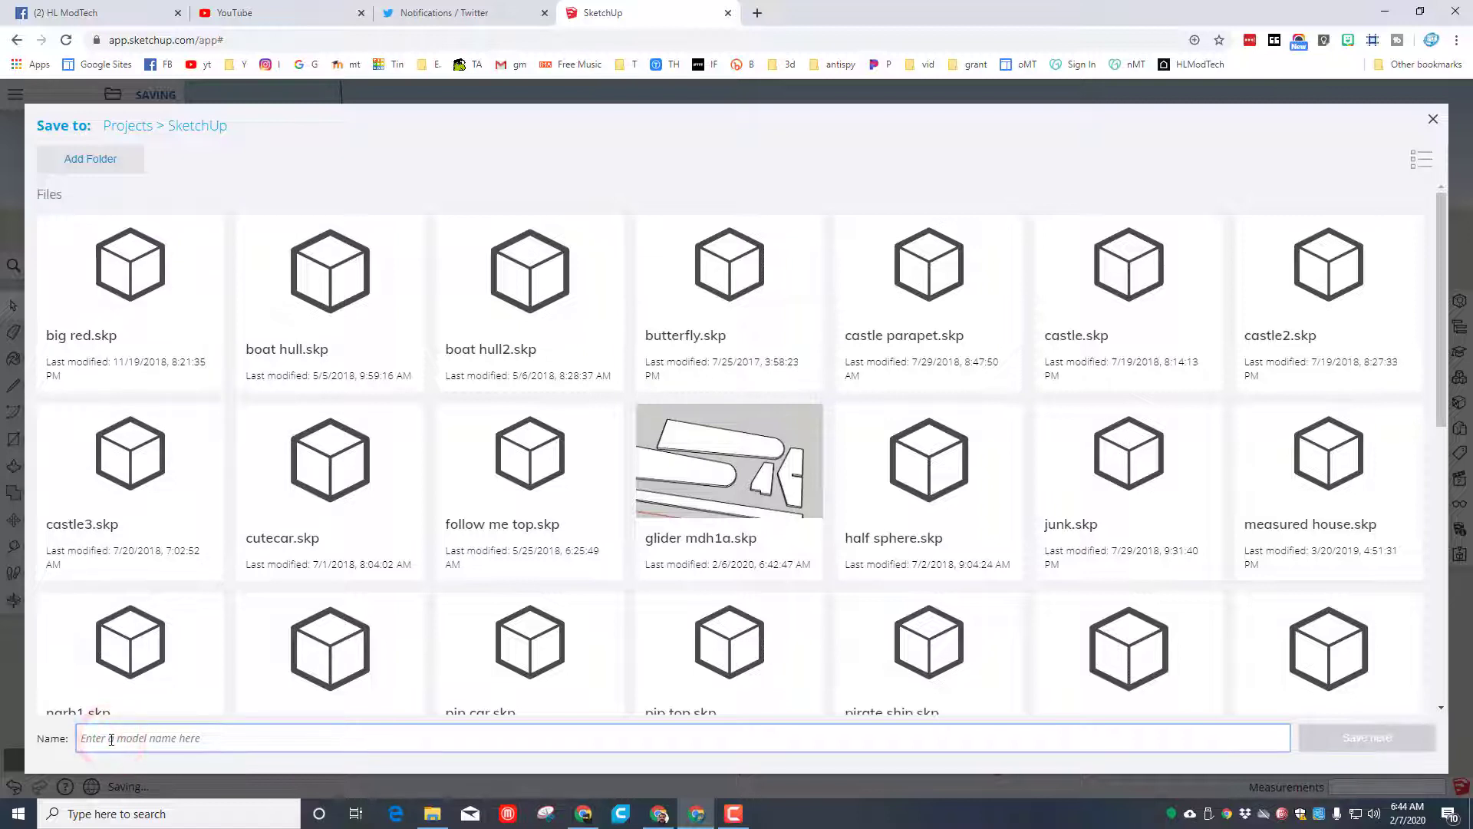
{"action": "type", "text": "glider mdh 4"}
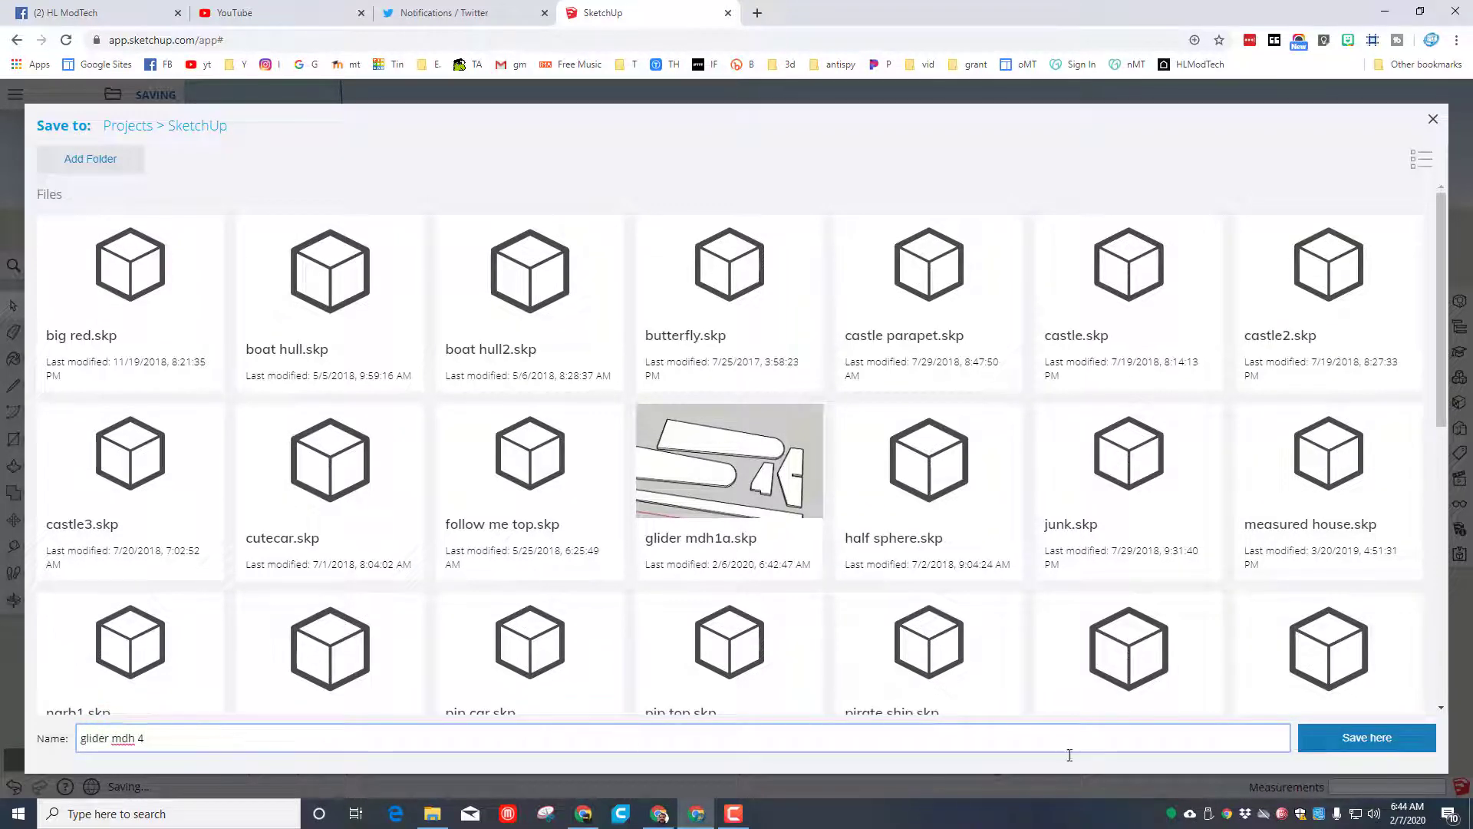
{"action": "left_click", "coordinate": [1366, 737]}
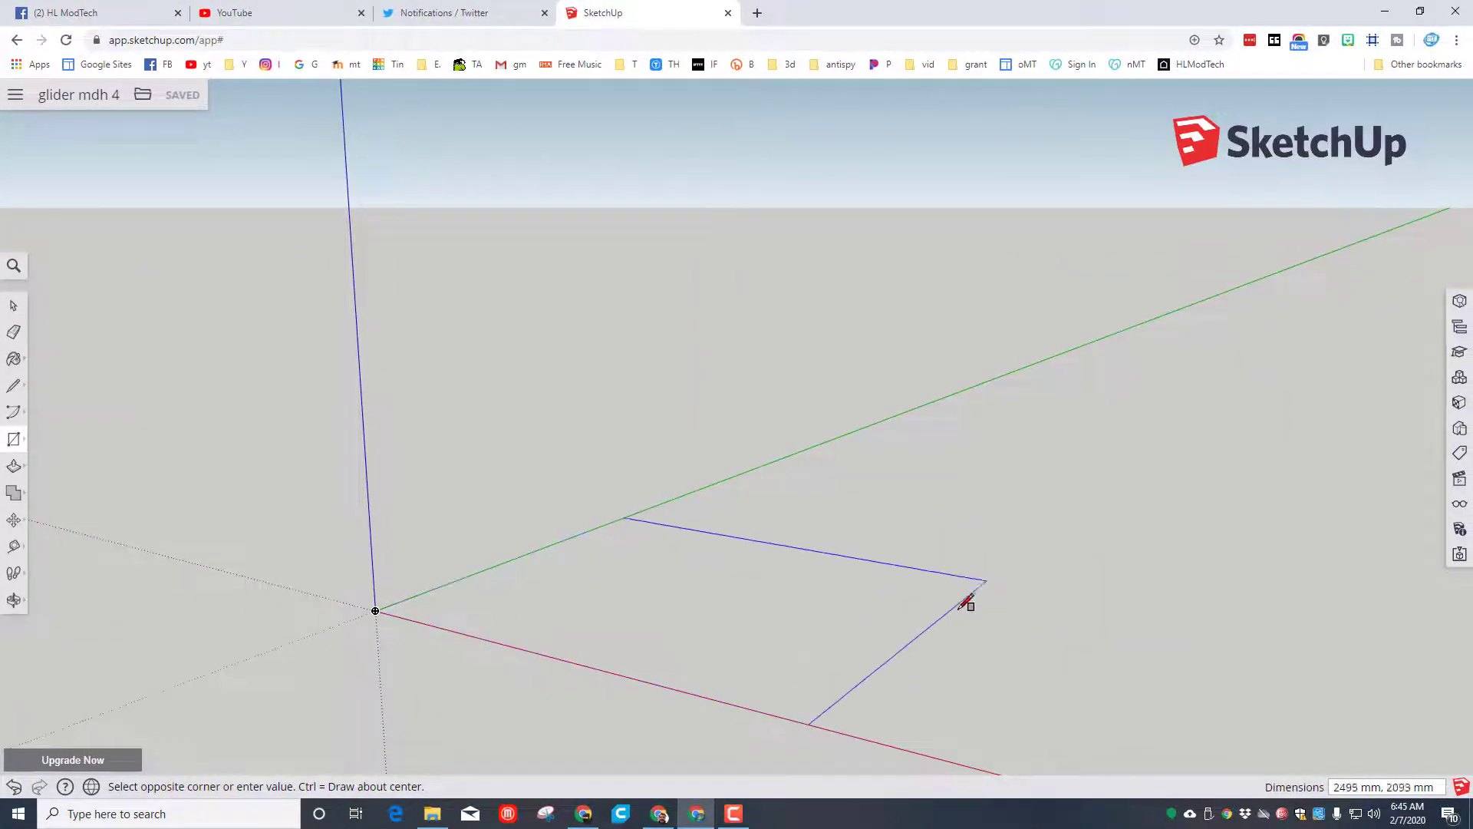
{"action": "mouse_move", "coordinate": [918, 604]}
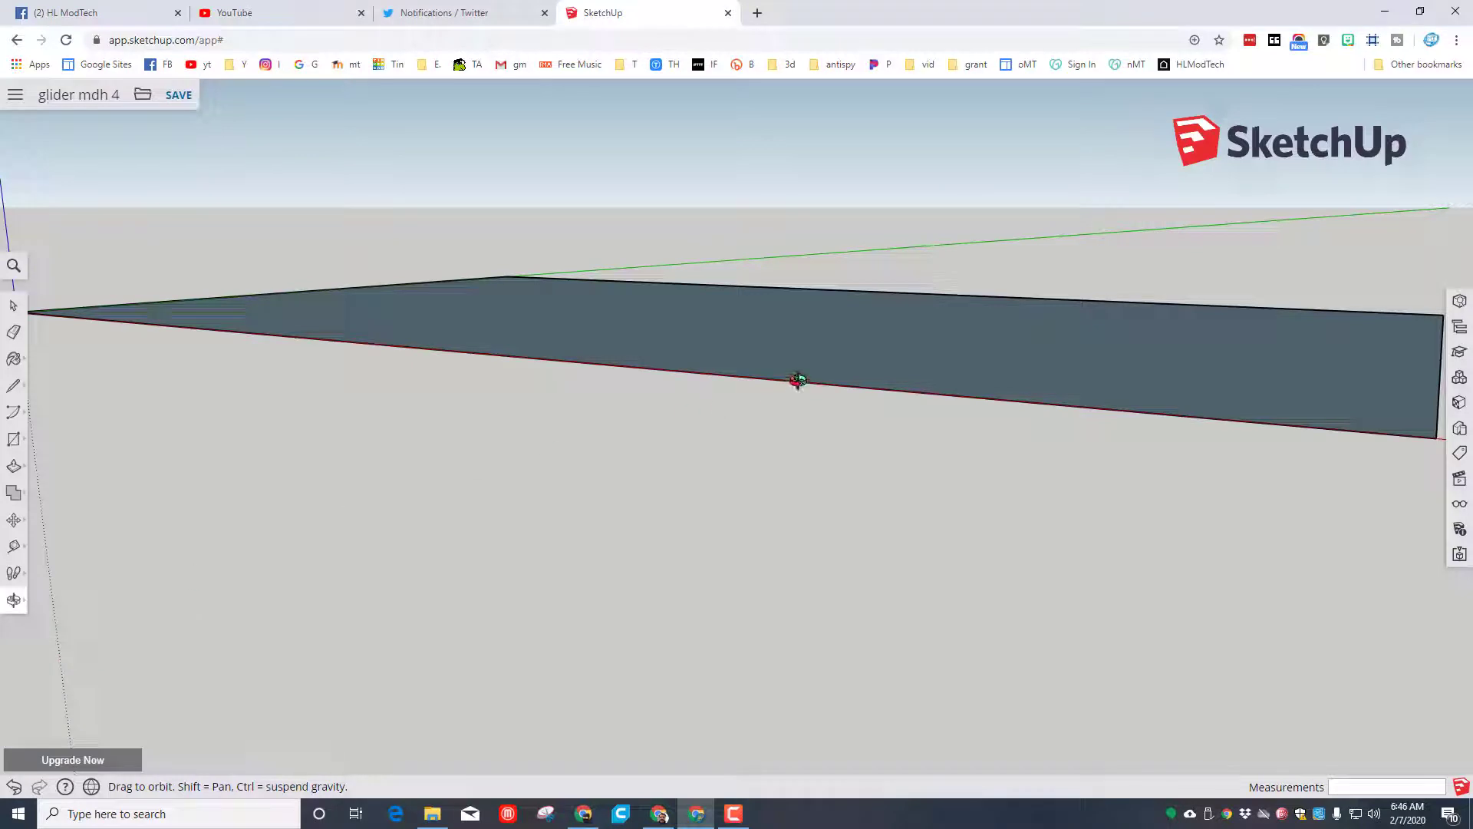
Step: View the large rectangle from above and select its face for deletion
{"action": "left_click_drag", "start_coordinate": [796, 381], "coordinate": [600, 271]}
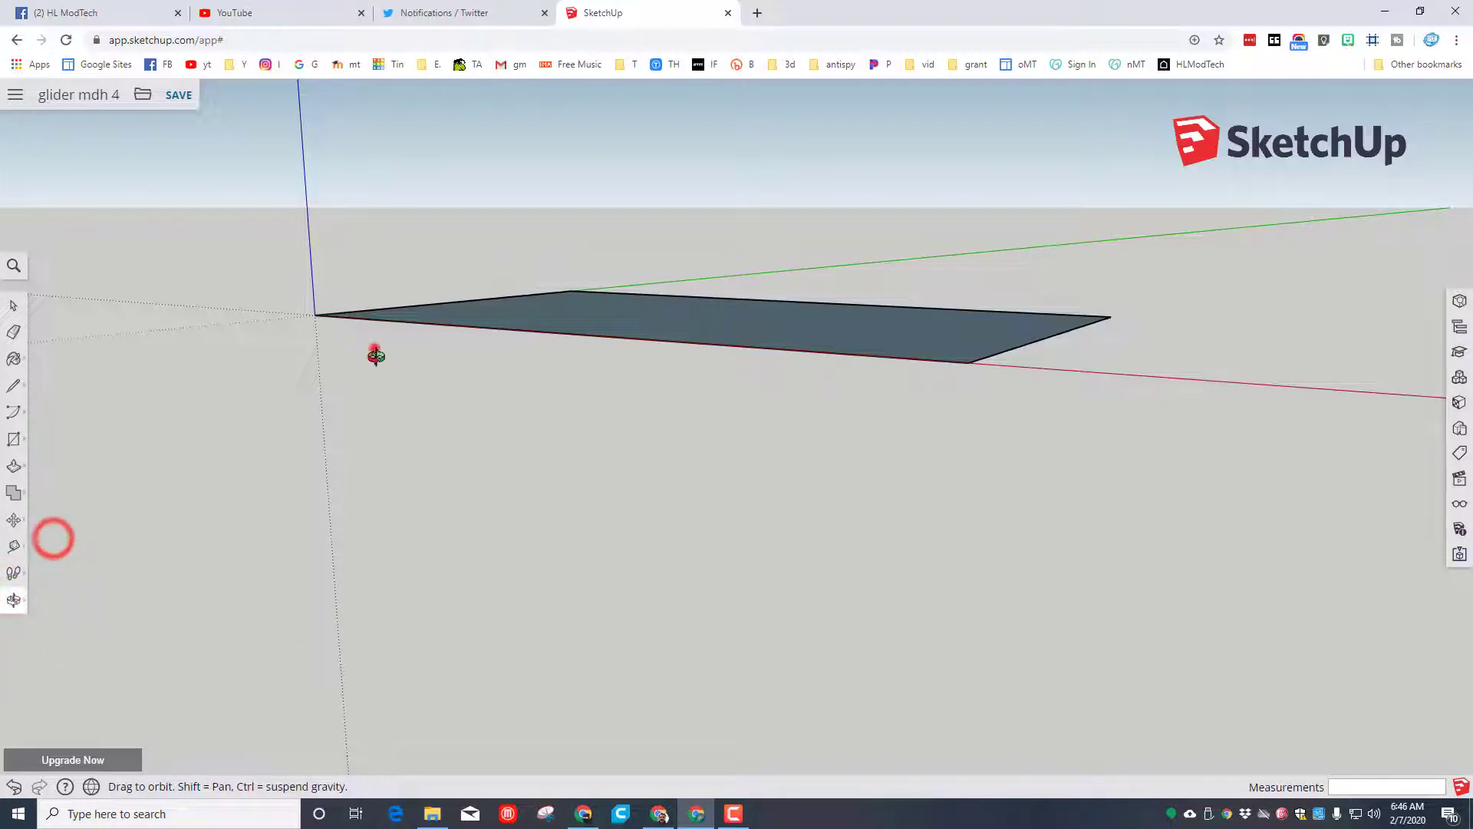
{"action": "left_click_drag", "start_coordinate": [376, 355], "coordinate": [701, 378]}
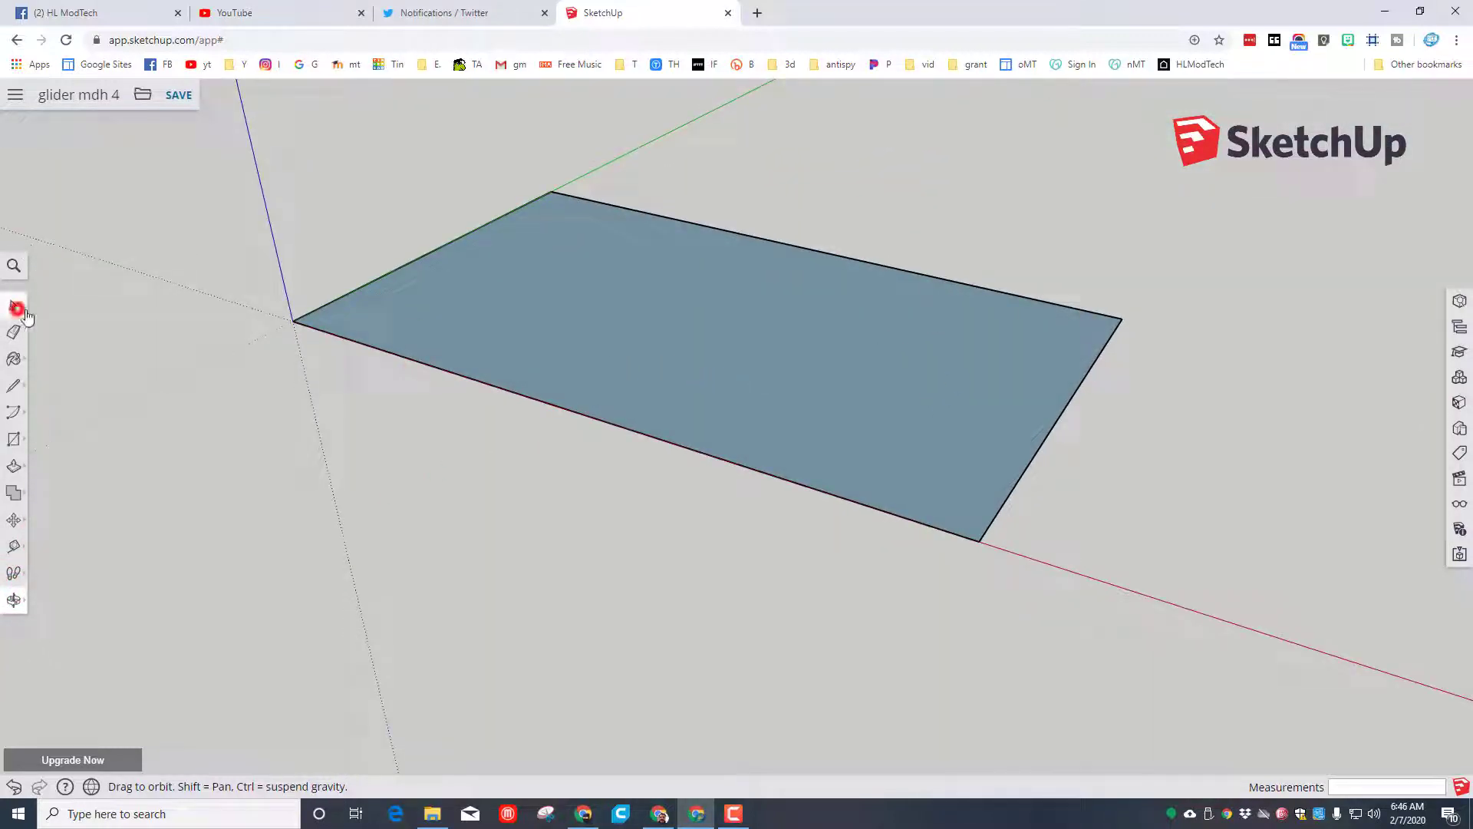
{"action": "left_click", "coordinate": [14, 307]}
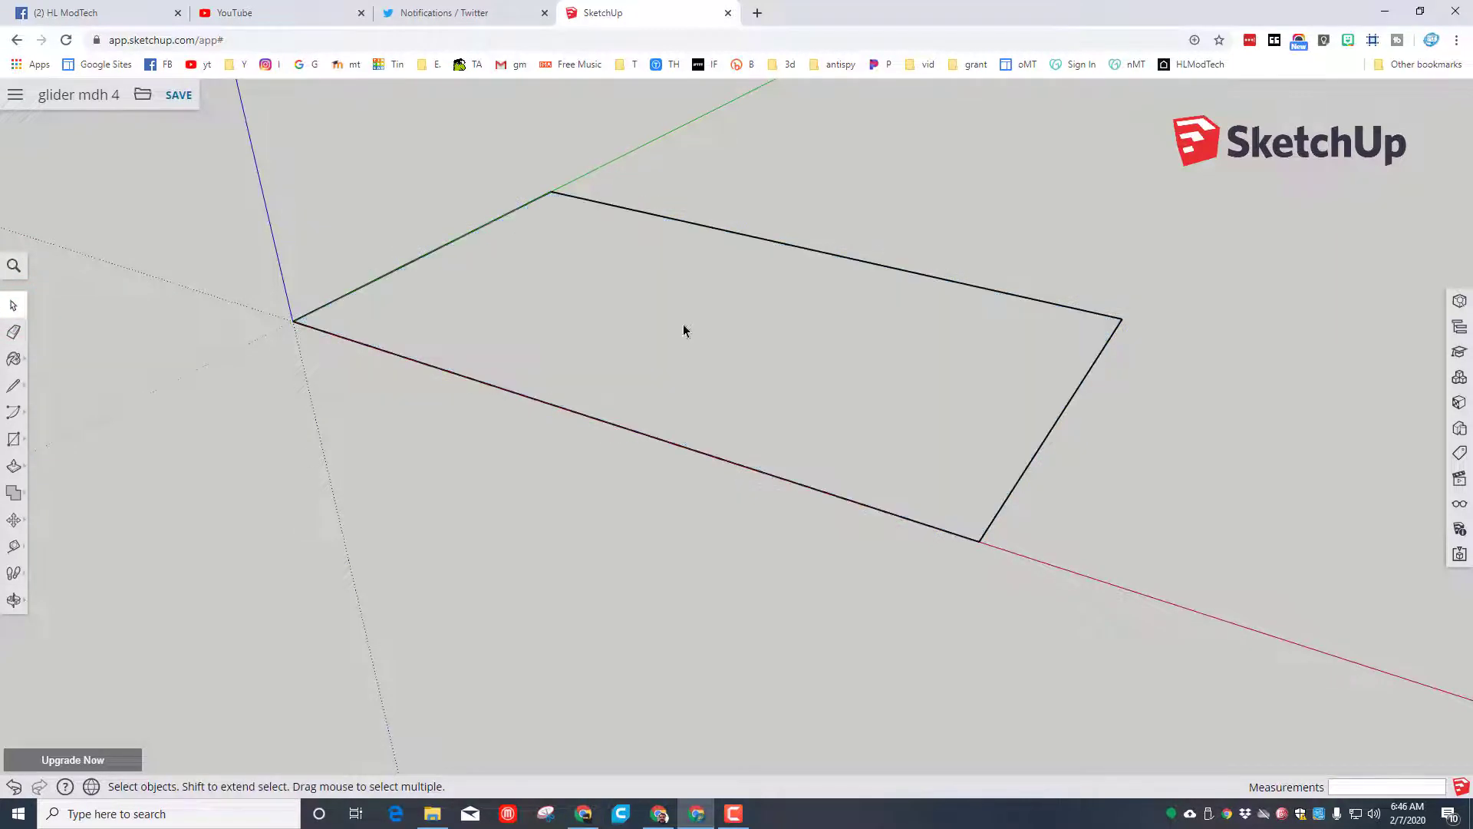
{"action": "mouse_move", "coordinate": [563, 383]}
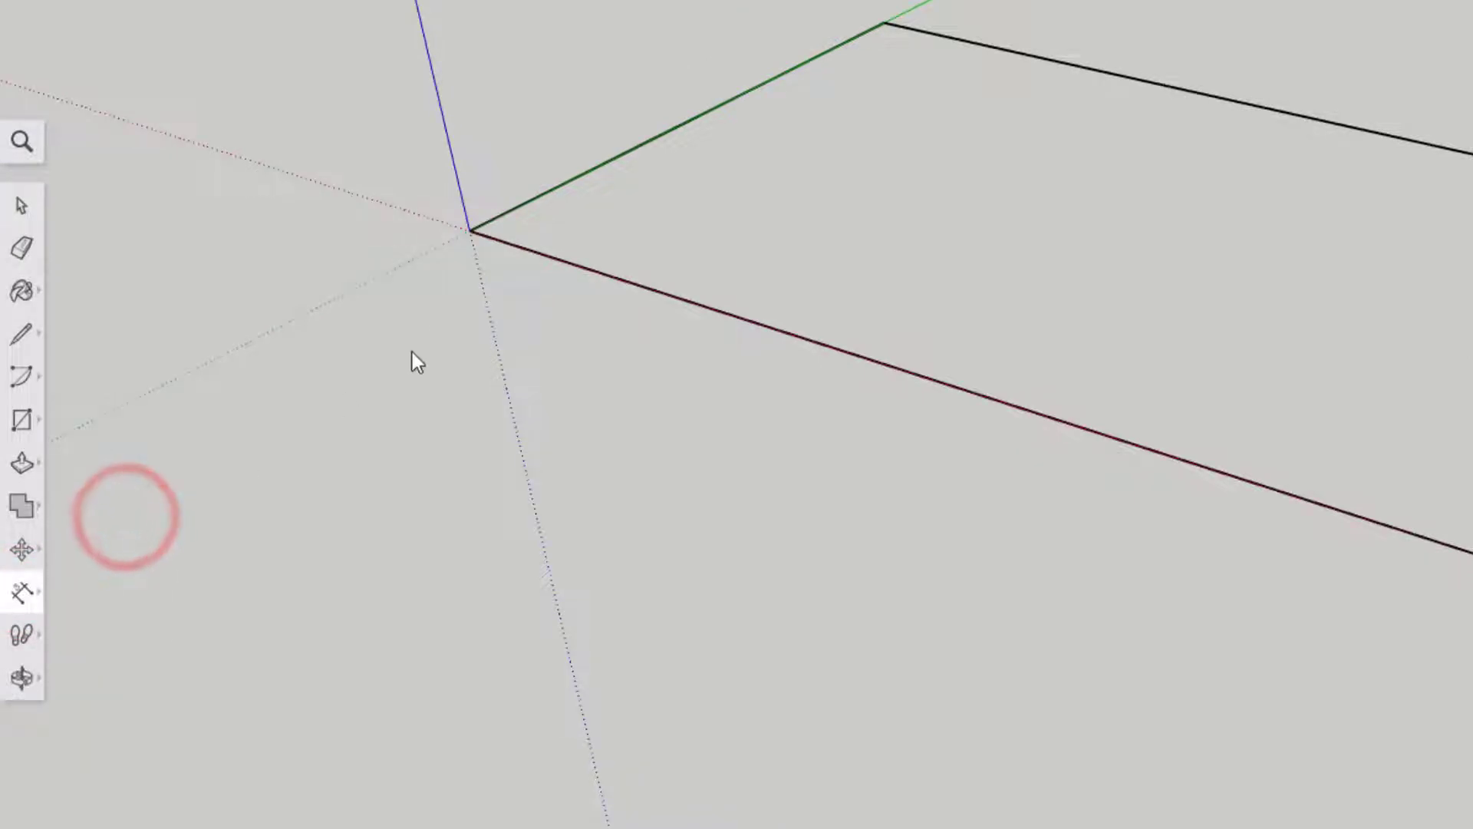
{"action": "mouse_move", "coordinate": [493, 229]}
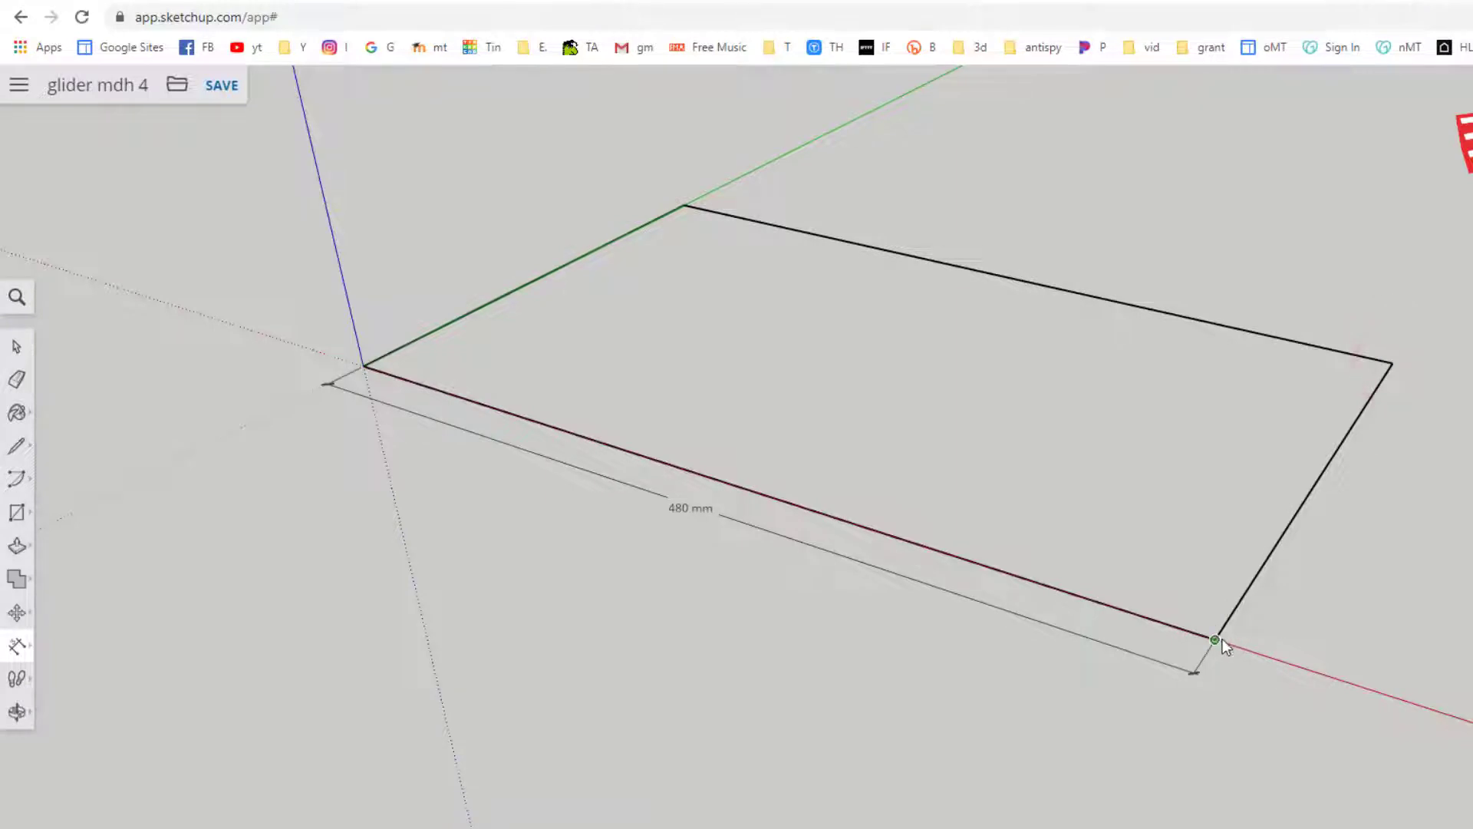
{"action": "mouse_move", "coordinate": [1395, 365]}
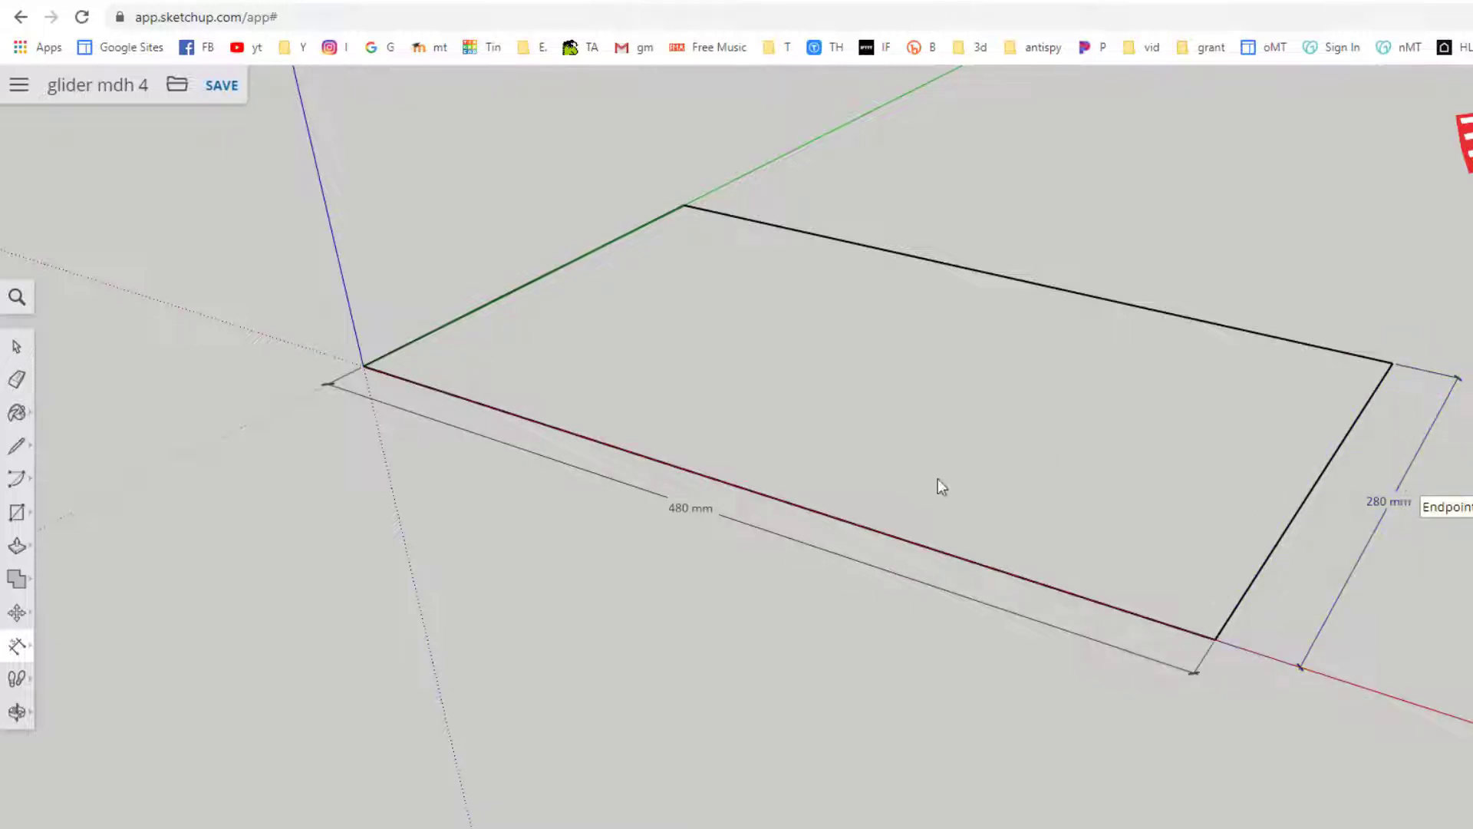
{"action": "mouse_move", "coordinate": [585, 450]}
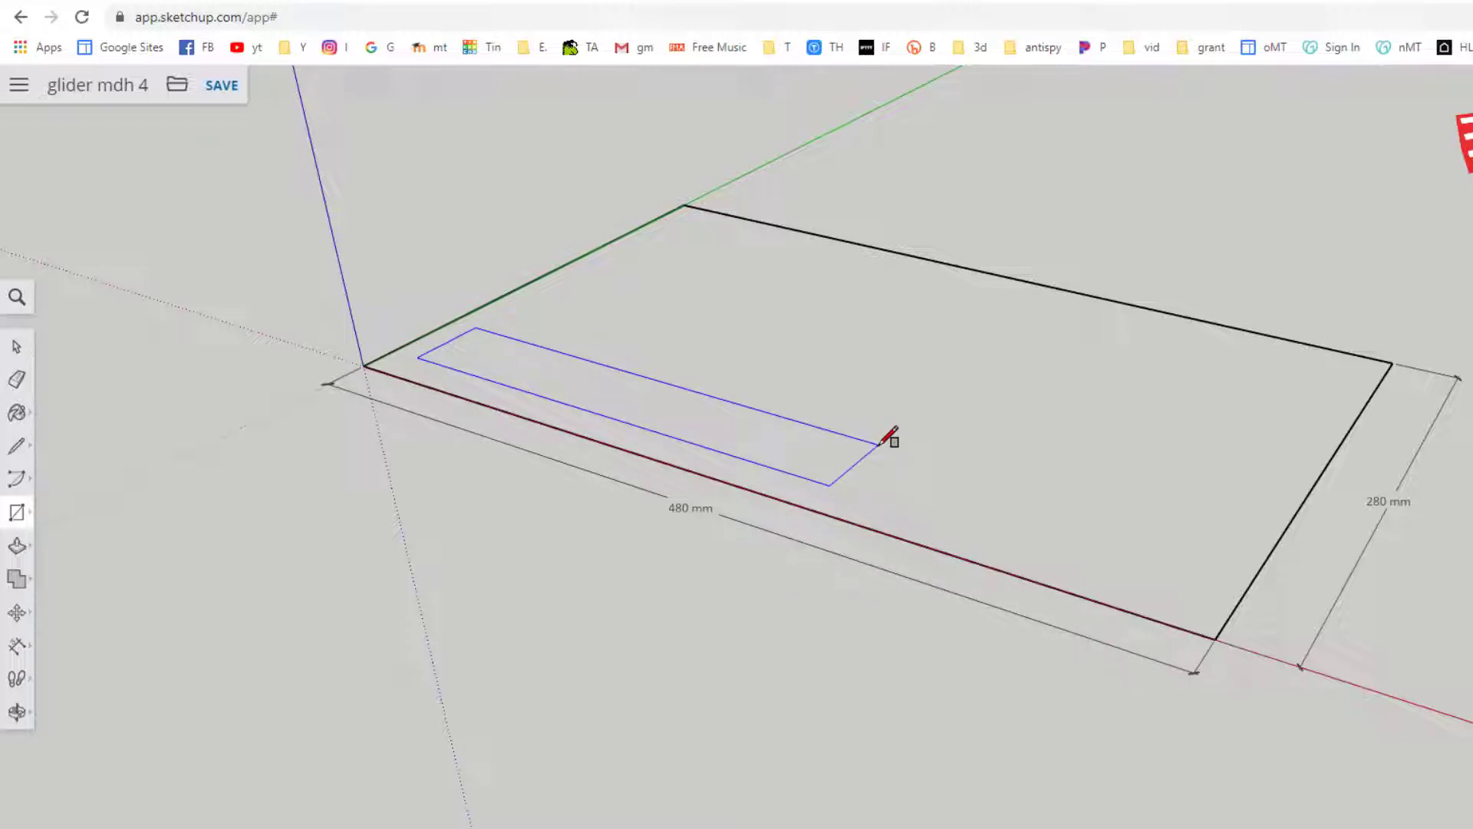
Step: Draw a 300,15 strip with a 40,12 step and an angled edge across its tip
{"action": "type", "text": "300,15"}
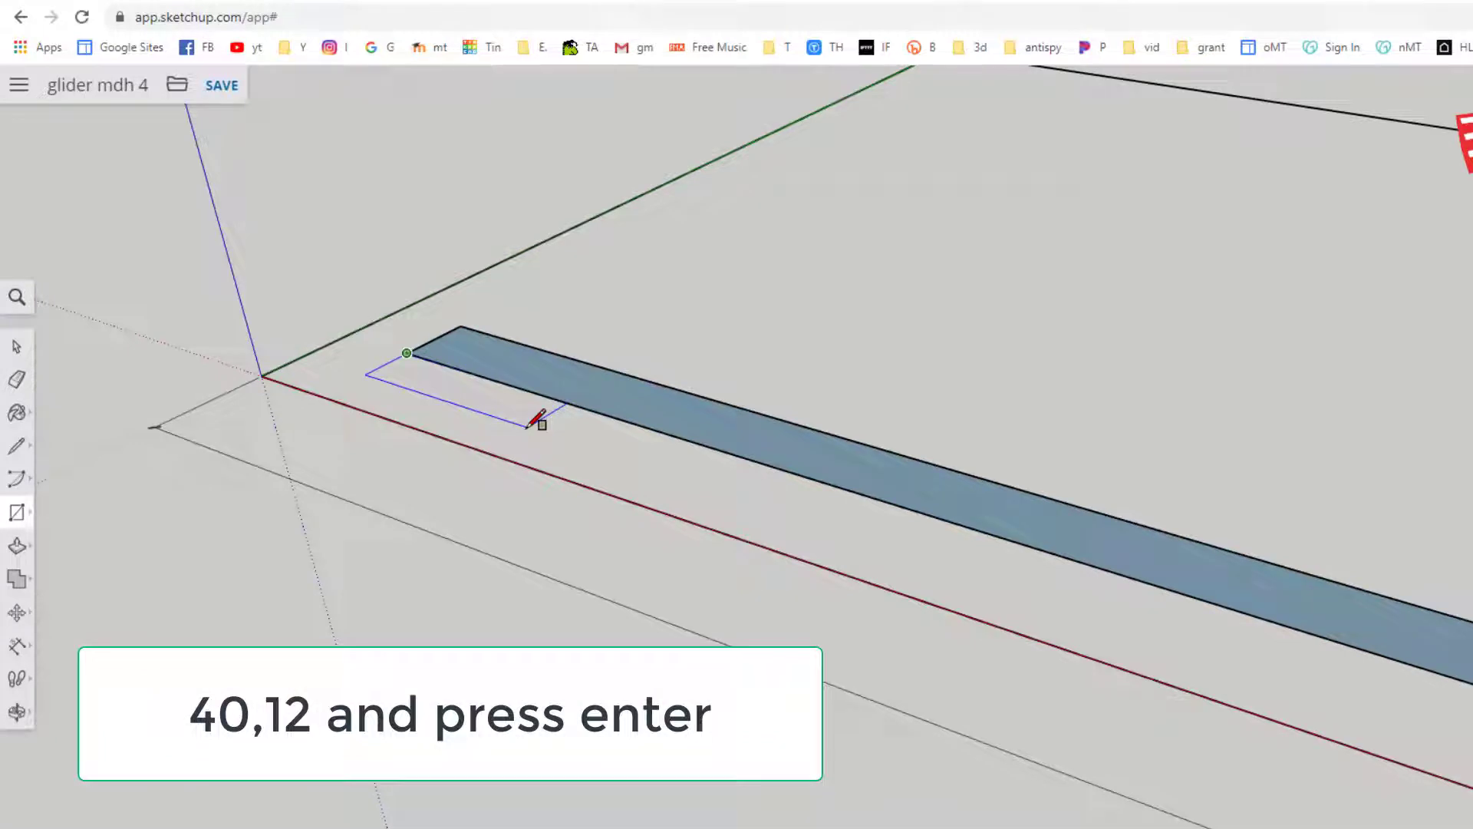
{"action": "key", "text": "enter"}
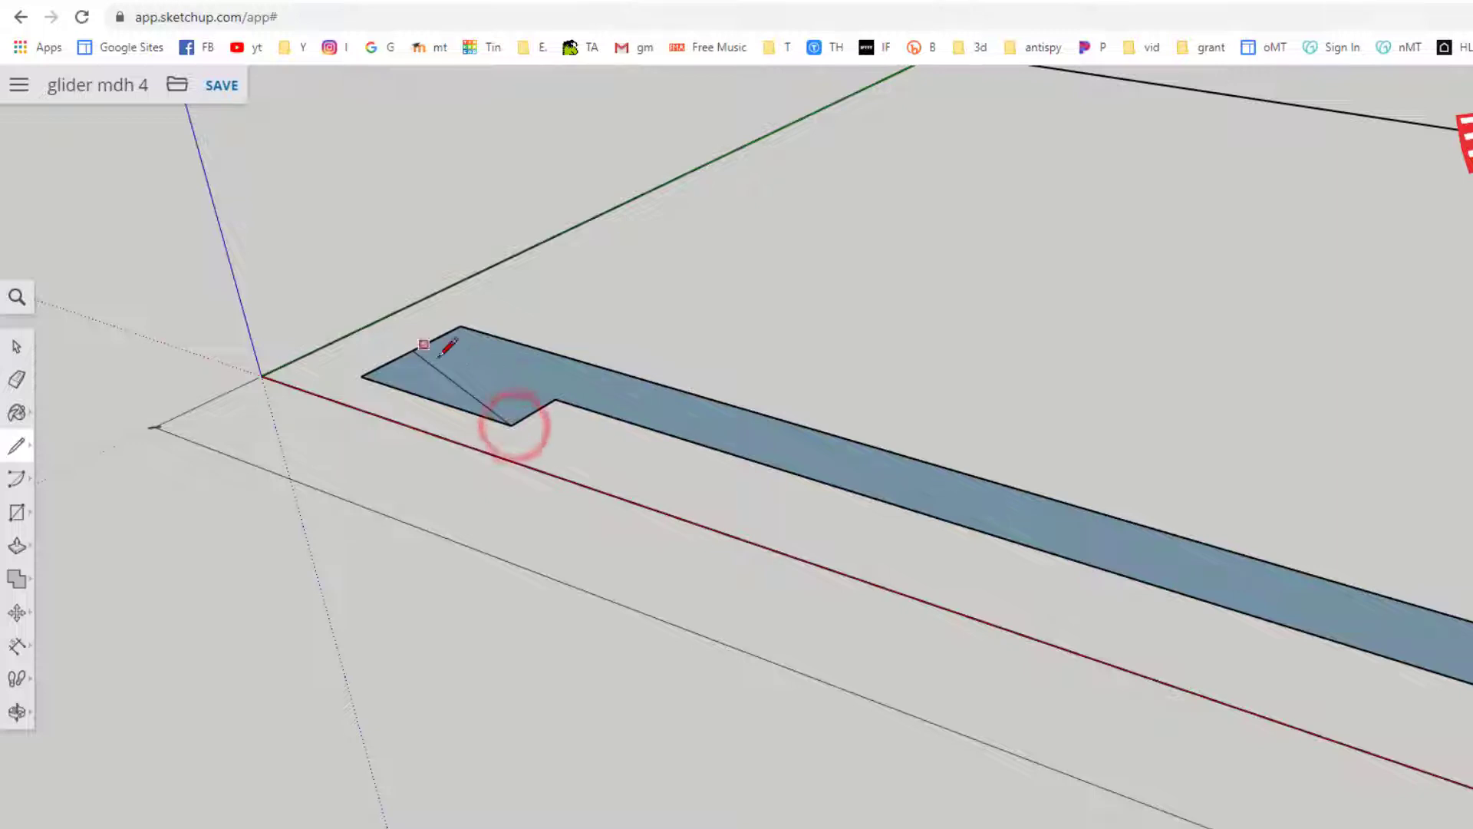
{"action": "left_click", "coordinate": [17, 349]}
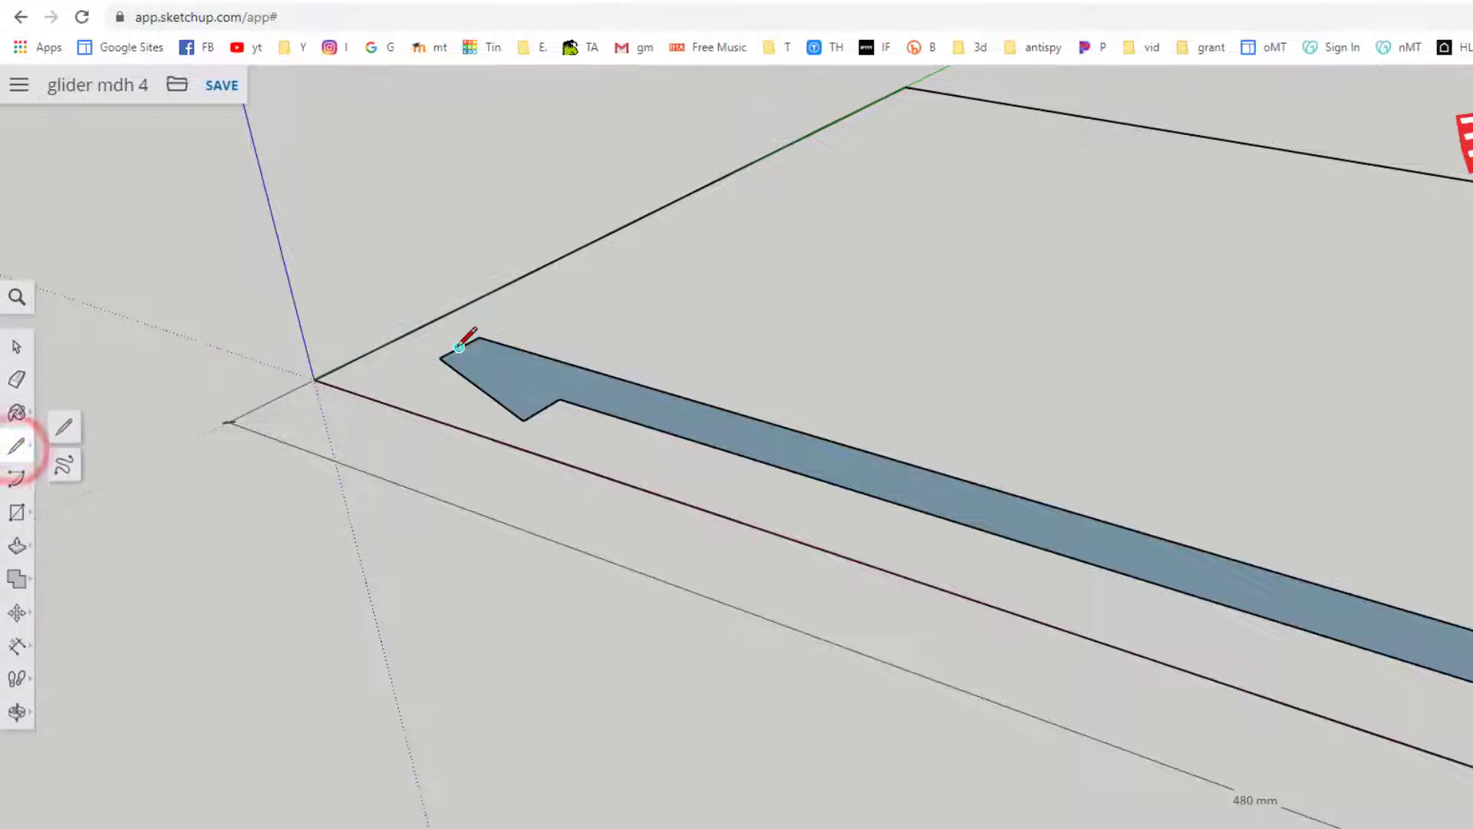
{"action": "left_click", "coordinate": [757, 421]}
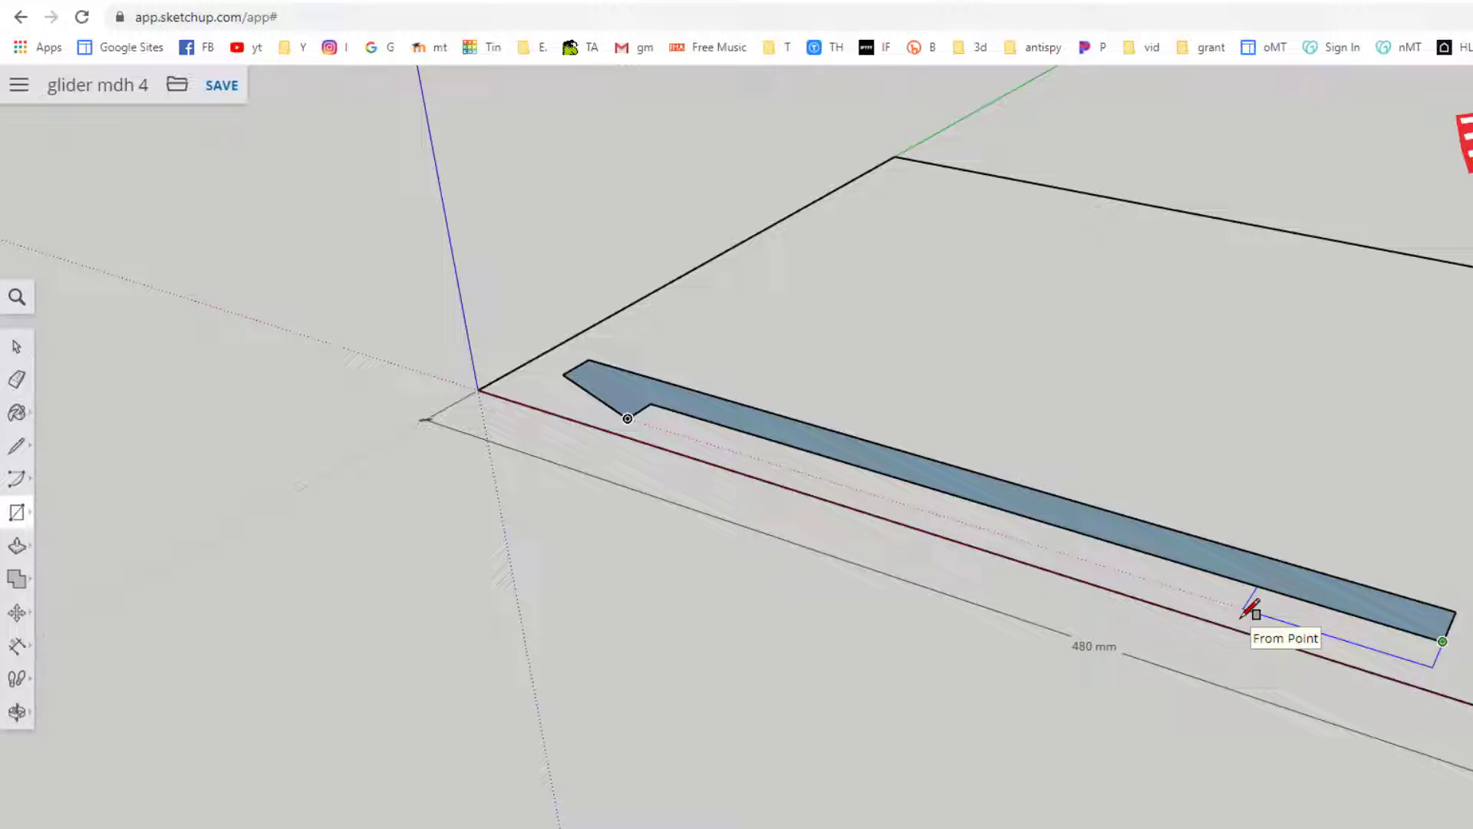
Step: Add a 30 mm rectangle at the strip's right end and erase edges into a stepped taper
{"action": "key", "text": "ctrl+z"}
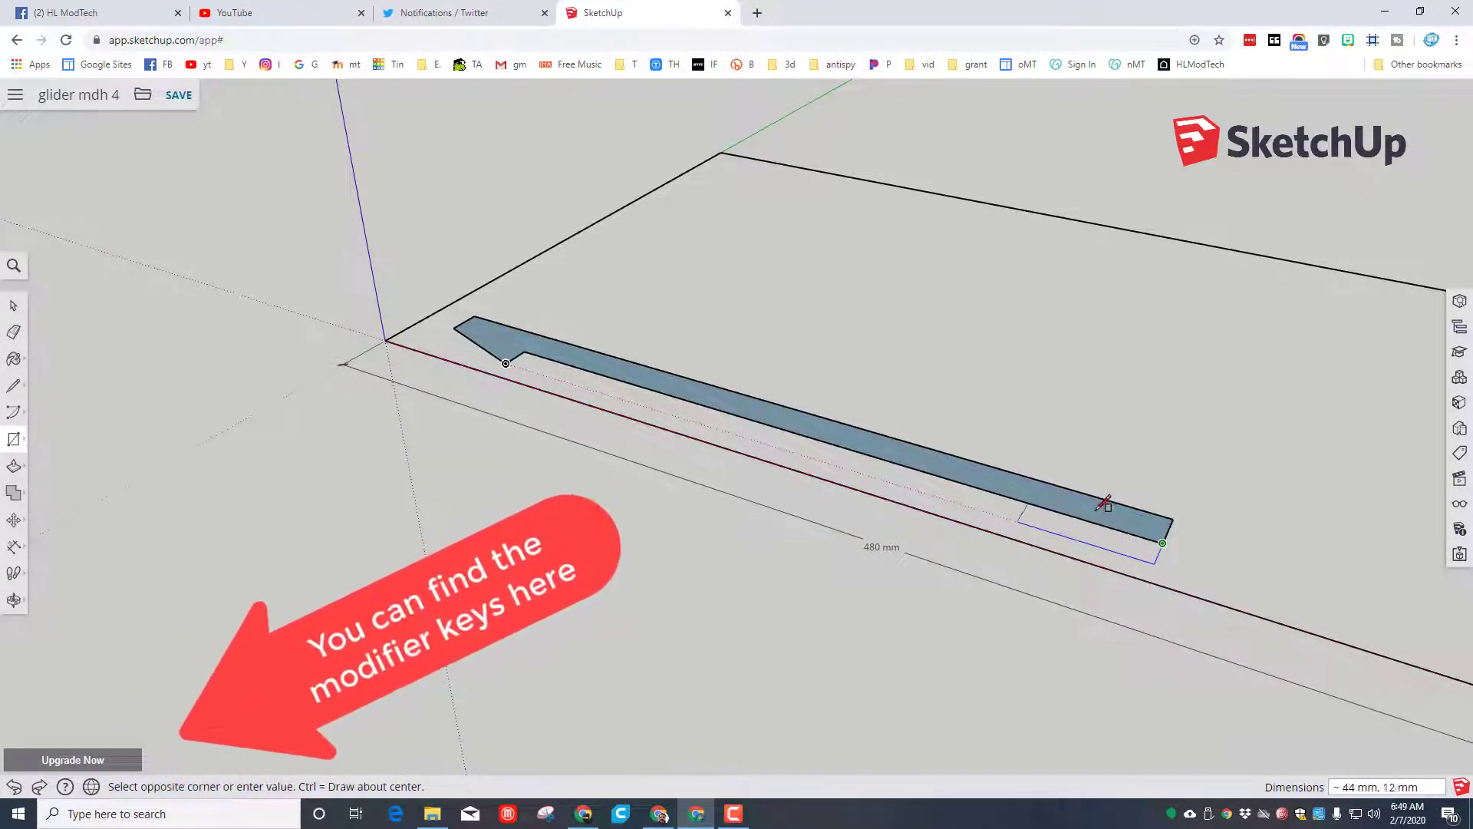
{"action": "mouse_move", "coordinate": [1005, 516]}
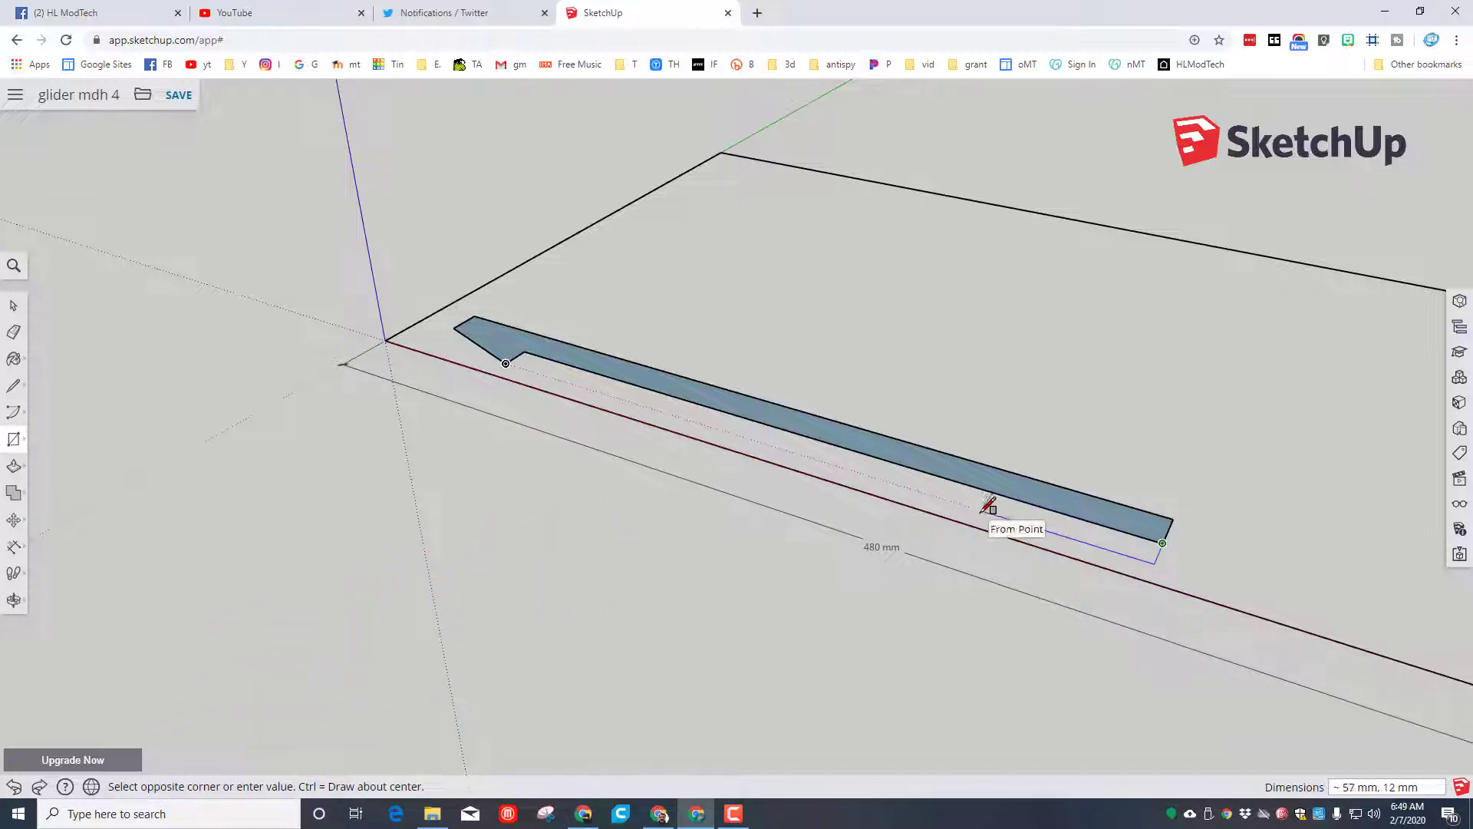
{"action": "type", "text": "30."}
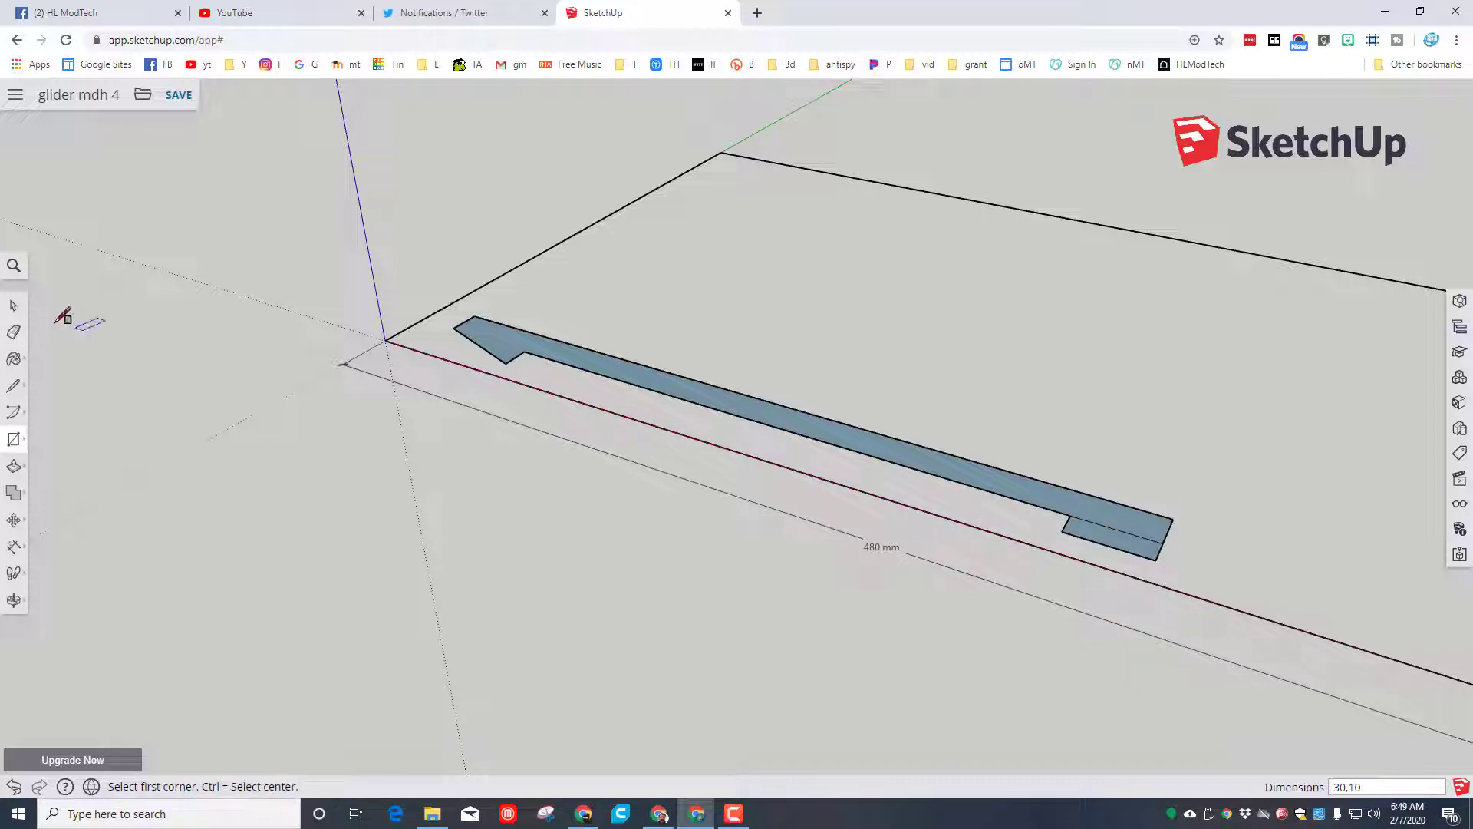
{"action": "left_click", "coordinate": [14, 382]}
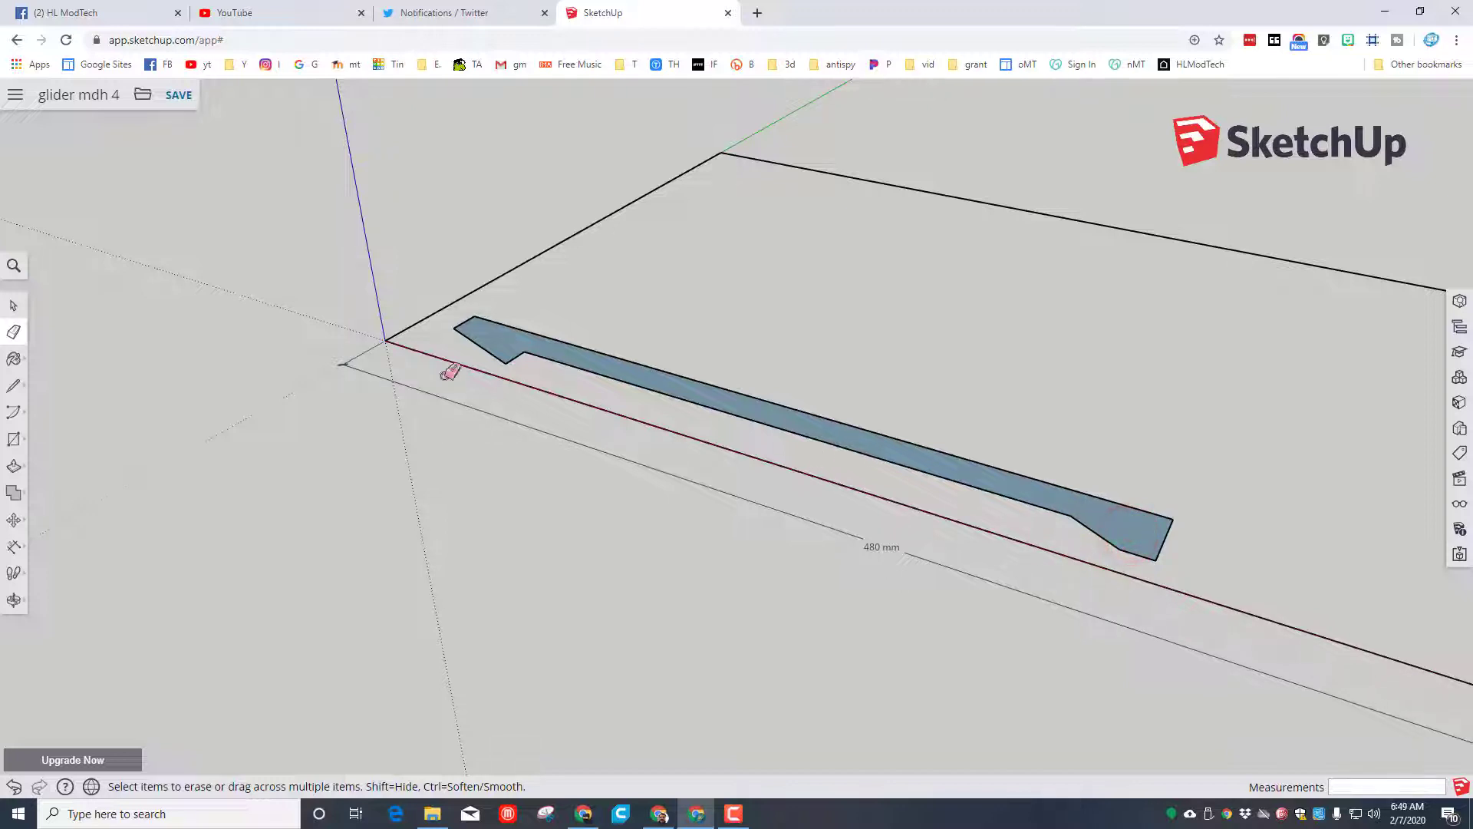
{"action": "mouse_move", "coordinate": [646, 376]}
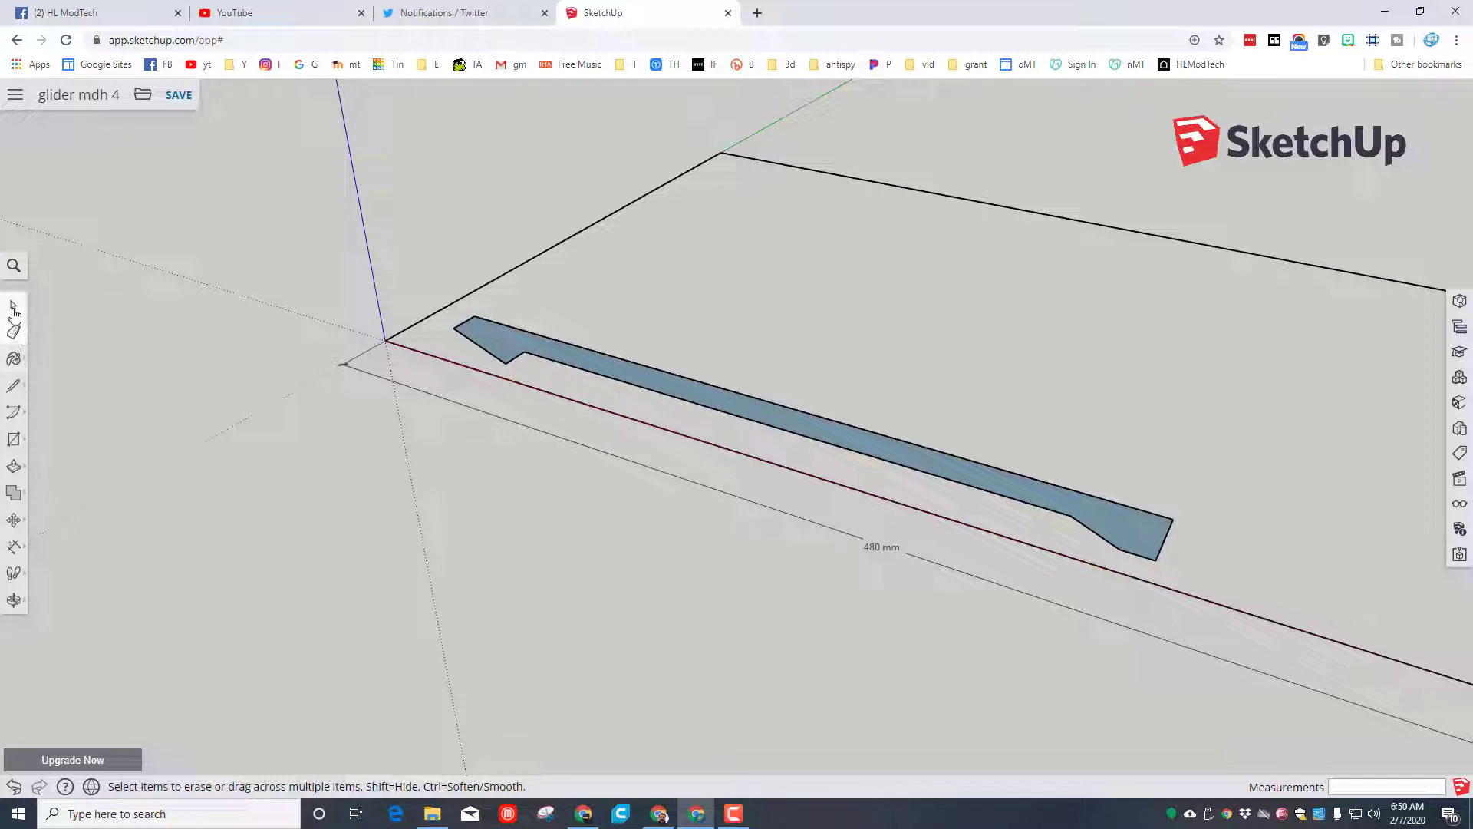
Step: Select the fuselage strip and move copies onto the sheet to make three parallel strips
{"action": "left_click", "coordinate": [14, 306]}
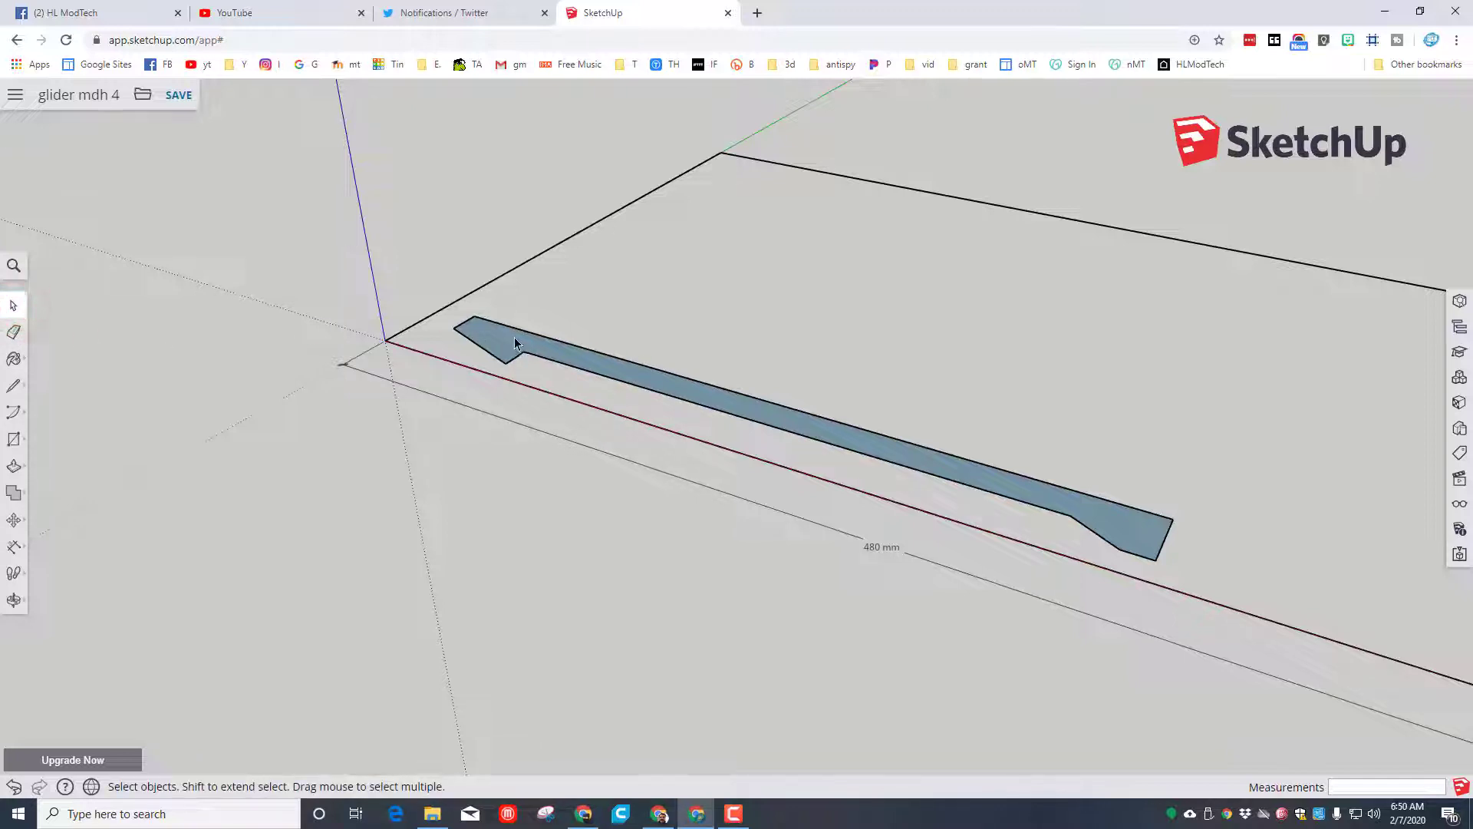
{"action": "left_click", "coordinate": [514, 343]}
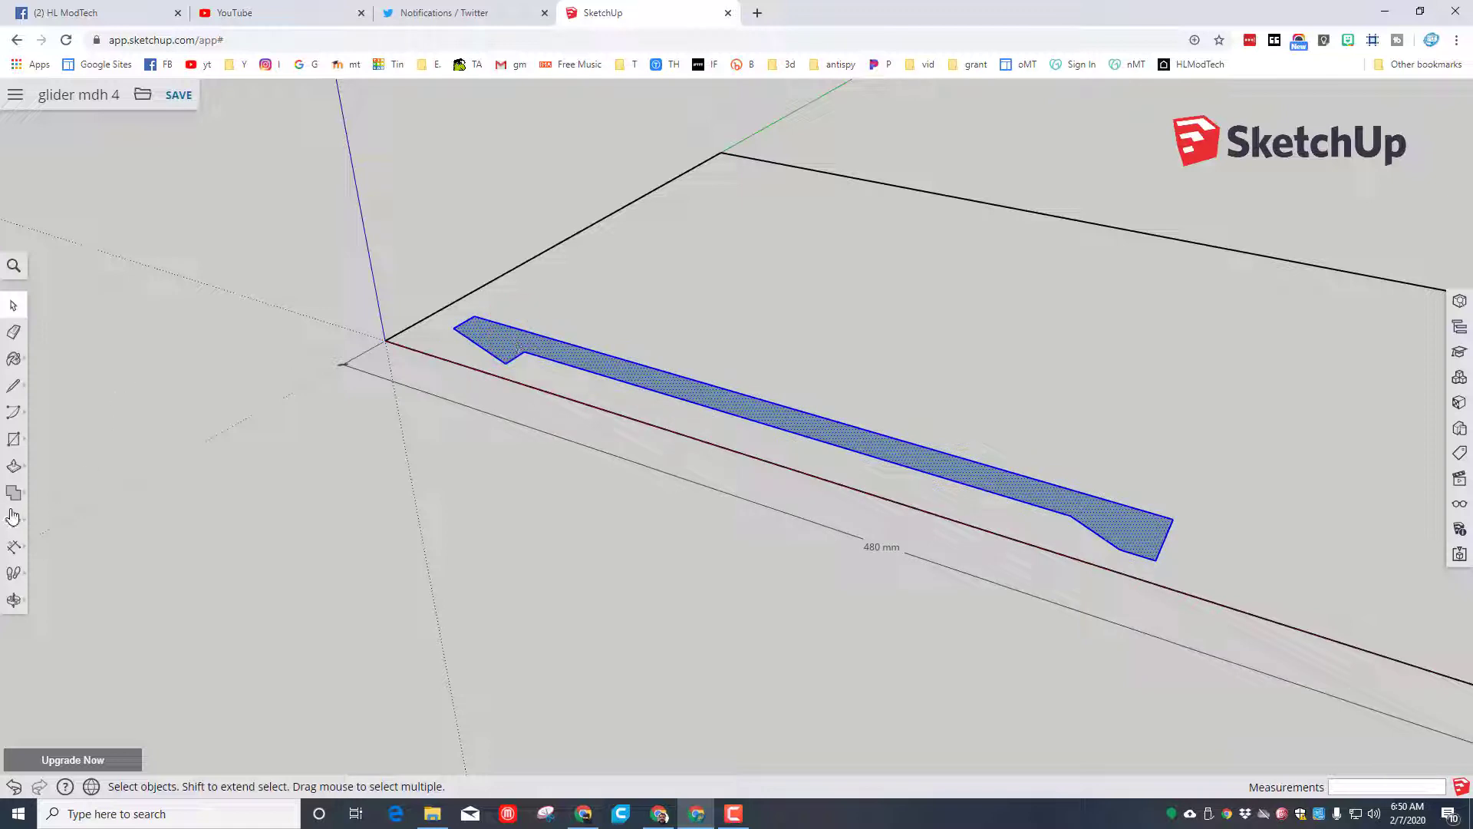
{"action": "left_click", "coordinate": [14, 520]}
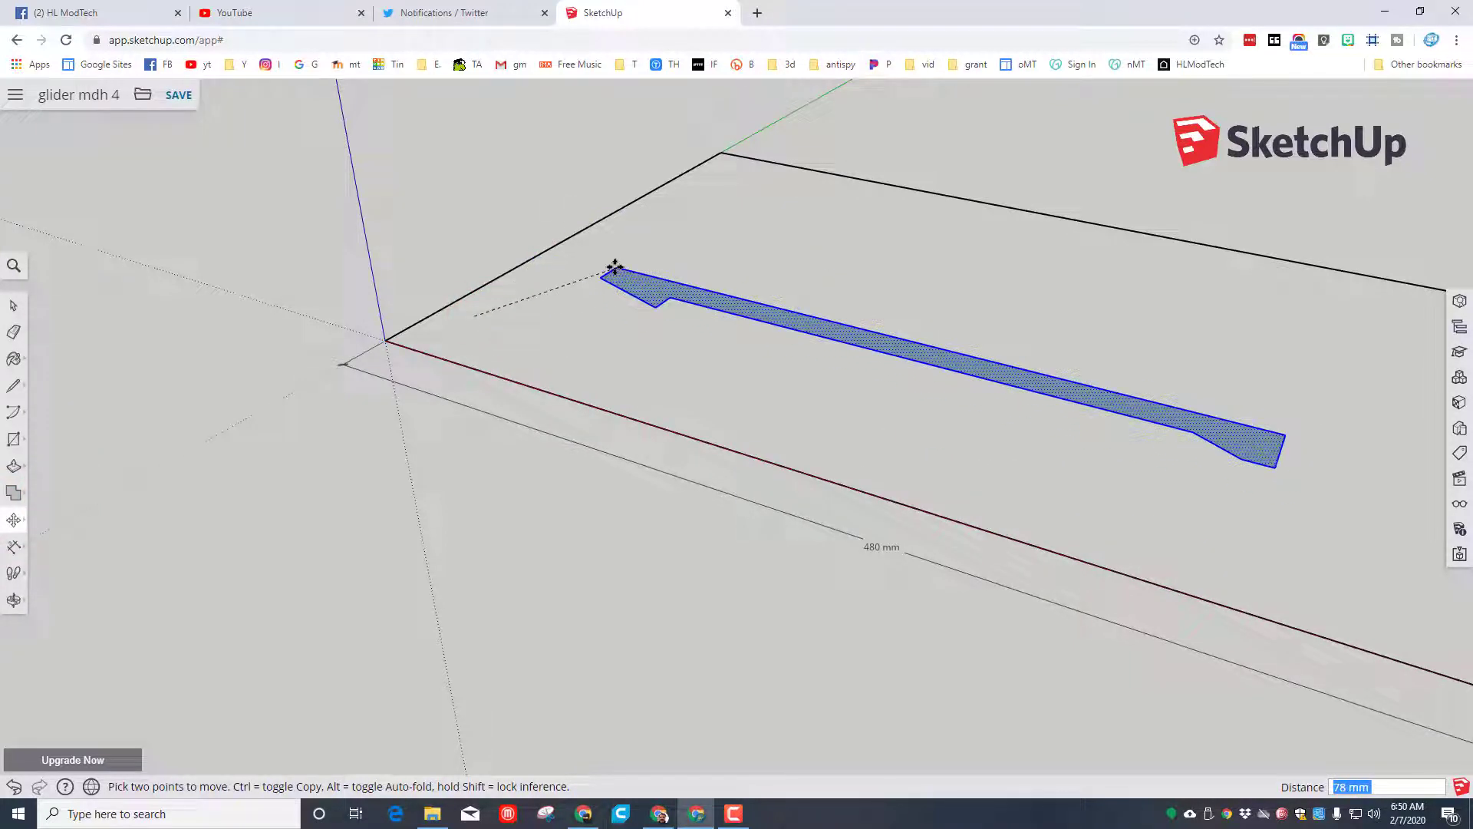
{"action": "left_click_drag", "start_coordinate": [616, 266], "coordinate": [518, 287]}
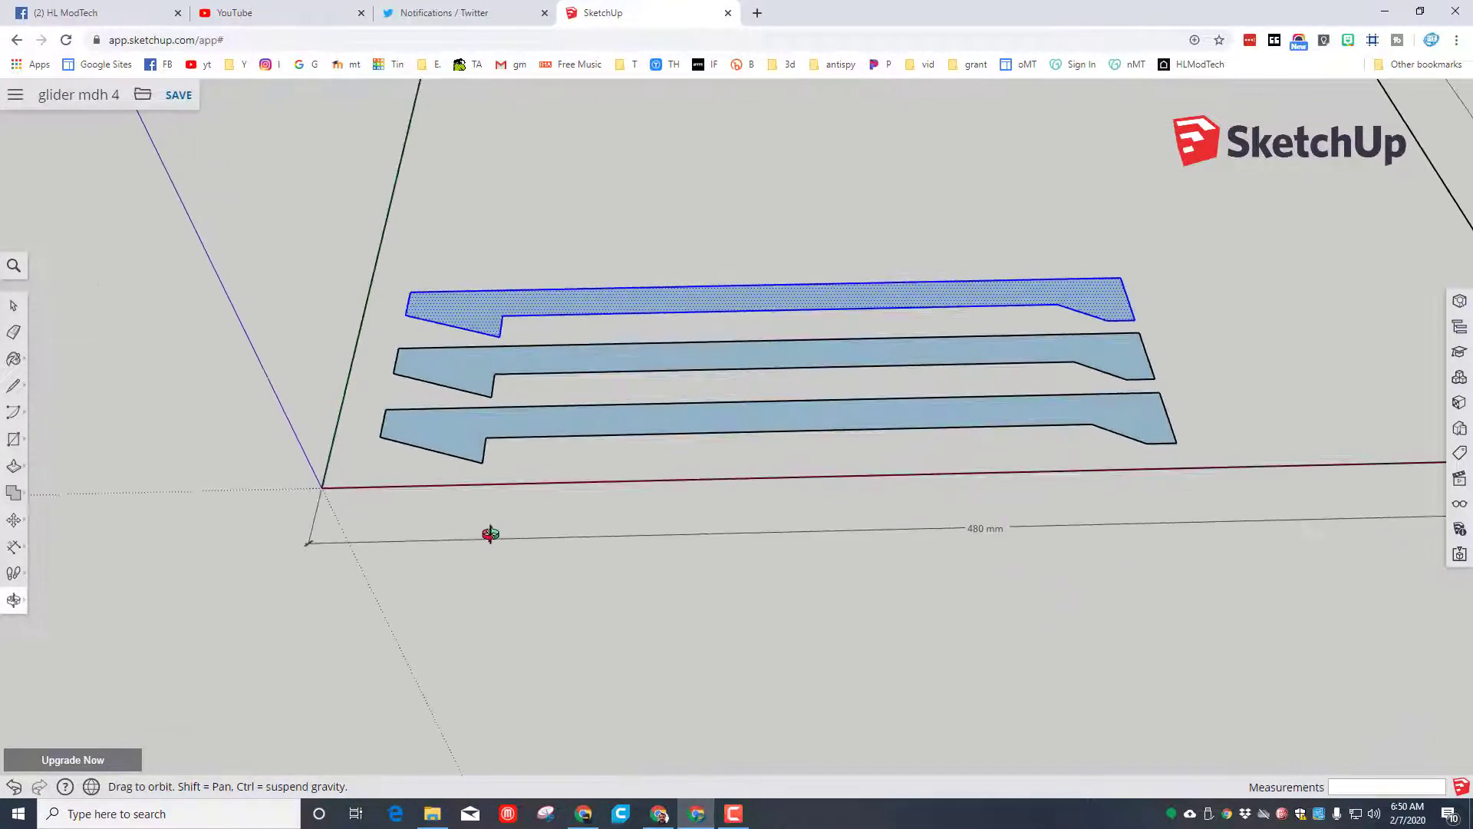
{"action": "left_click", "coordinate": [14, 493]}
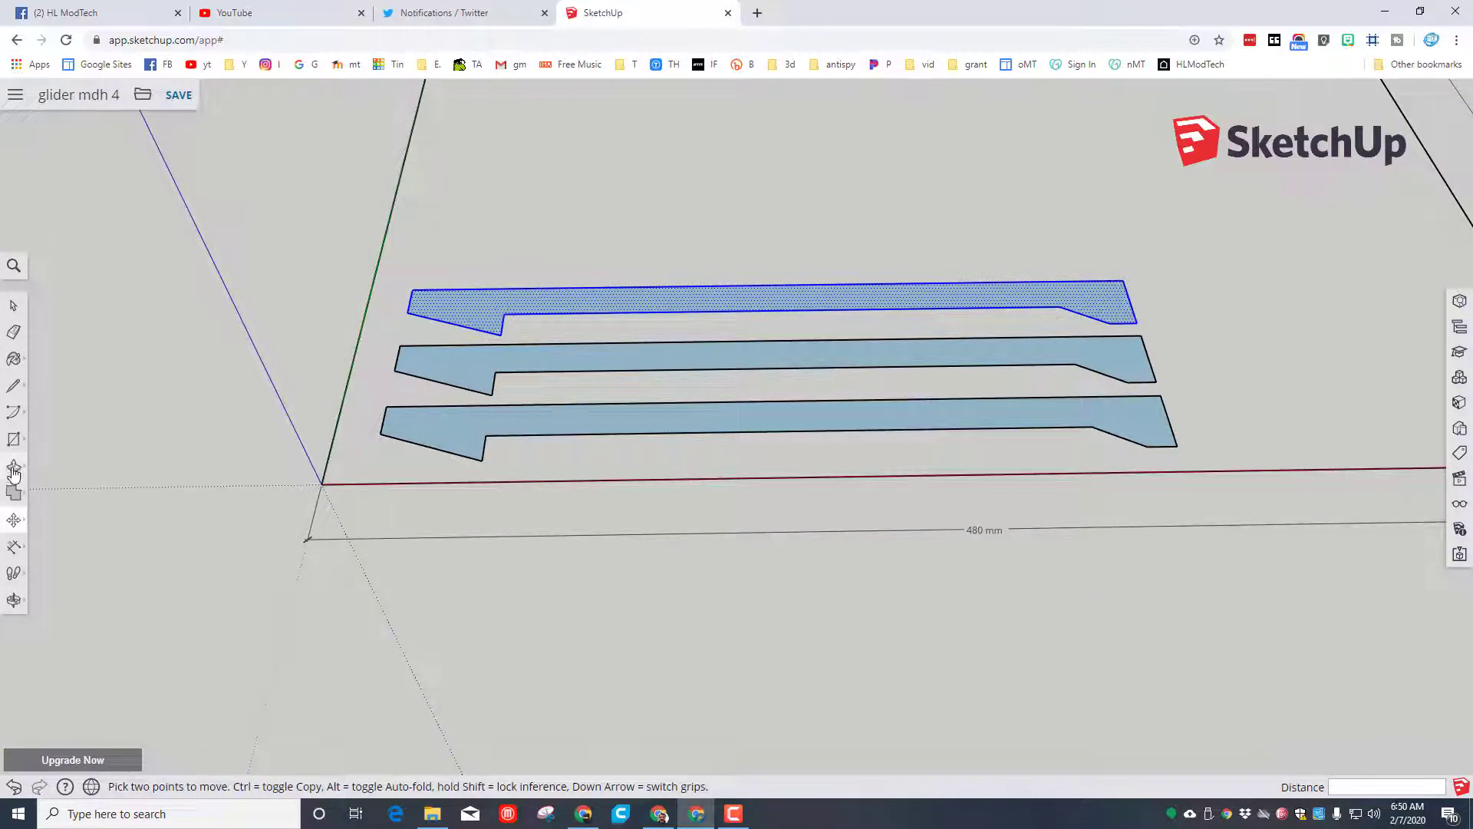
Step: Draw a 180 mm rectangle above the strips with two tapering lines inside it
{"action": "left_click", "coordinate": [13, 412]}
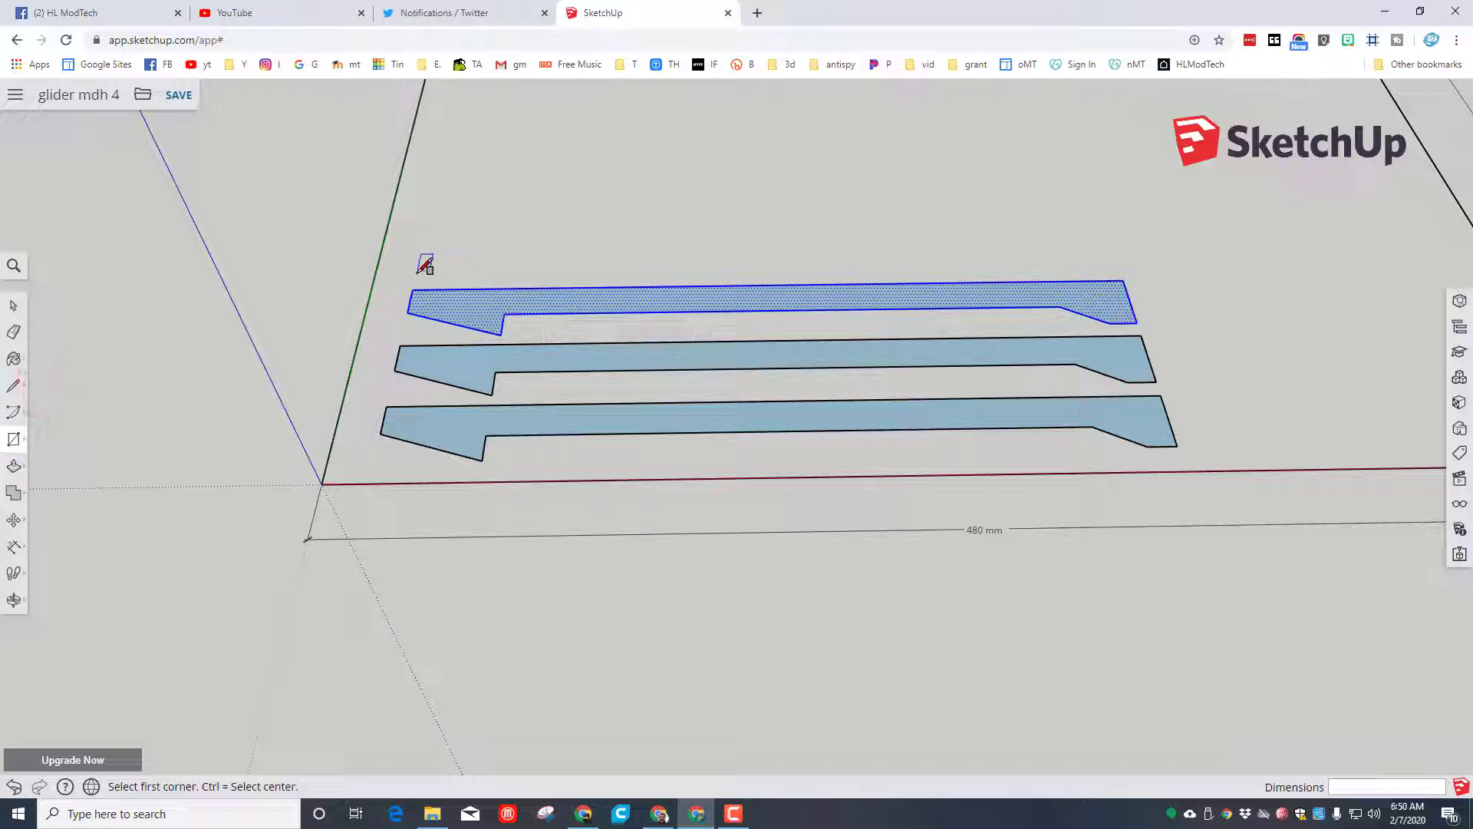
{"action": "left_click_drag", "start_coordinate": [420, 274], "coordinate": [1022, 132]}
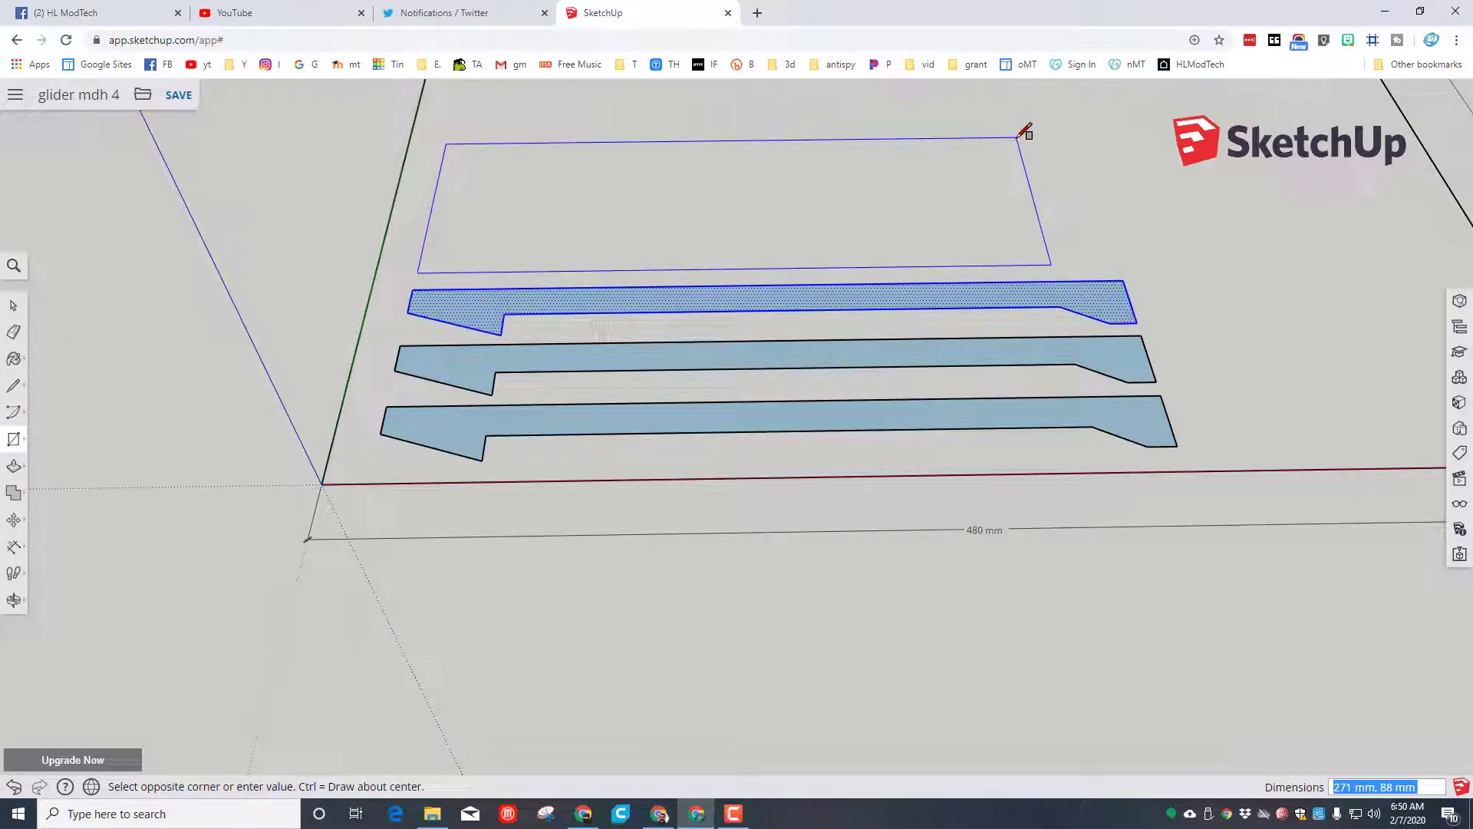
{"action": "type", "text": "180."}
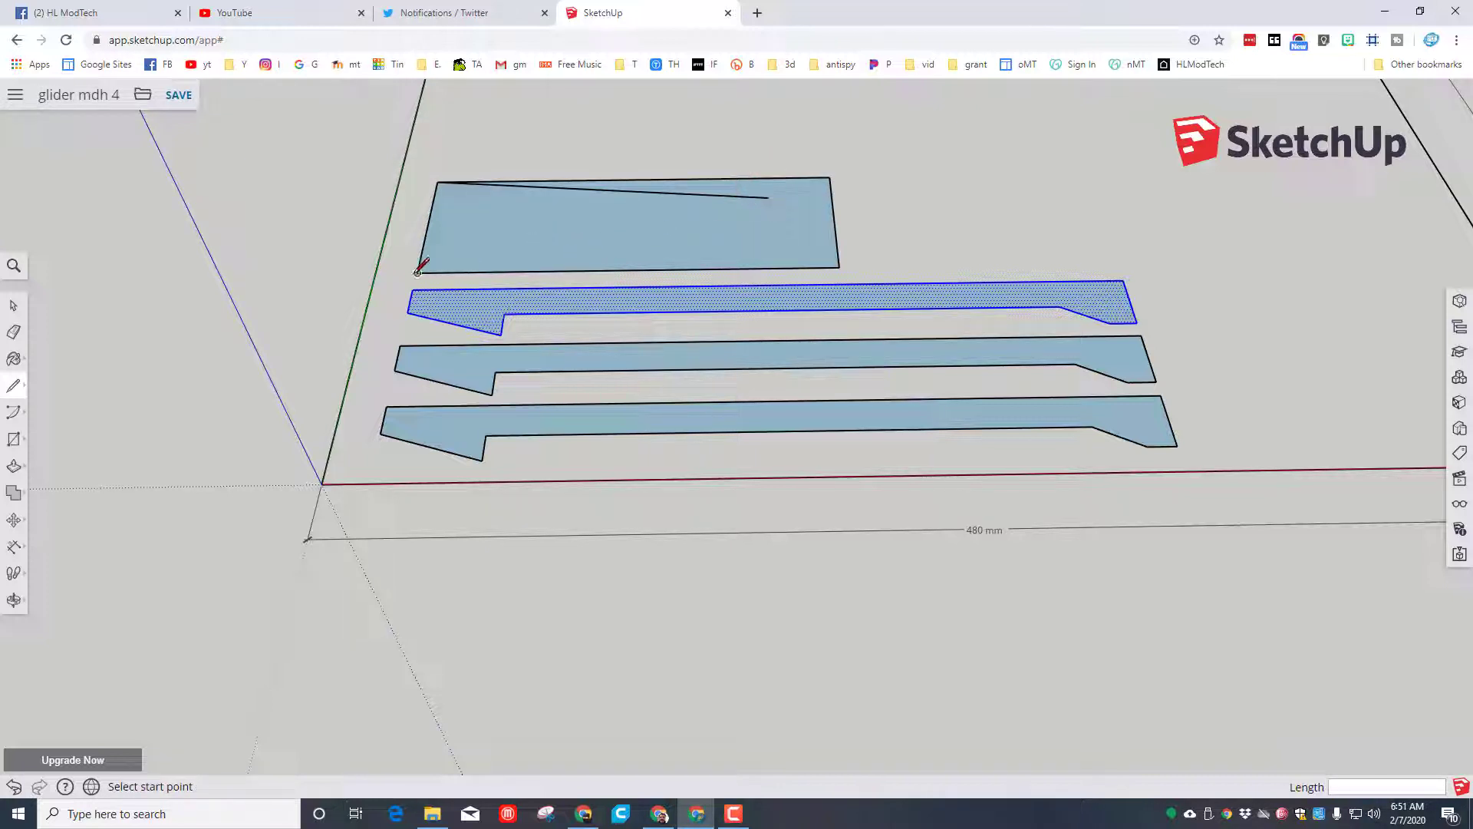
{"action": "left_click", "coordinate": [417, 273]}
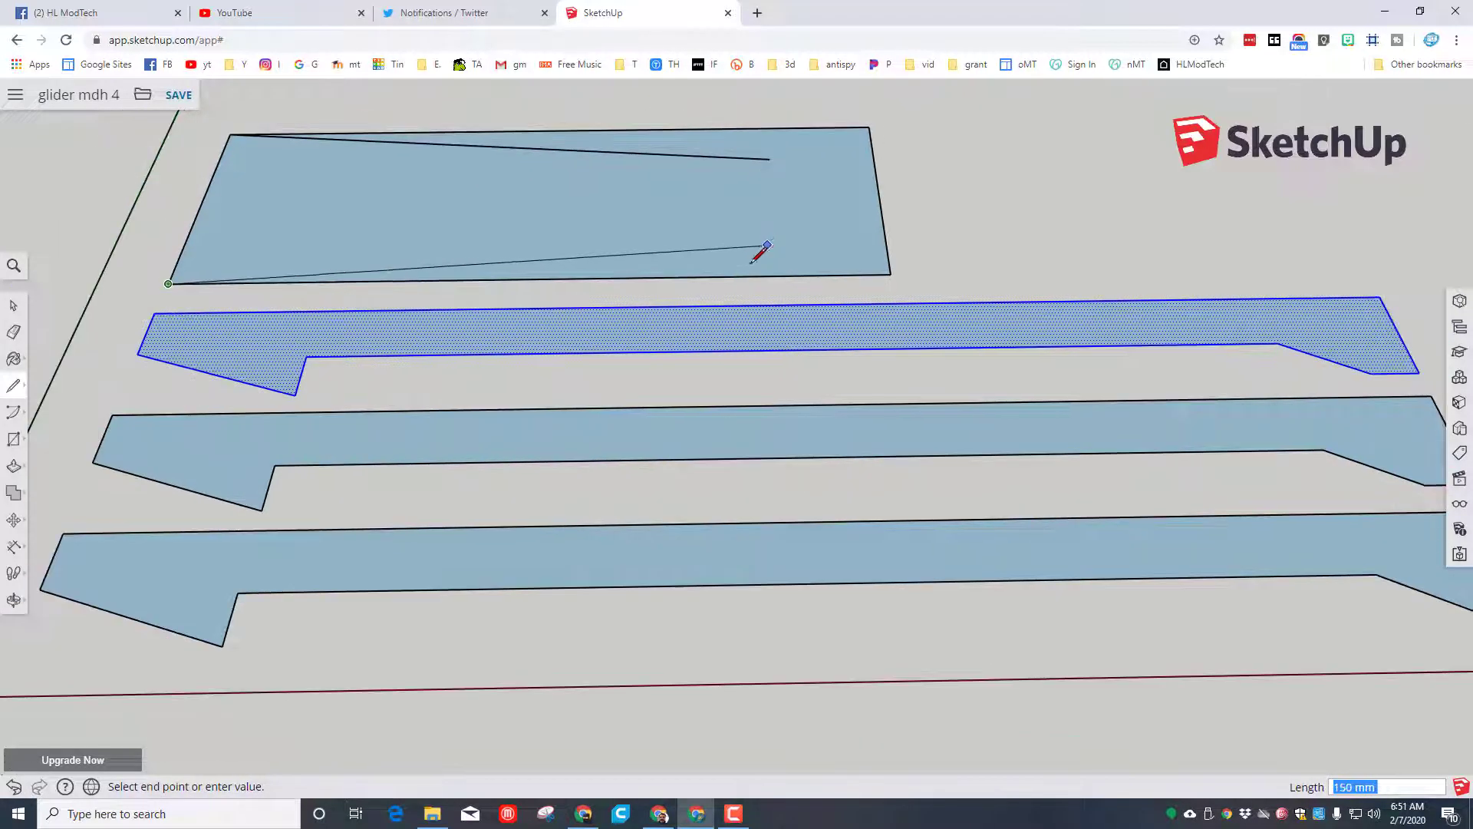
{"action": "left_click", "coordinate": [769, 253]}
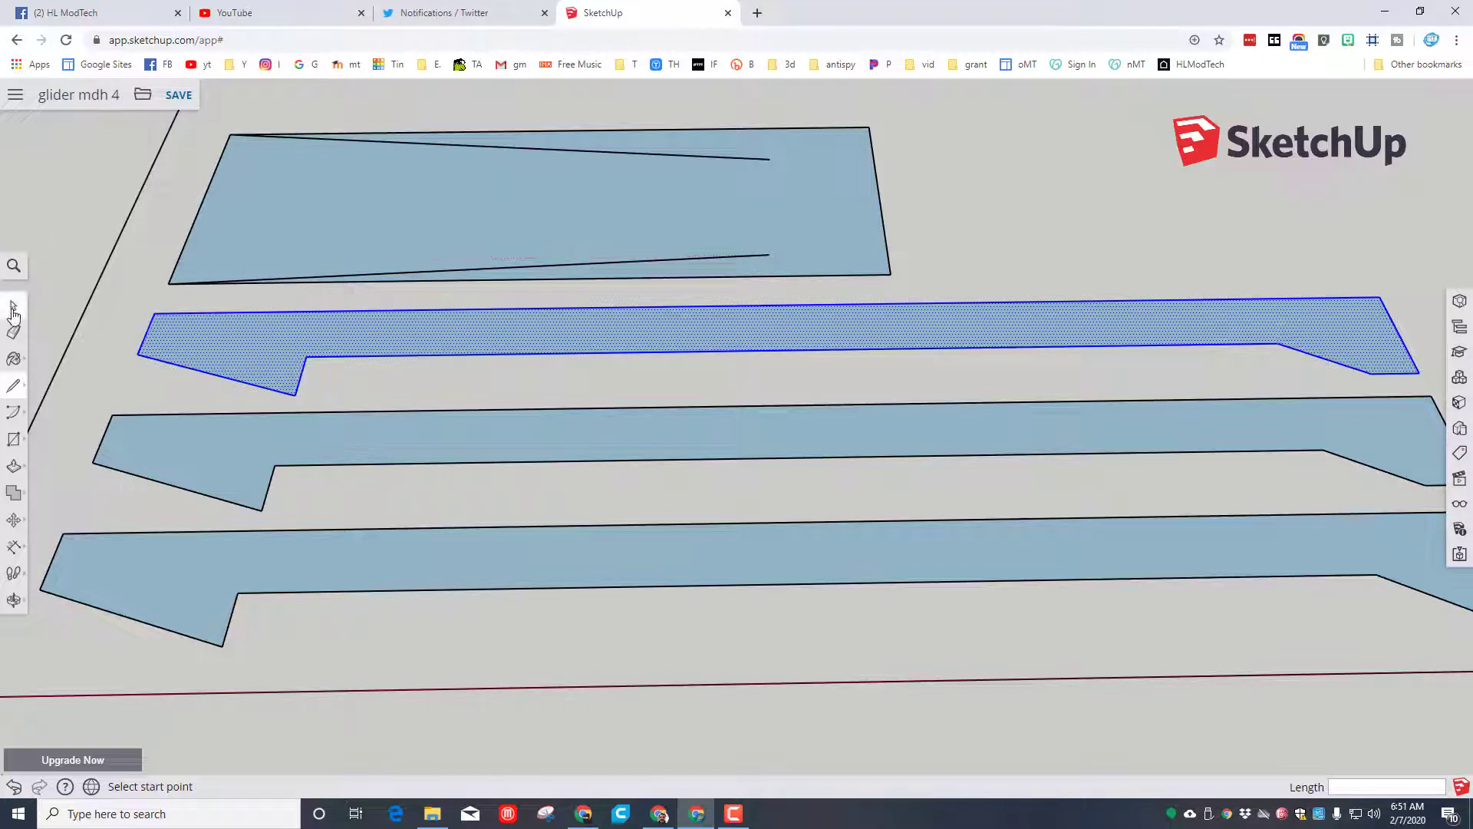
{"action": "mouse_move", "coordinate": [14, 413]}
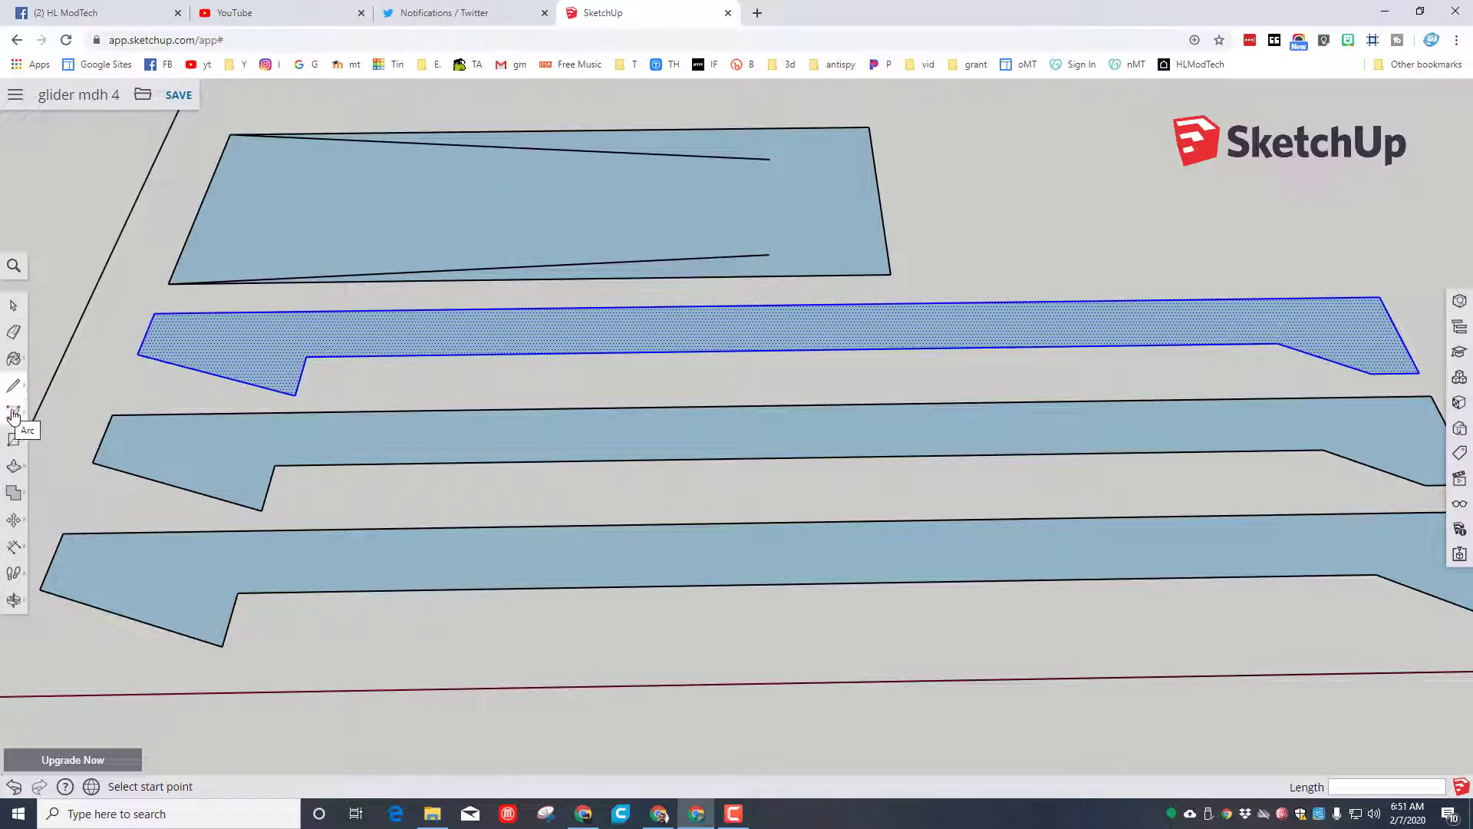
Step: Round the tip with an arc between the lines and erase the leftover rectangle edges
{"action": "left_click", "coordinate": [13, 411]}
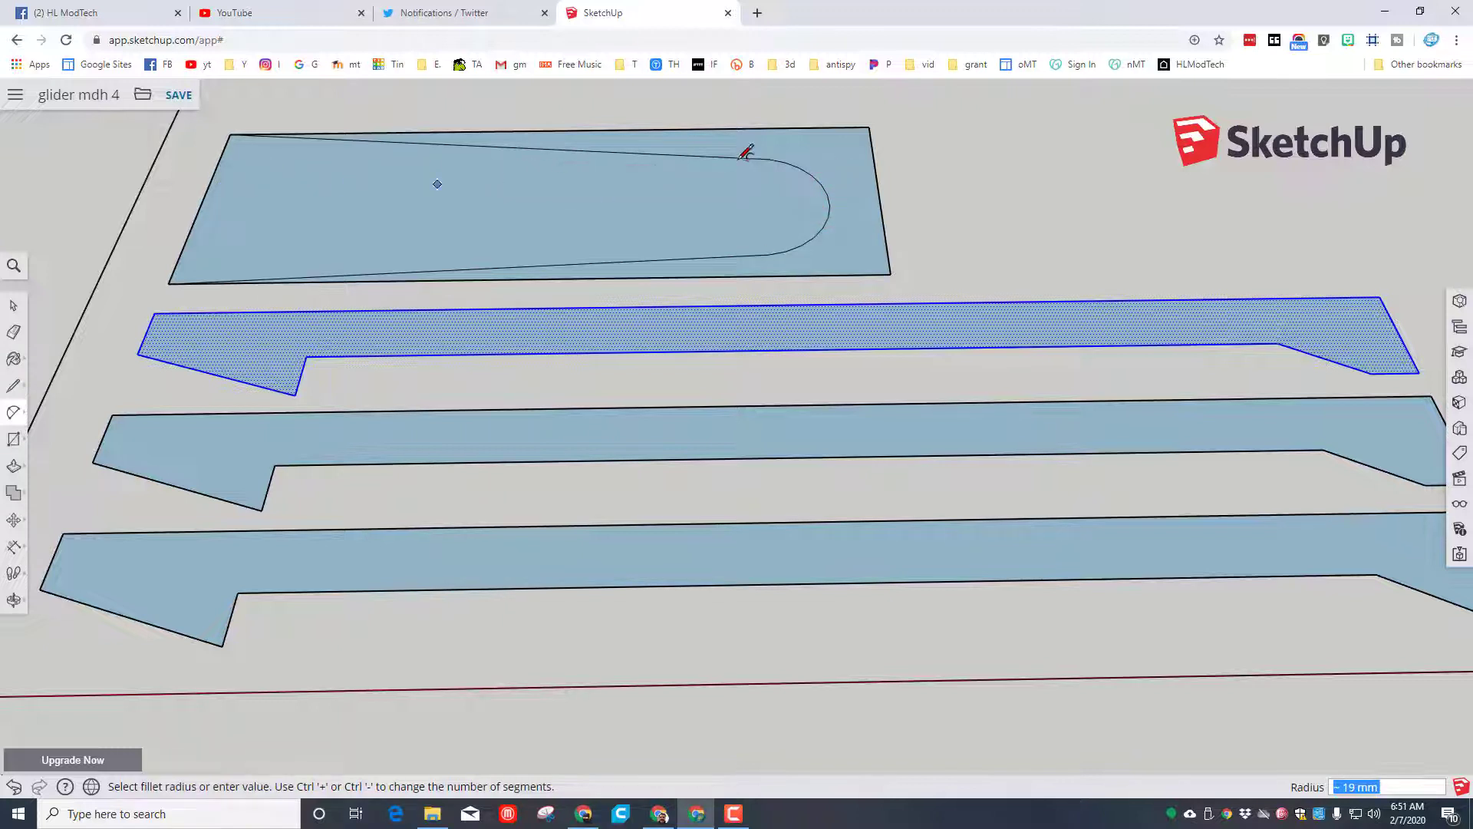
{"action": "left_click", "coordinate": [14, 328]}
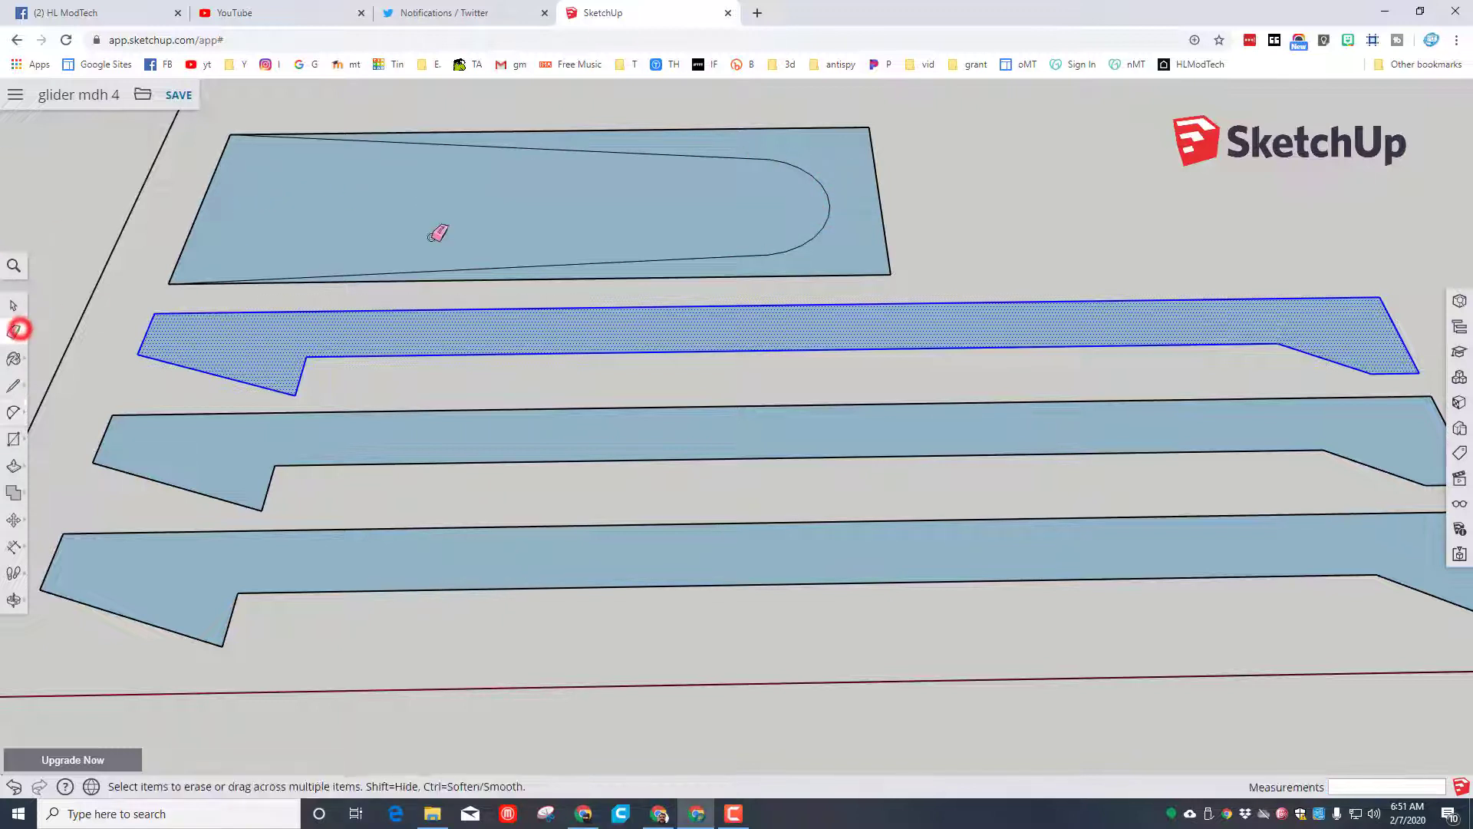
{"action": "left_click", "coordinate": [866, 137]}
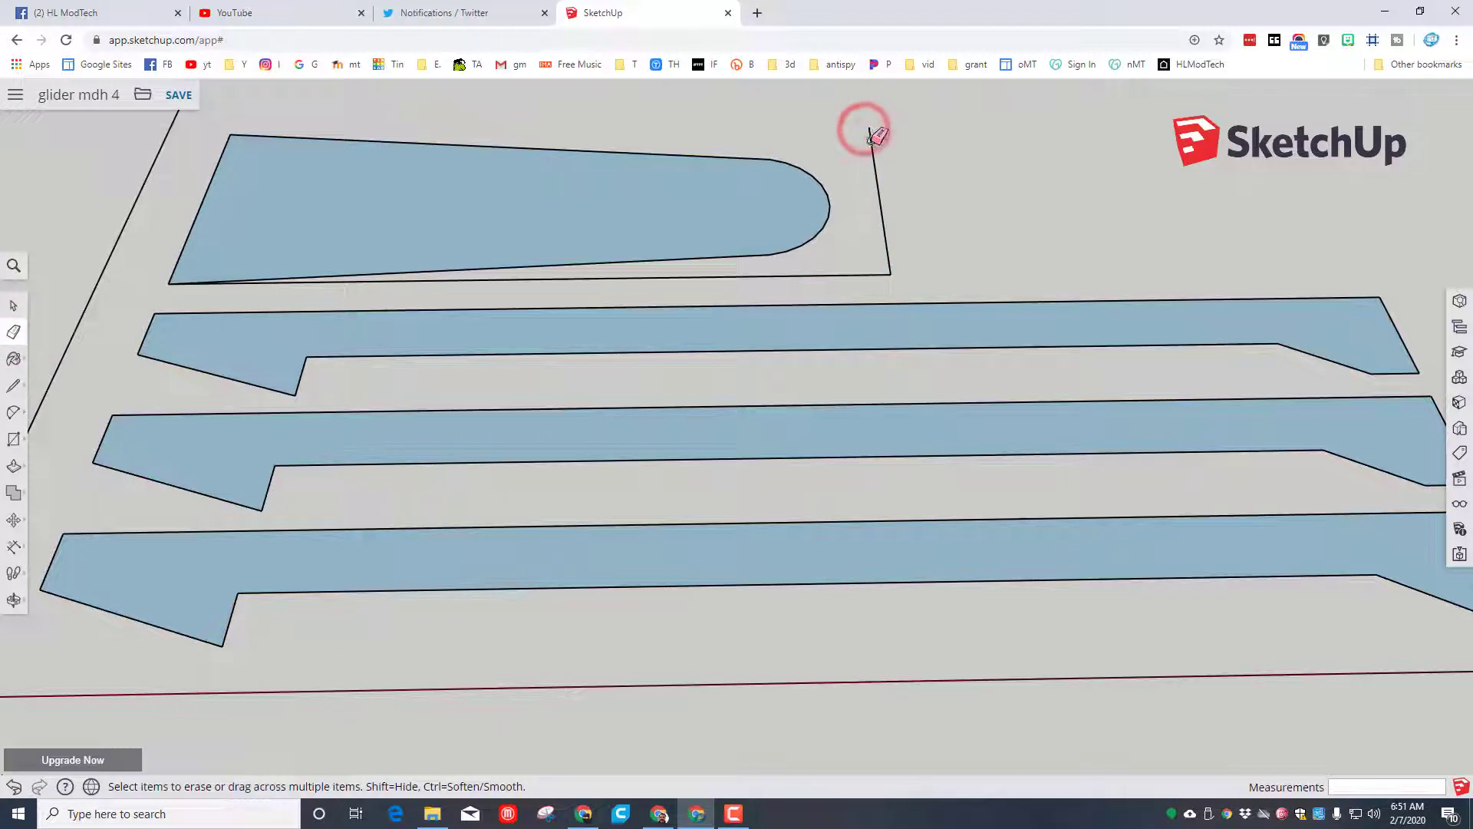
{"action": "left_click_drag", "start_coordinate": [869, 136], "coordinate": [856, 265]}
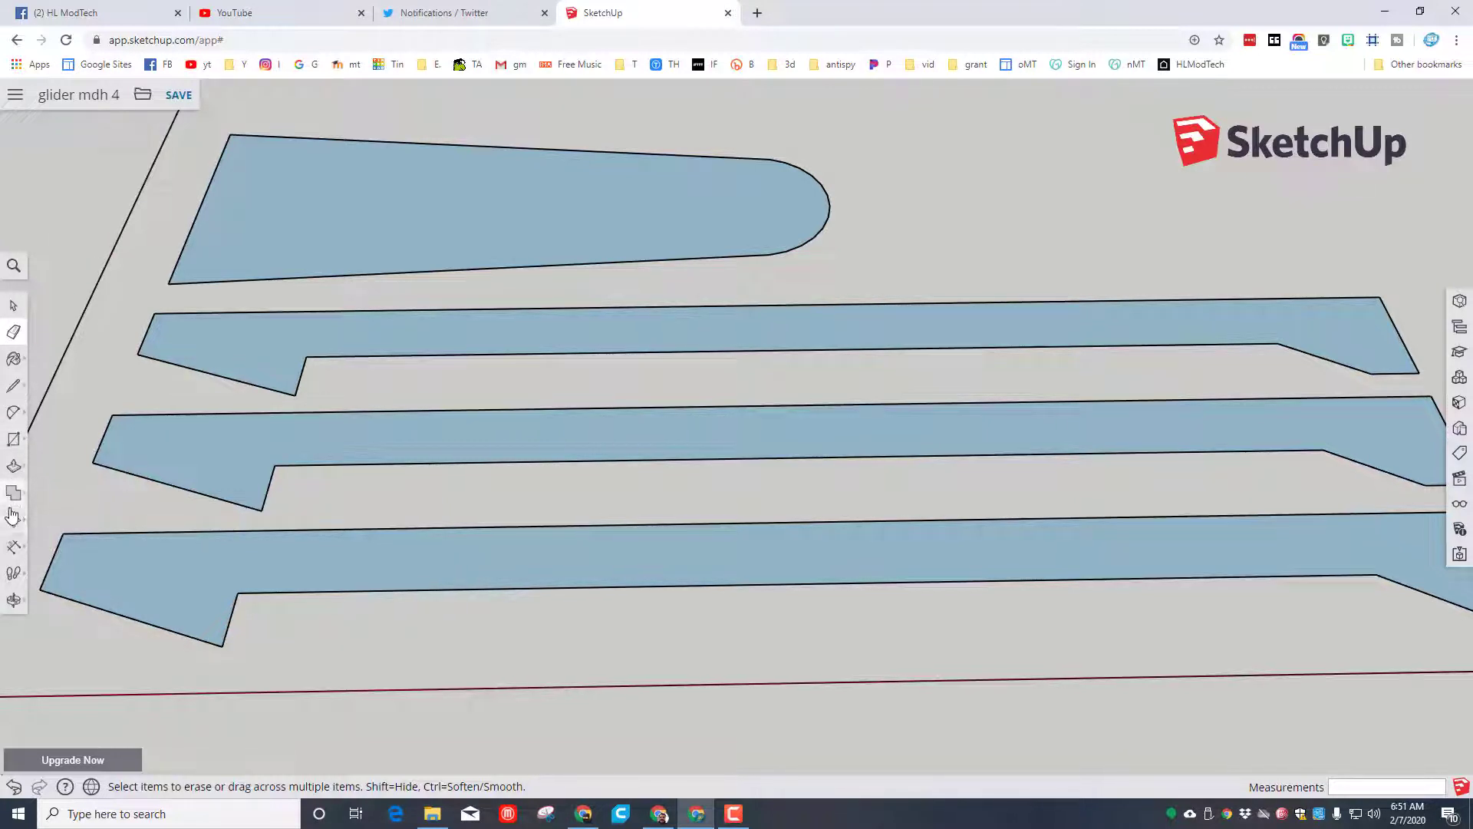
Step: Shift the rounded tapered piece upward and place a duplicate above it
{"action": "left_click", "coordinate": [14, 520]}
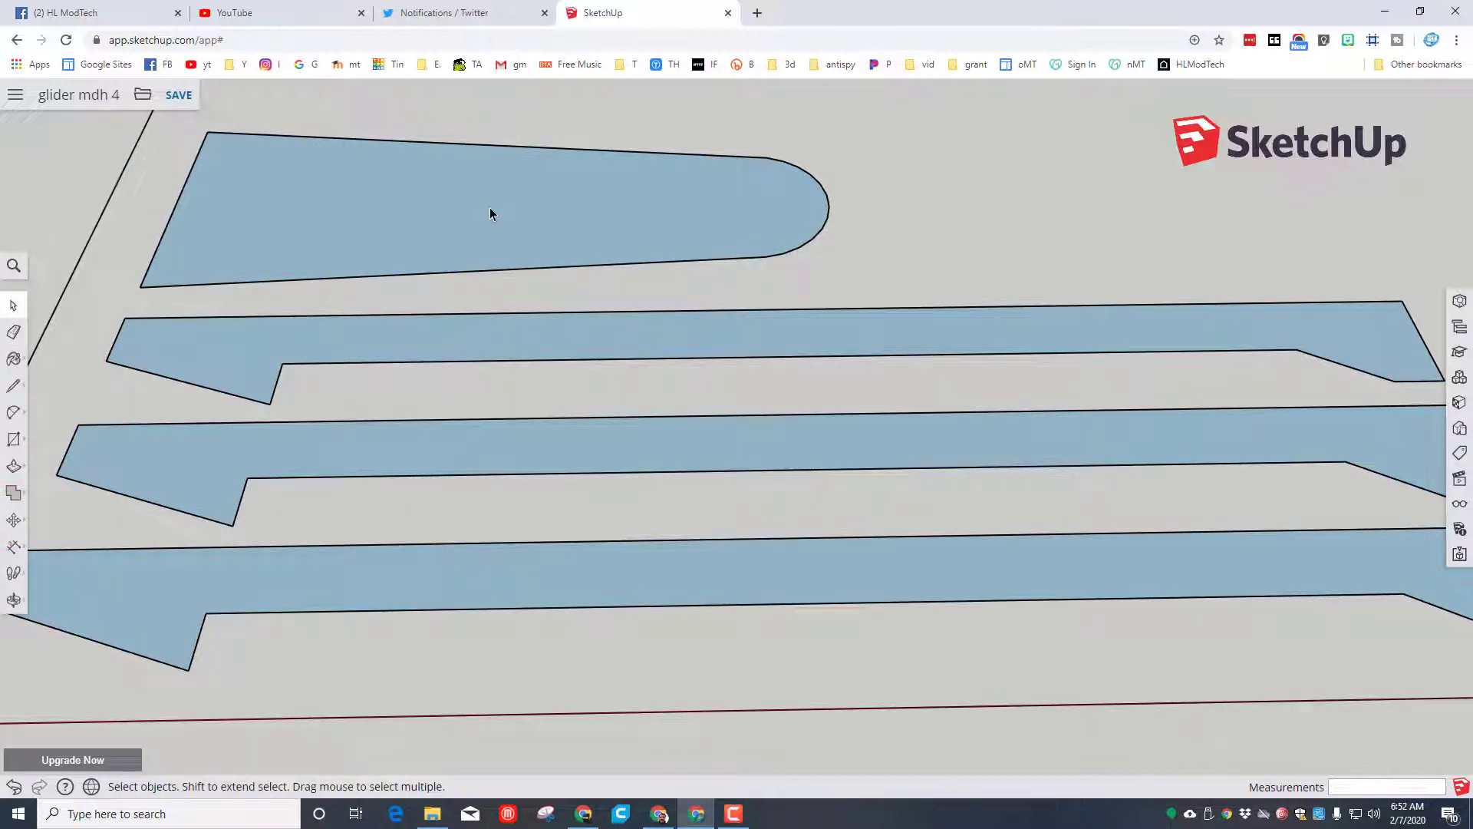
{"action": "left_click", "coordinate": [496, 202]}
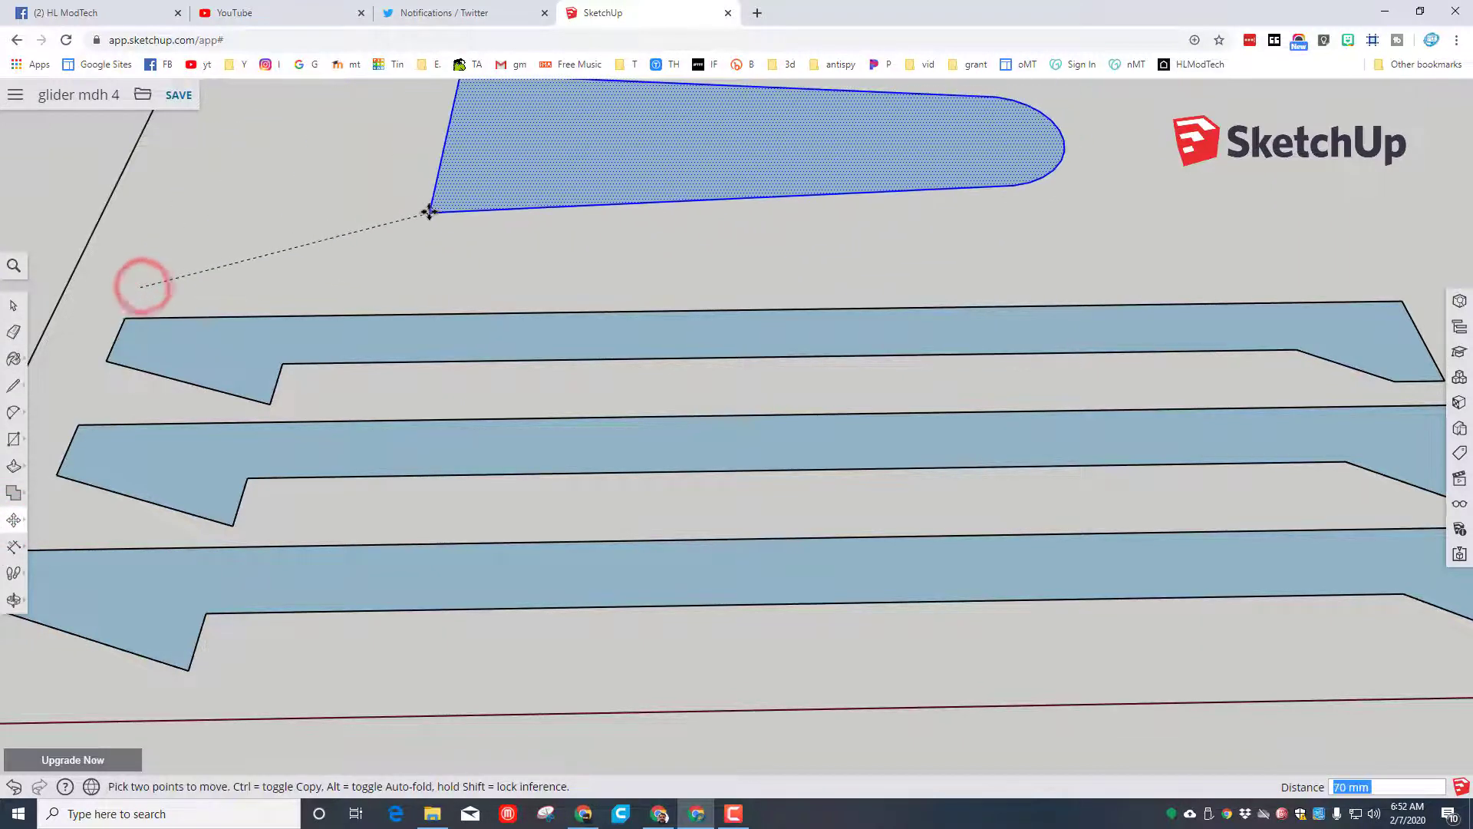
{"action": "left_click_drag", "start_coordinate": [428, 212], "coordinate": [348, 233]}
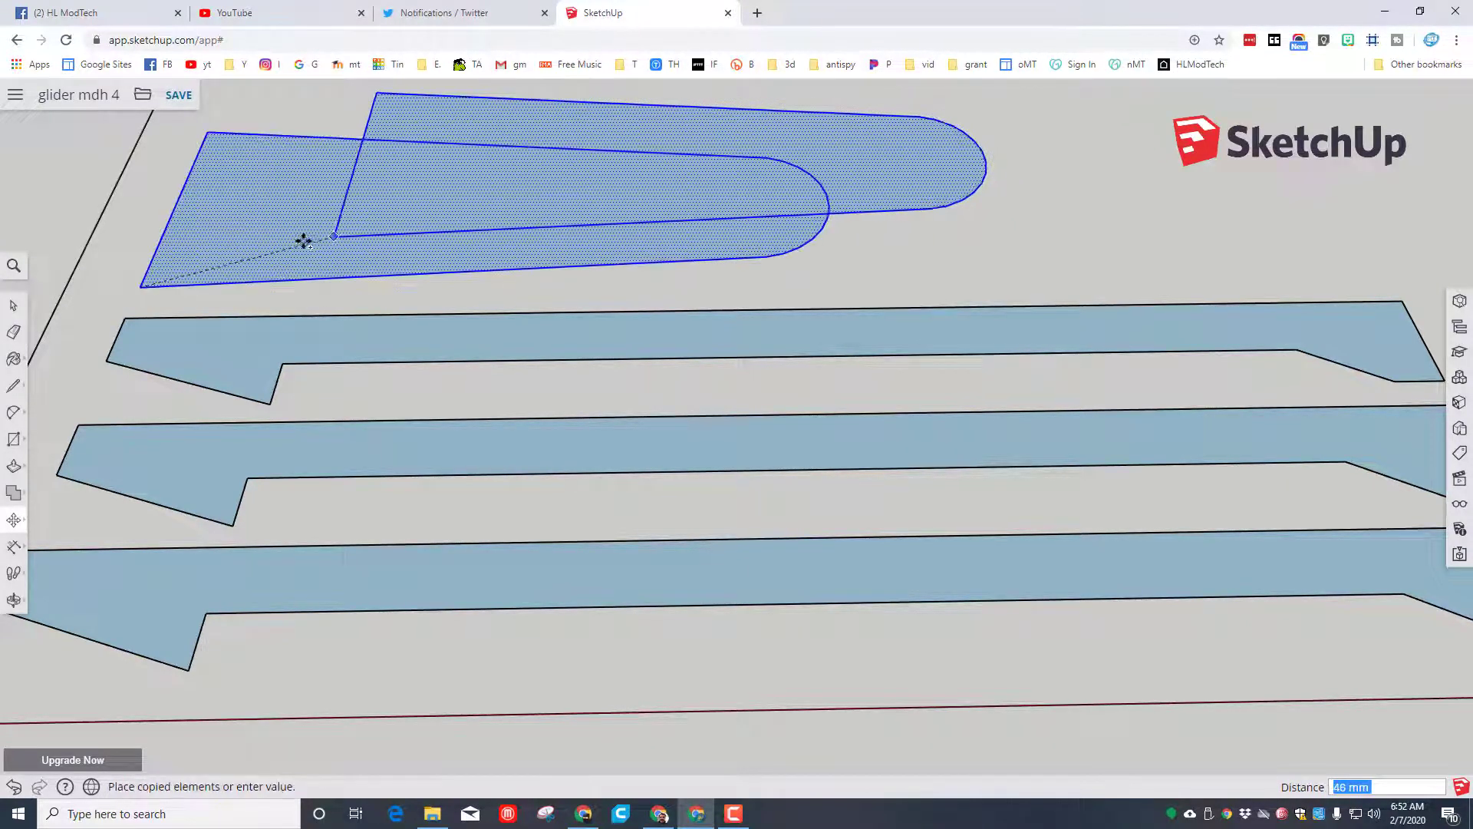
{"action": "left_click_drag", "start_coordinate": [304, 241], "coordinate": [501, 132]}
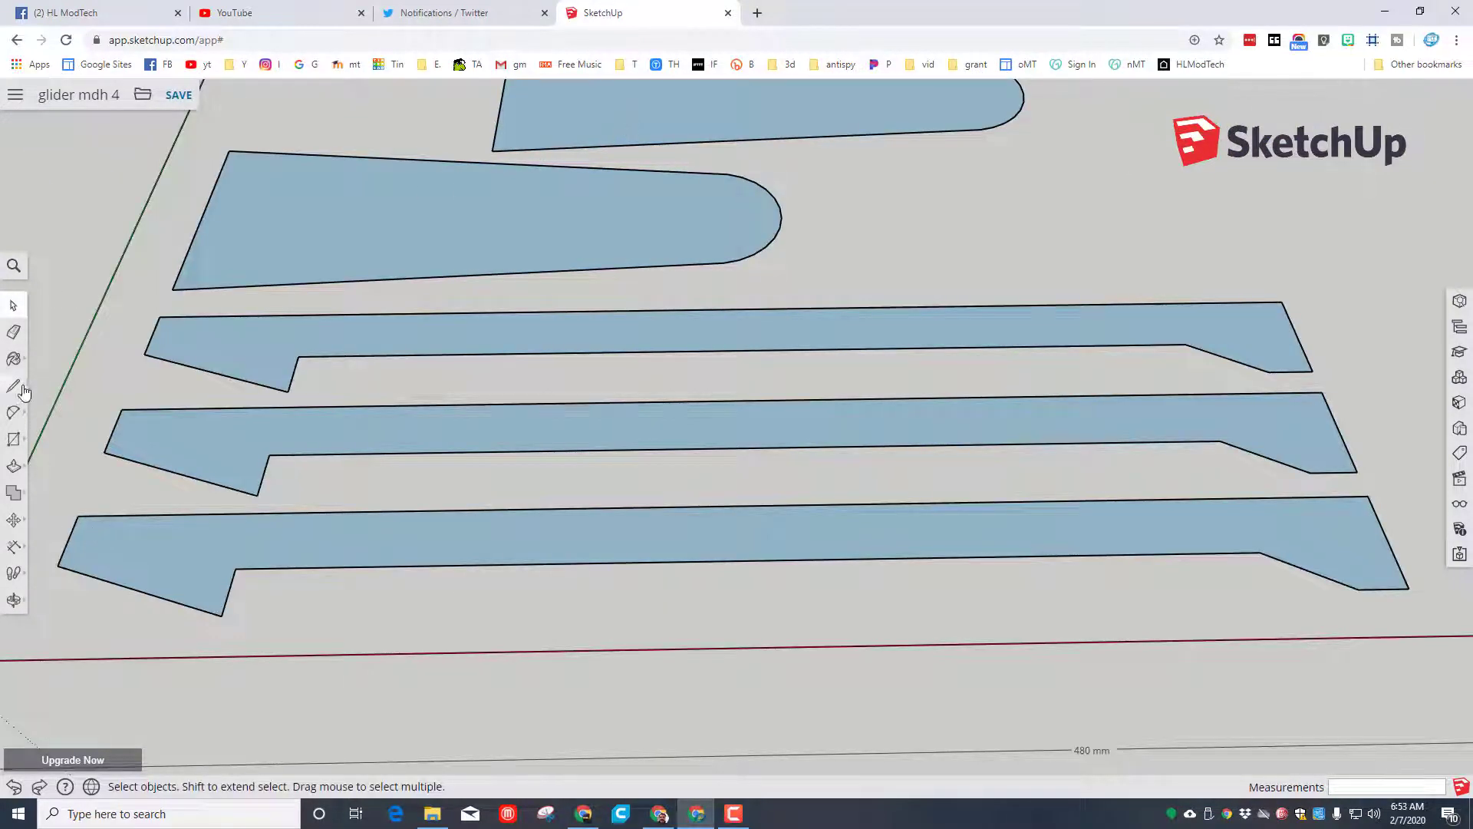
{"action": "left_click", "coordinate": [646, 127]}
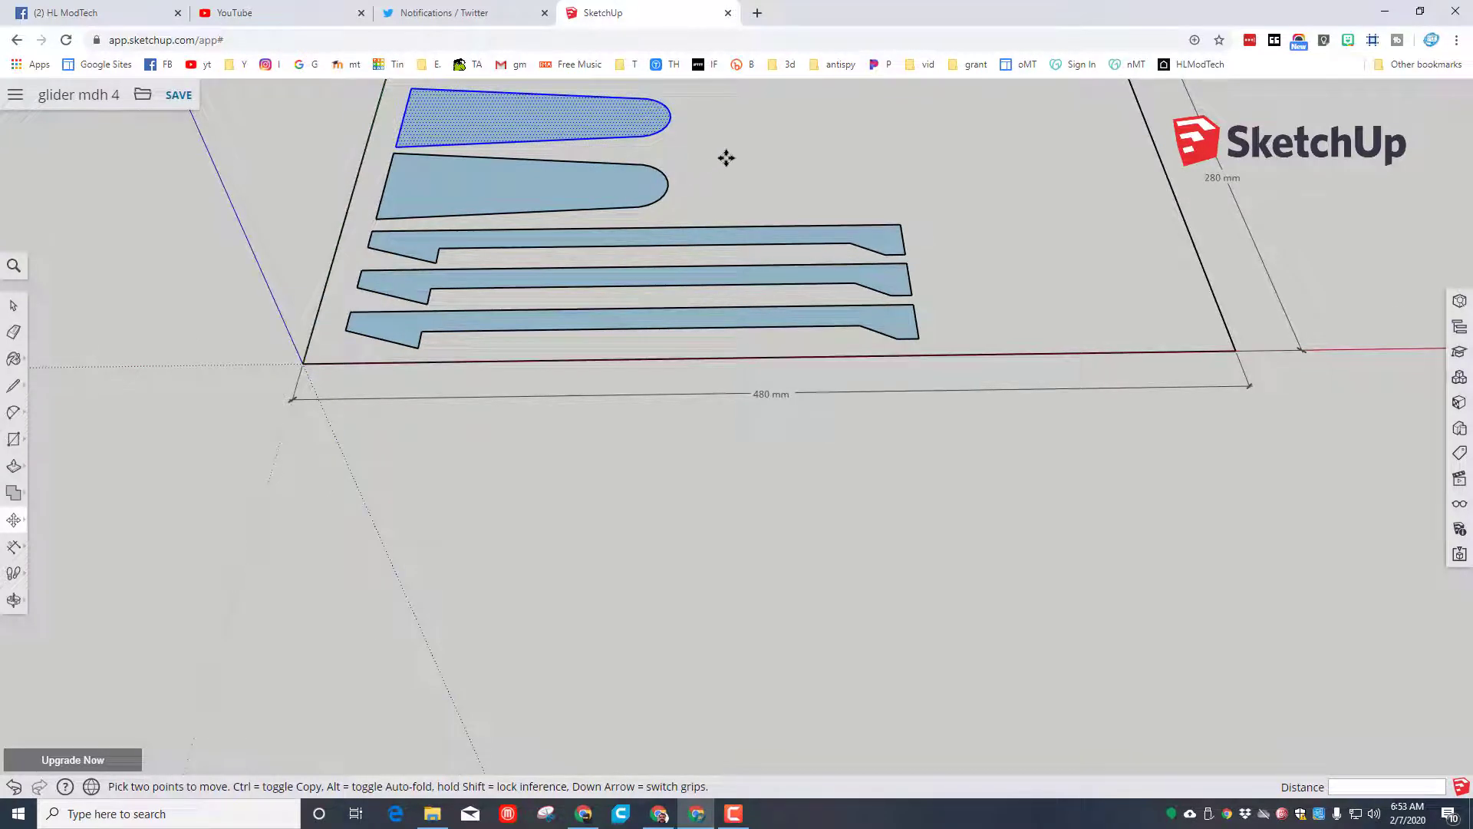
{"action": "mouse_move", "coordinate": [106, 327]}
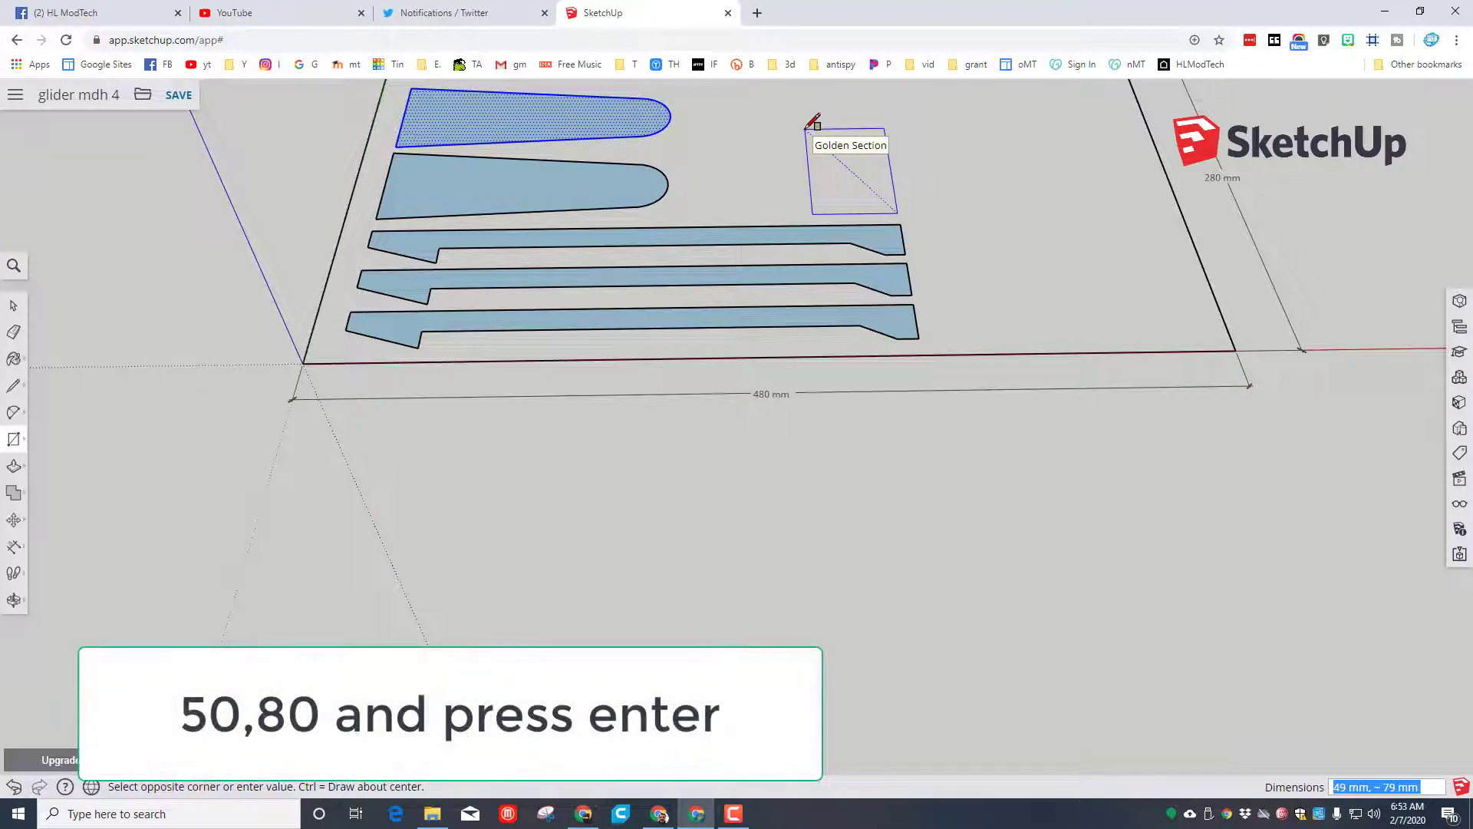
Step: Draw a 50,80 rectangle and slide its right edge to form a pointed tail piece
{"action": "type", "text": "50"}
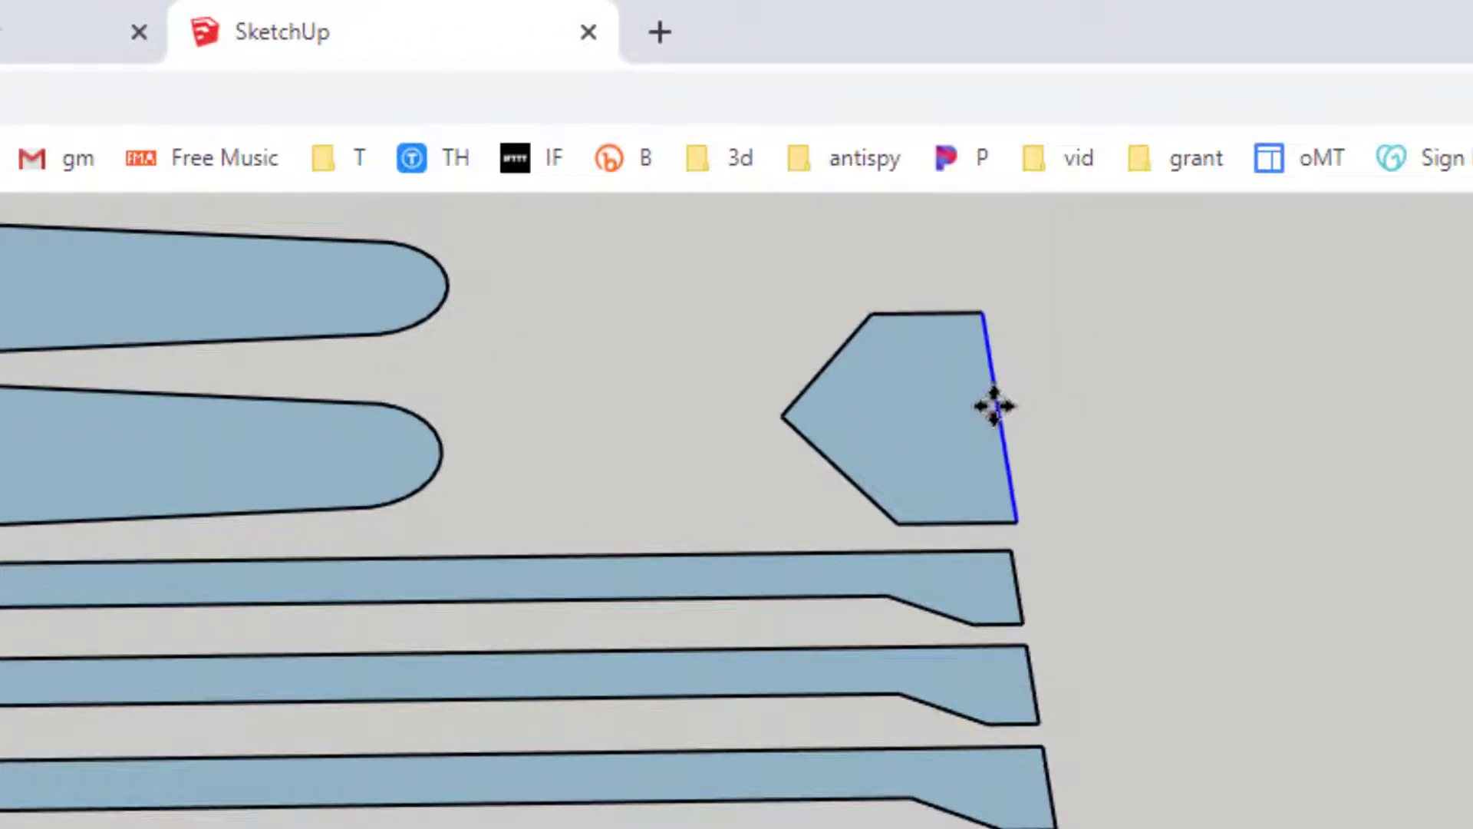
{"action": "left_click_drag", "start_coordinate": [992, 405], "coordinate": [938, 402]}
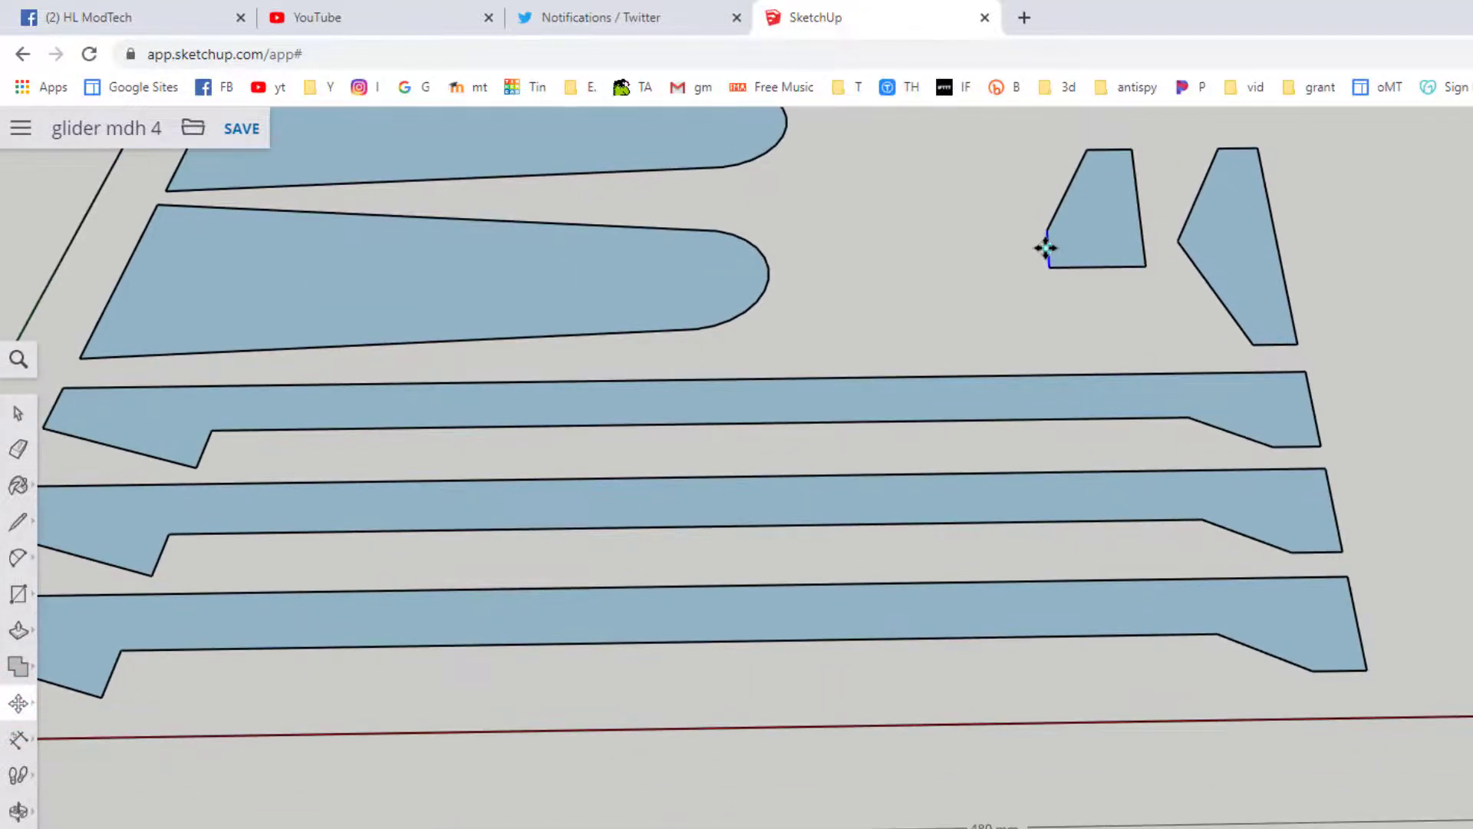
Step: Move the small piece's edge to shape the shorter trapezoid tail piece
{"action": "left_click", "coordinate": [241, 128]}
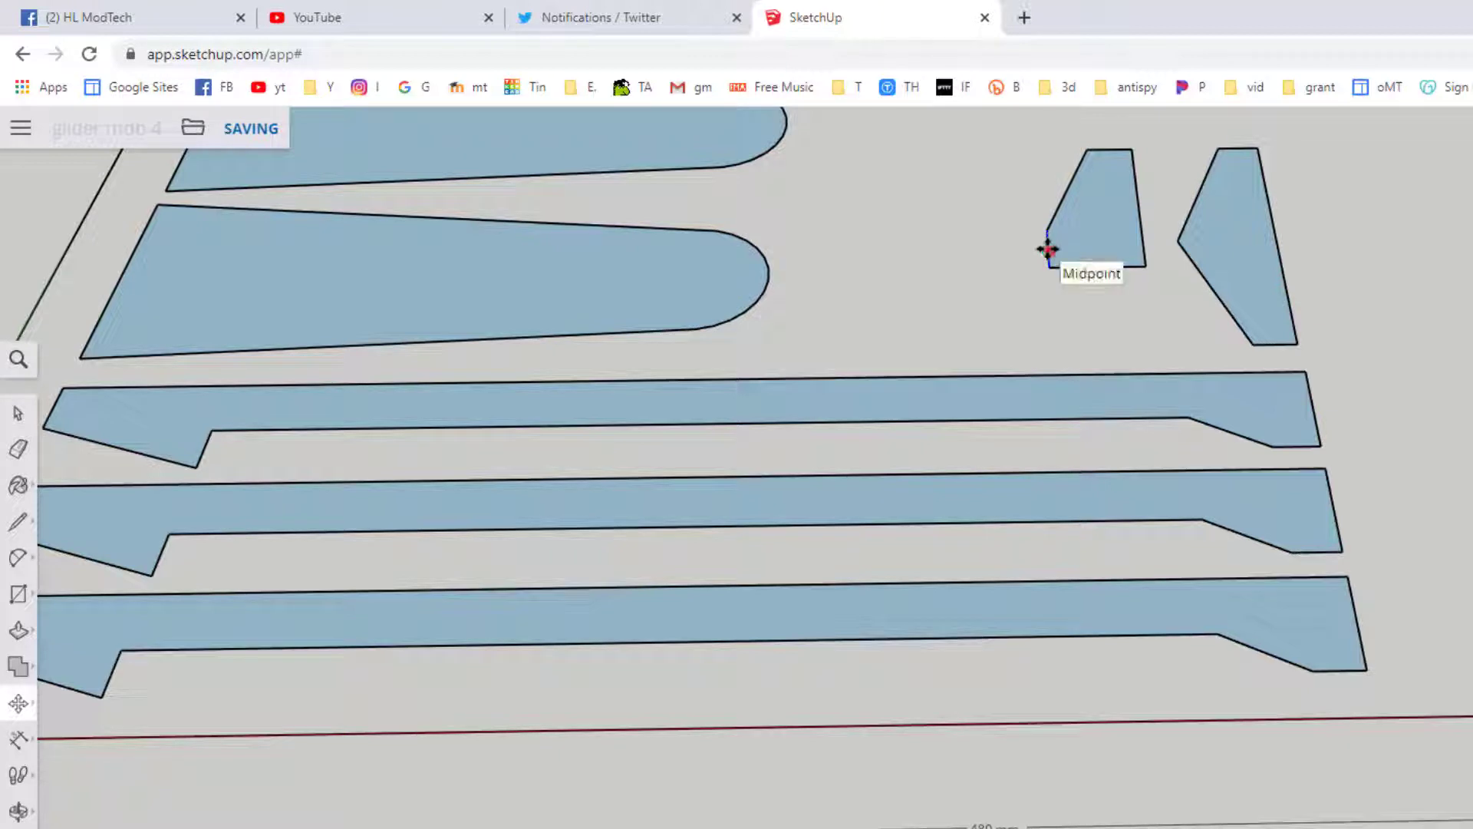
{"action": "left_click", "coordinate": [1067, 252]}
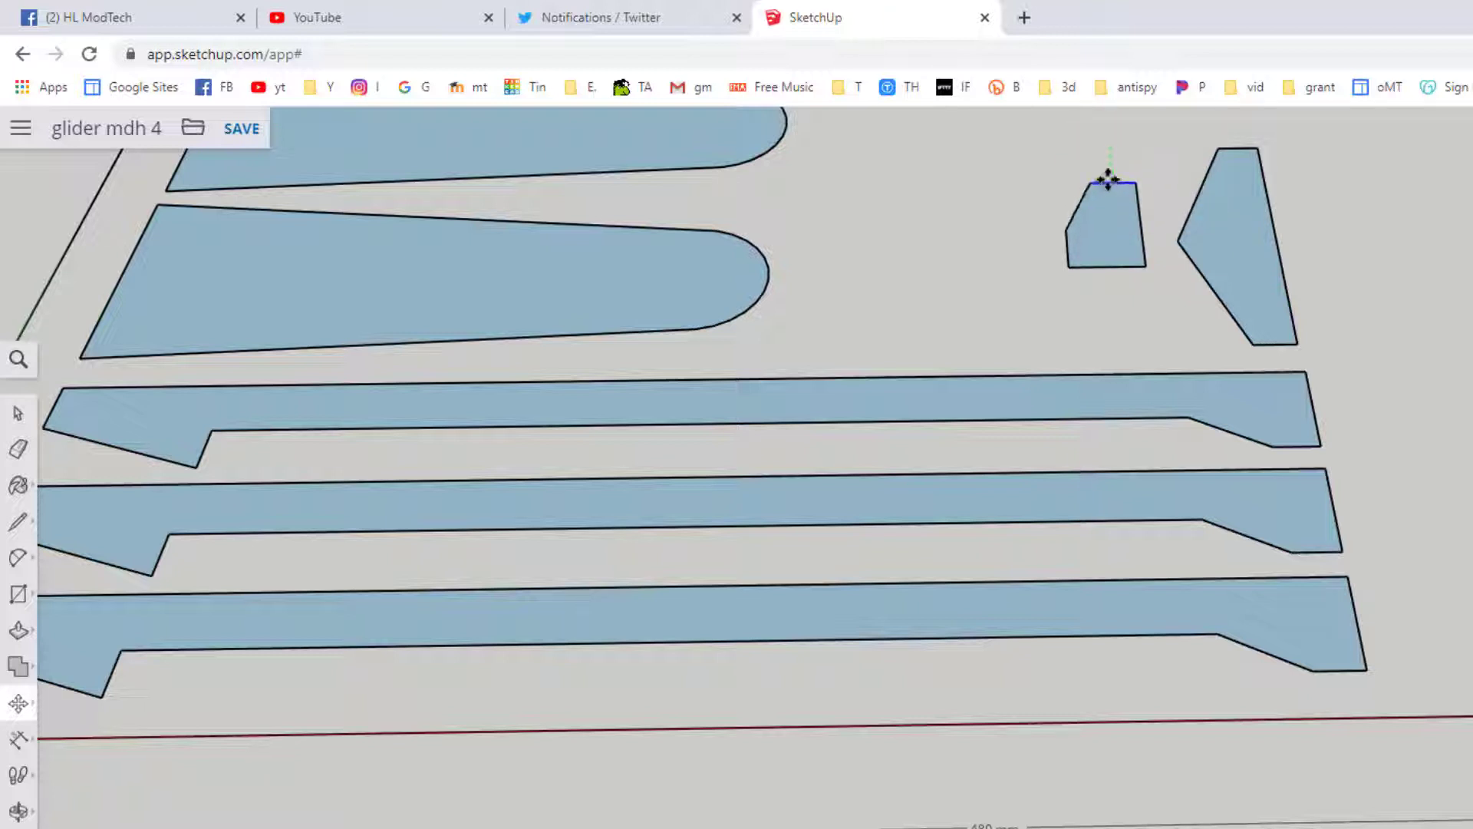
{"action": "mouse_move", "coordinate": [977, 224]}
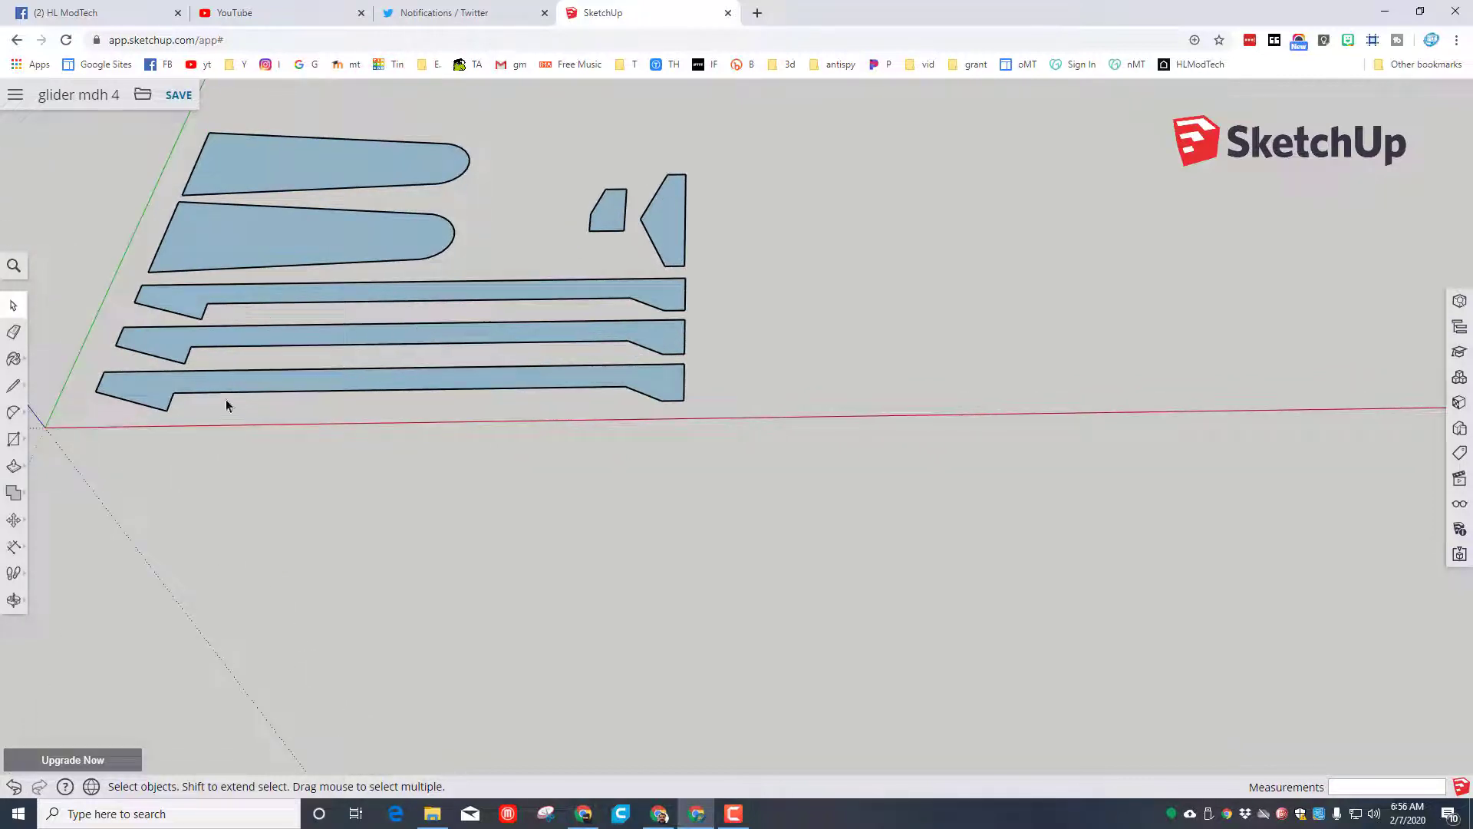
{"action": "mouse_move", "coordinate": [15, 474]}
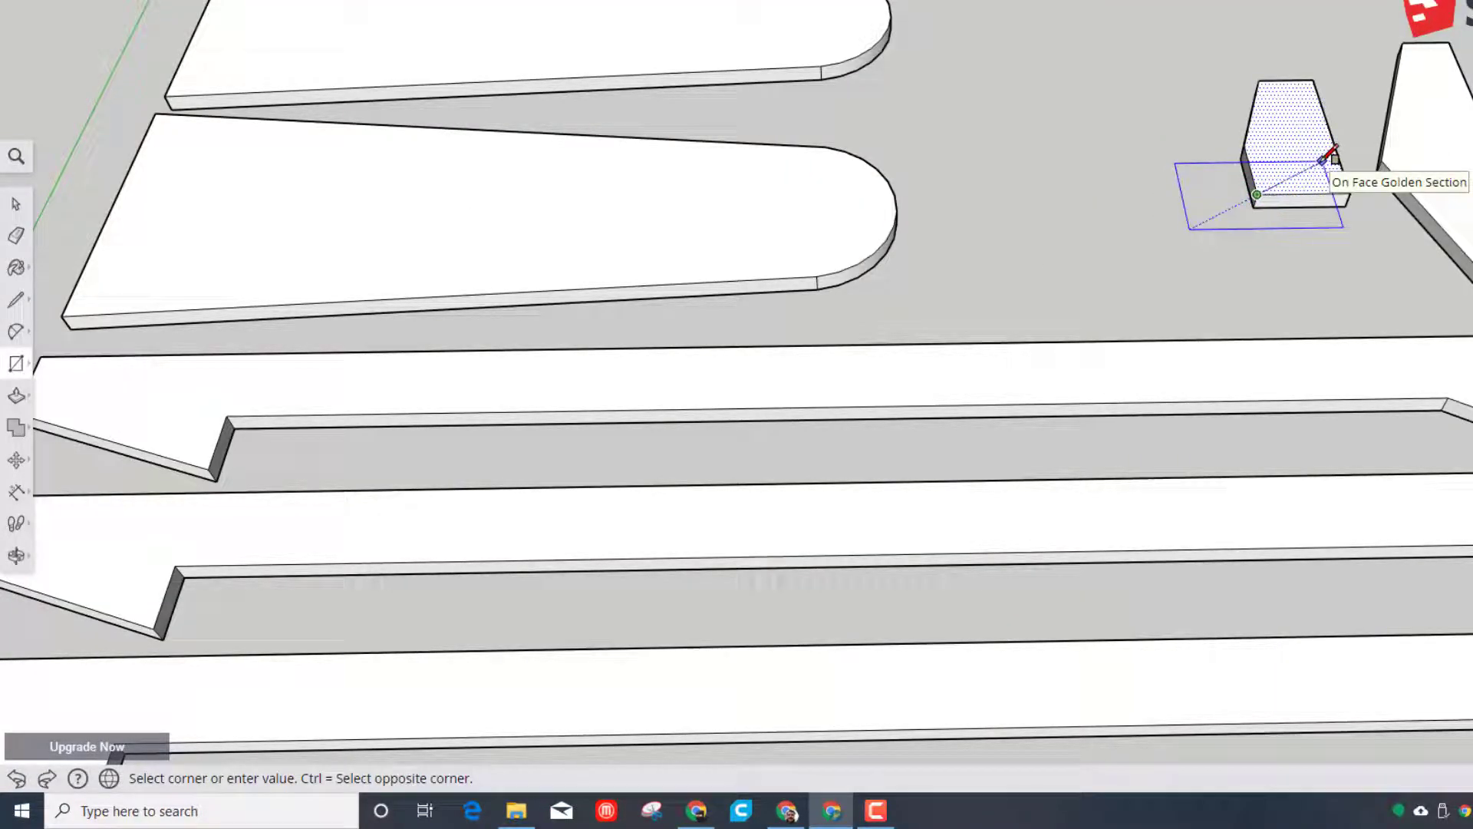
Step: Mark a small notch rectangle at the trapezoid piece's lower corner
{"action": "left_click", "coordinate": [1257, 195]}
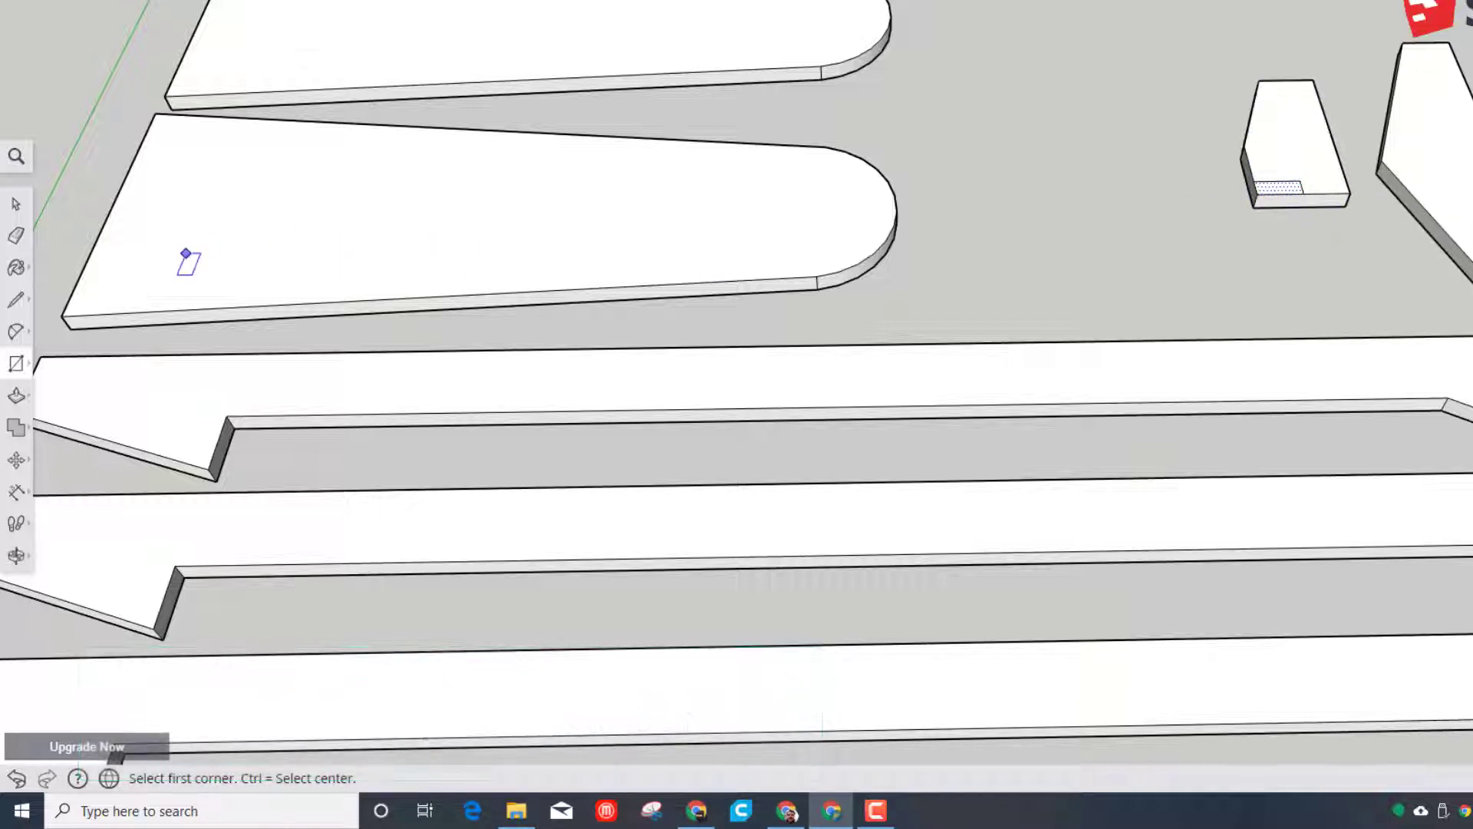
{"action": "left_click", "coordinate": [17, 363]}
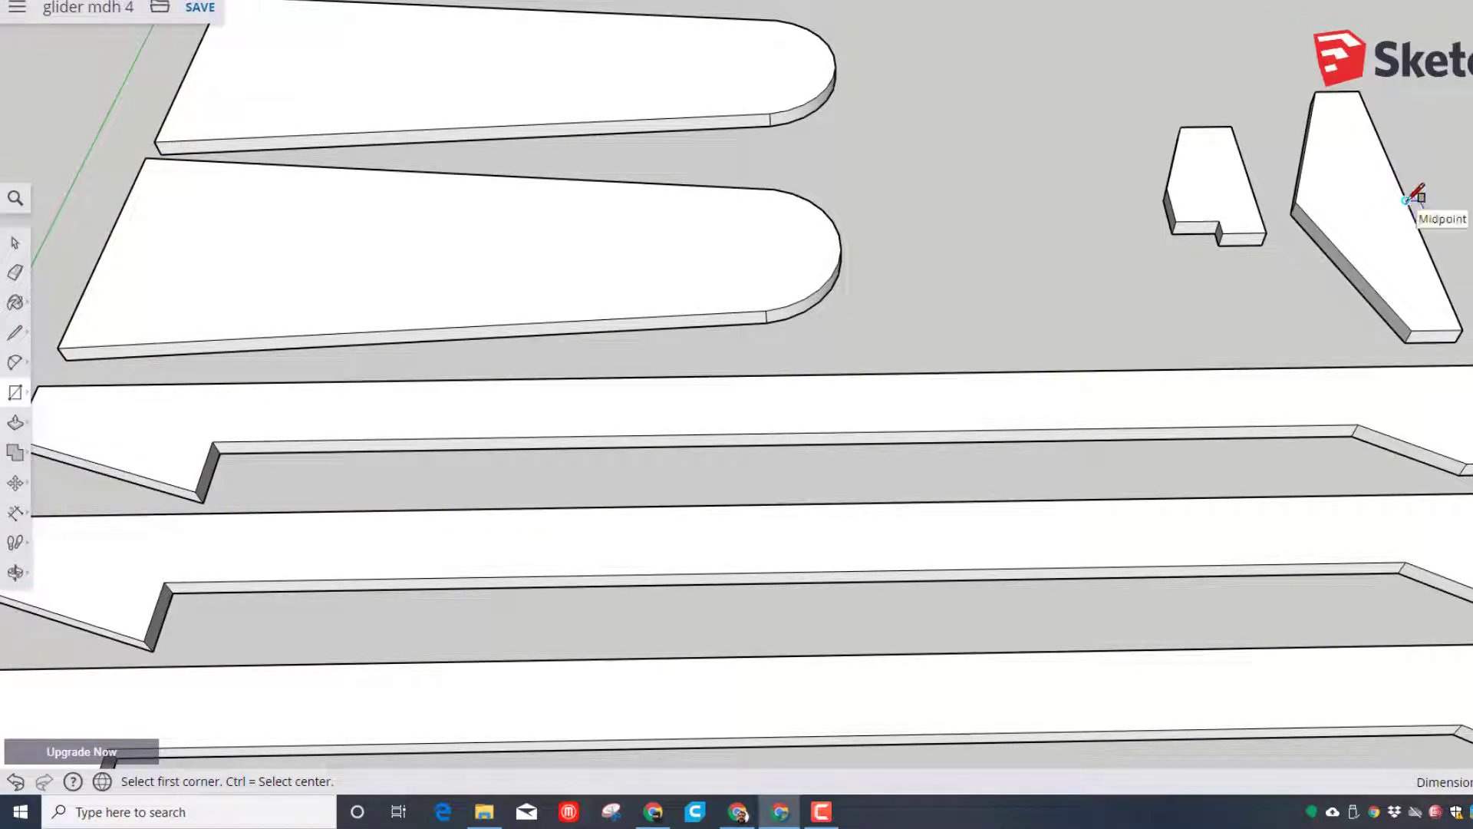
Step: Draw a 4,20 slot rectangle on the angled fin and erase the stray line
{"action": "left_click", "coordinate": [1345, 155]}
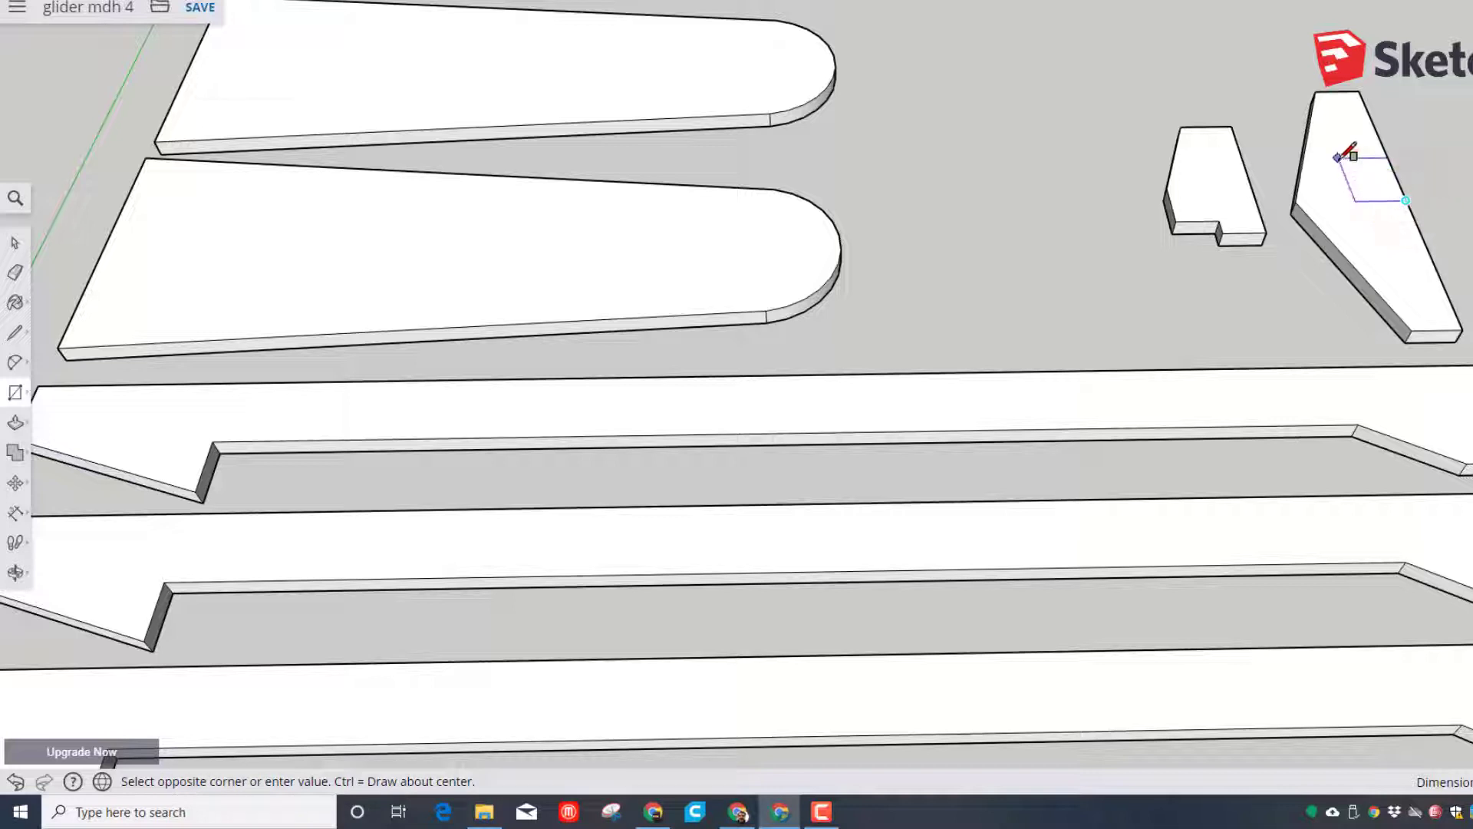
{"action": "mouse_move", "coordinate": [1347, 155]}
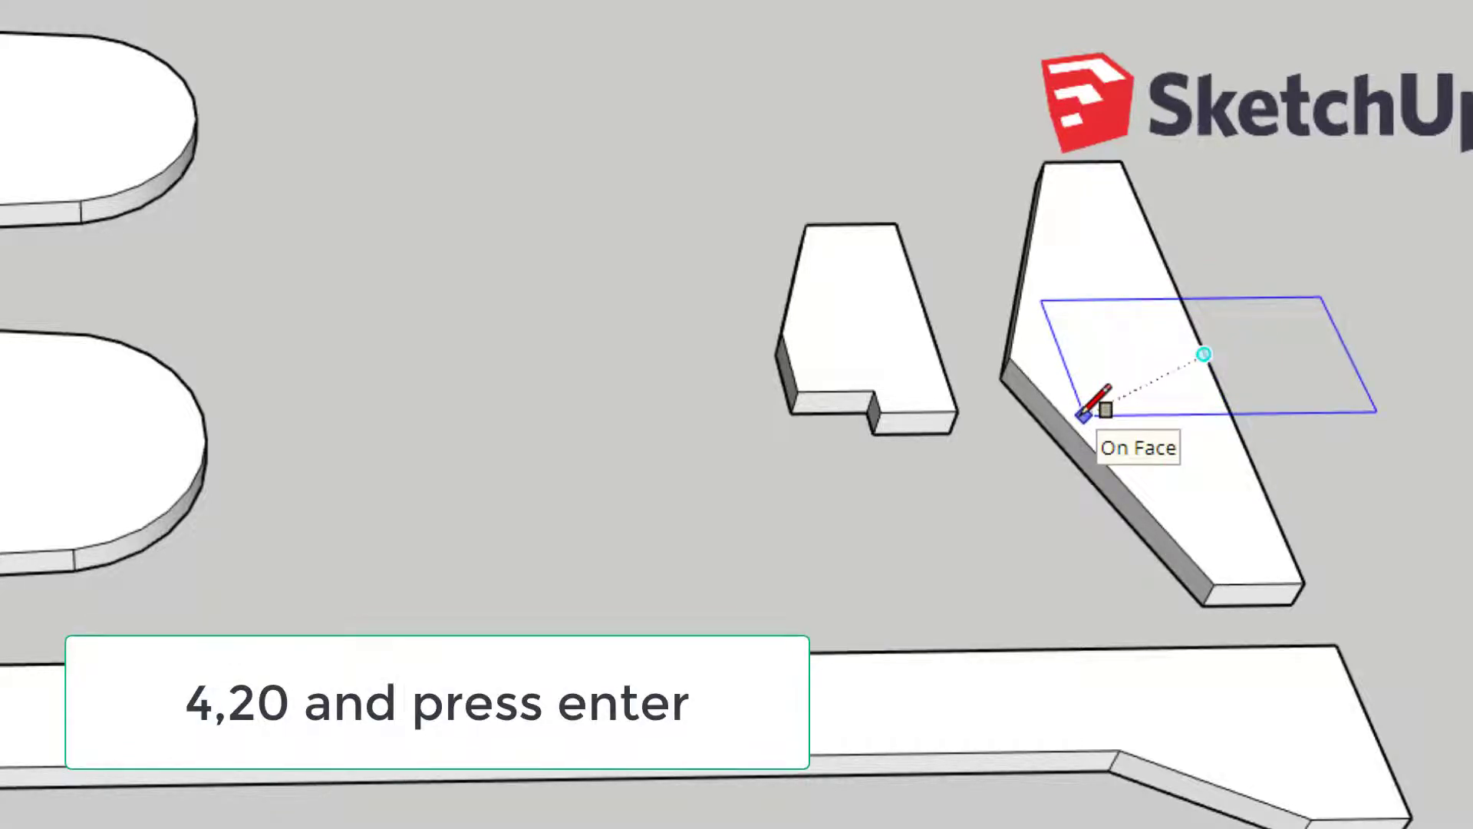
{"action": "key", "text": "enter"}
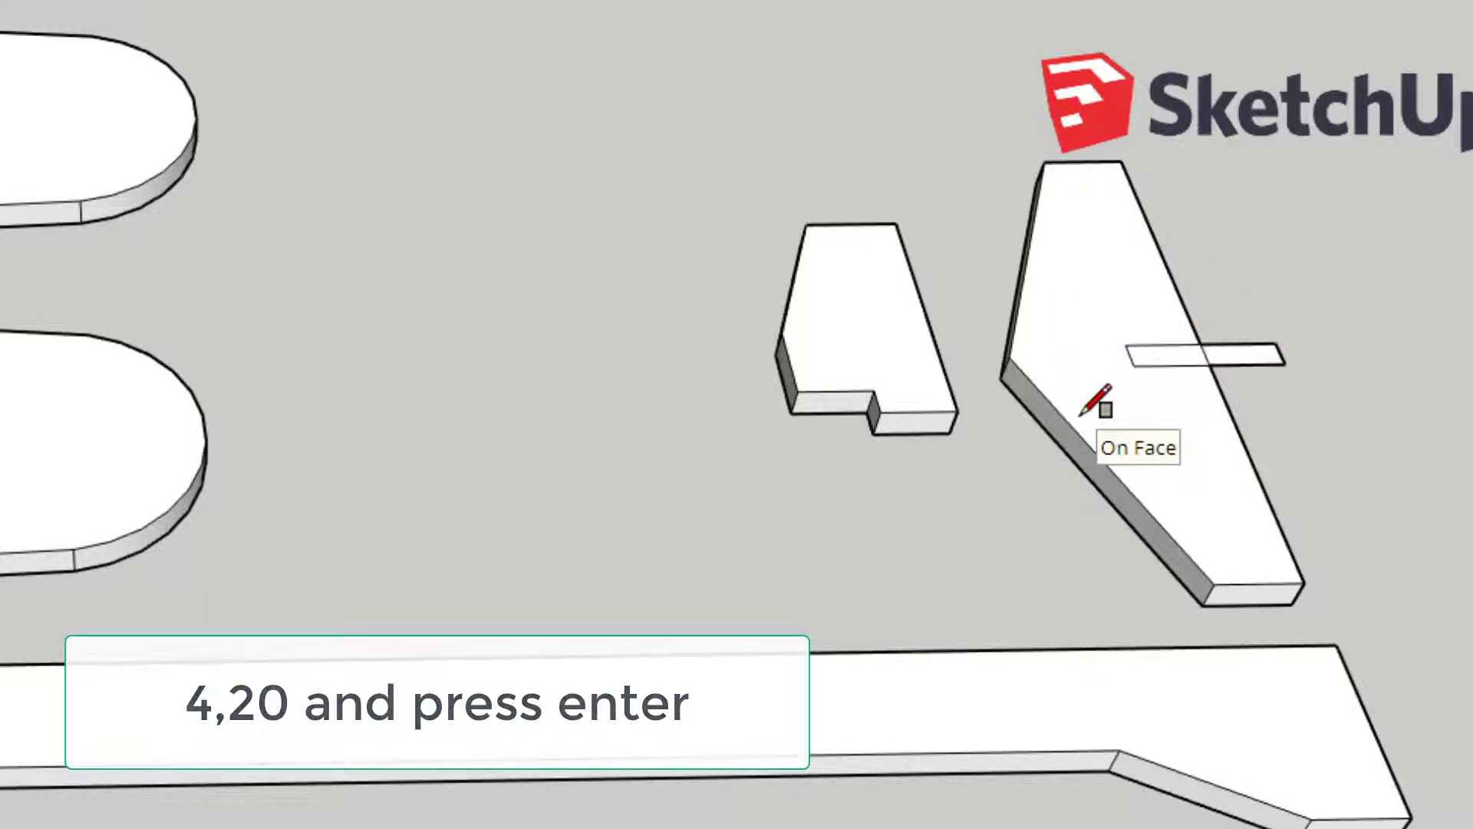
{"action": "type", "text": "4,20"}
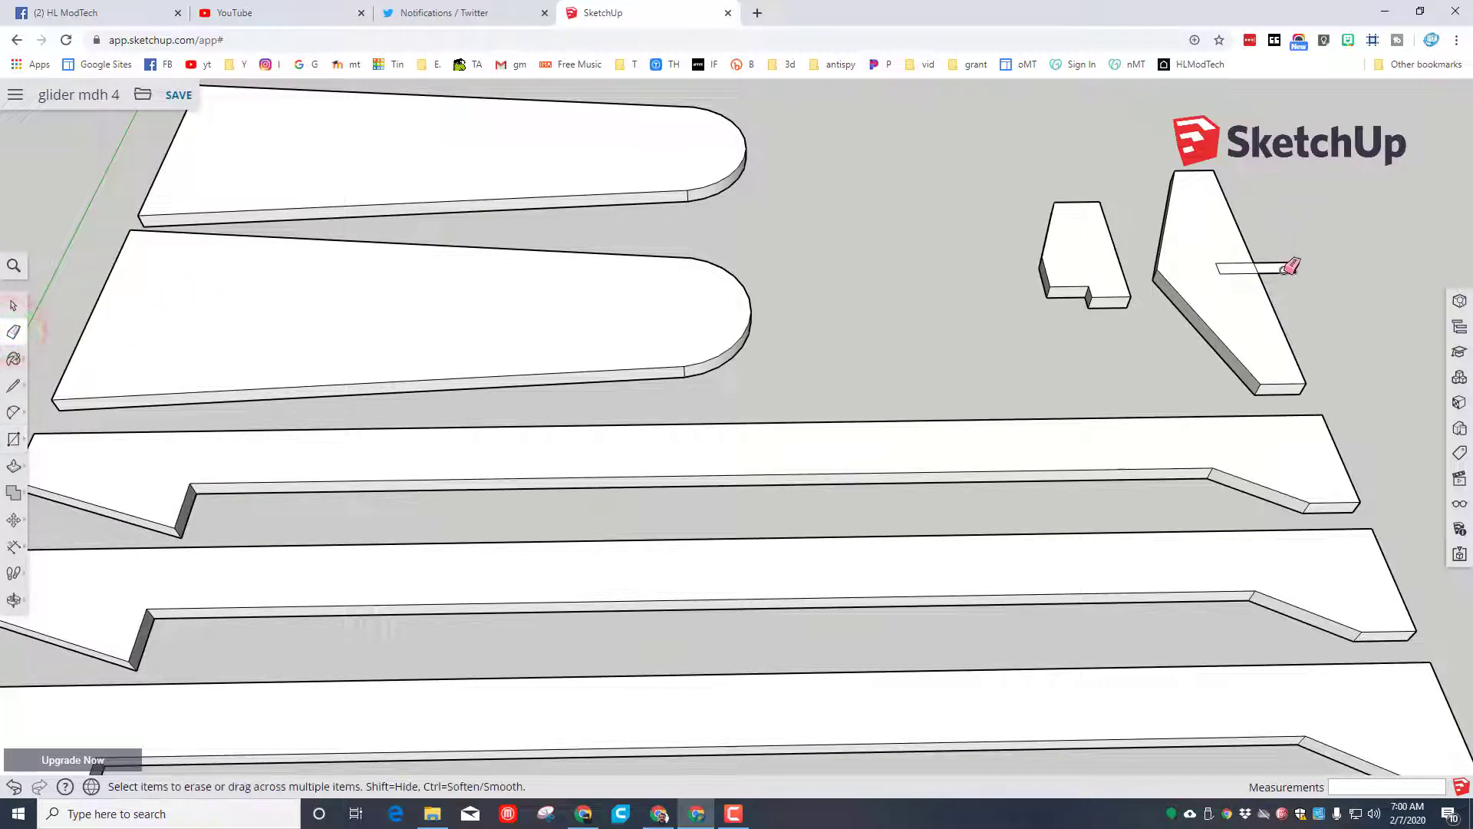
{"action": "left_click", "coordinate": [1290, 265]}
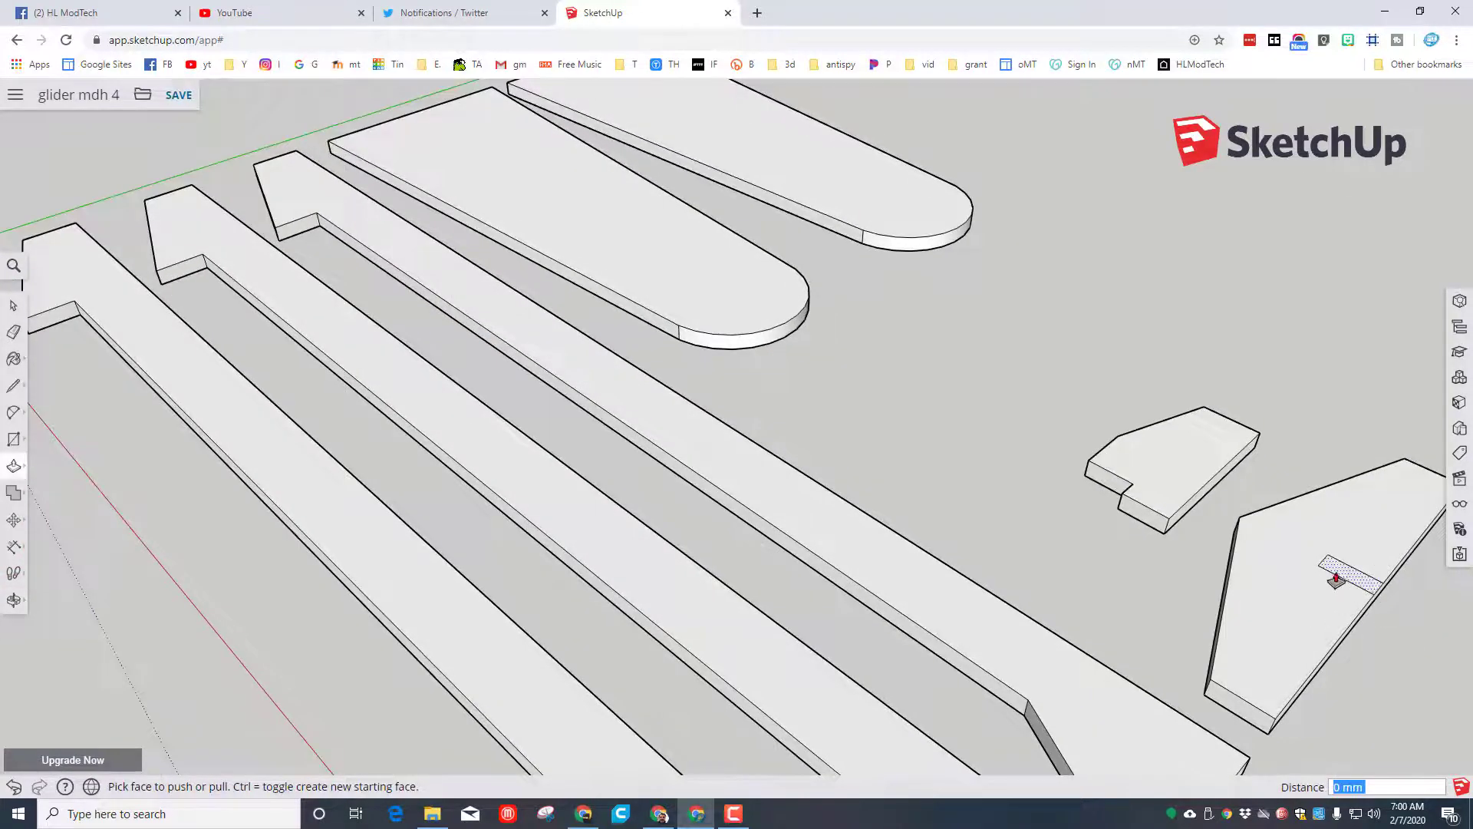
Step: Push the slot rectangle through to cut the fin, checking the pieces from other sides
{"action": "left_click_drag", "start_coordinate": [1334, 579], "coordinate": [1228, 708]}
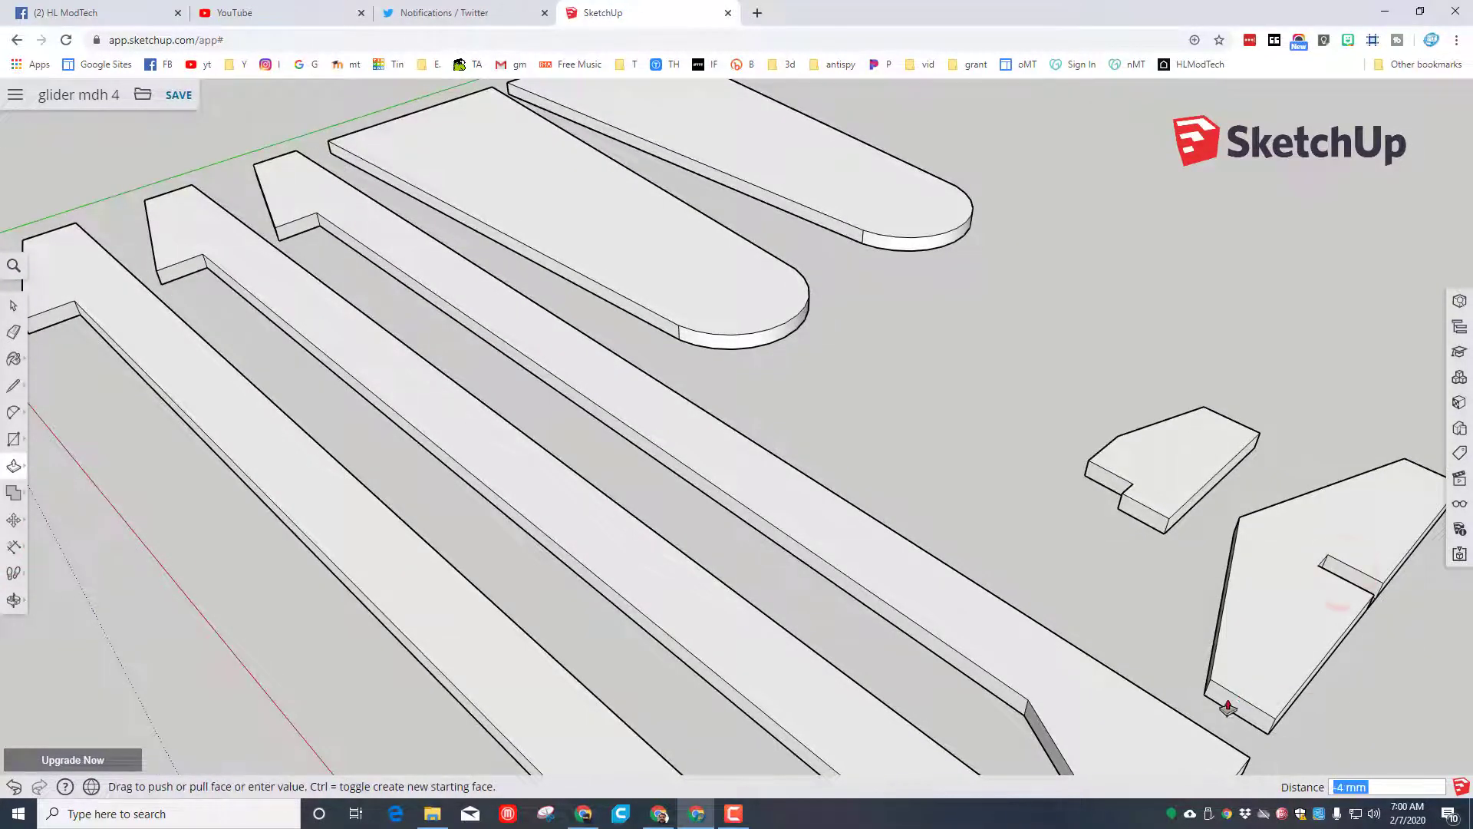
{"action": "mouse_move", "coordinate": [1206, 703]}
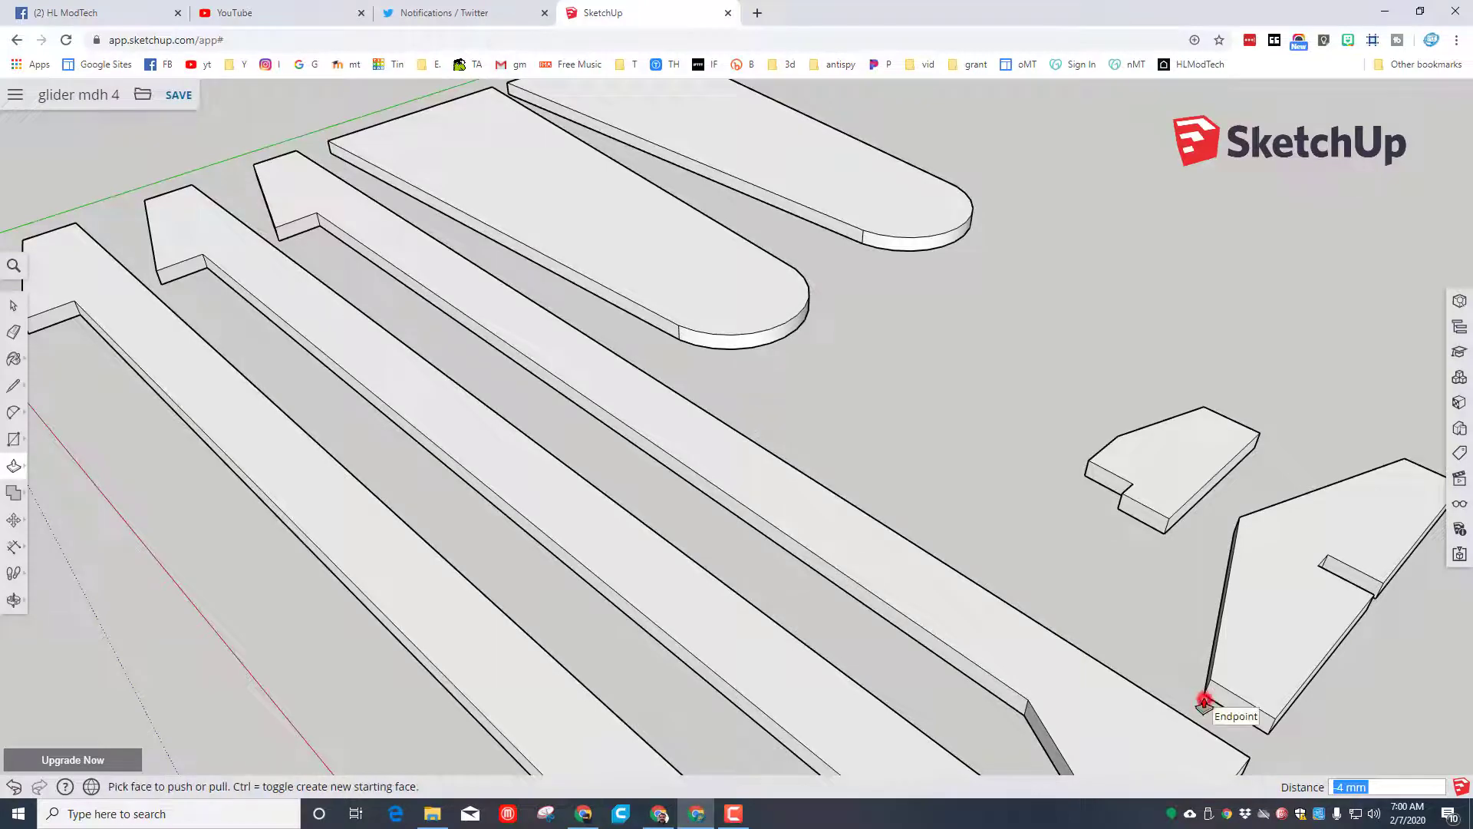
{"action": "mouse_move", "coordinate": [1377, 654]}
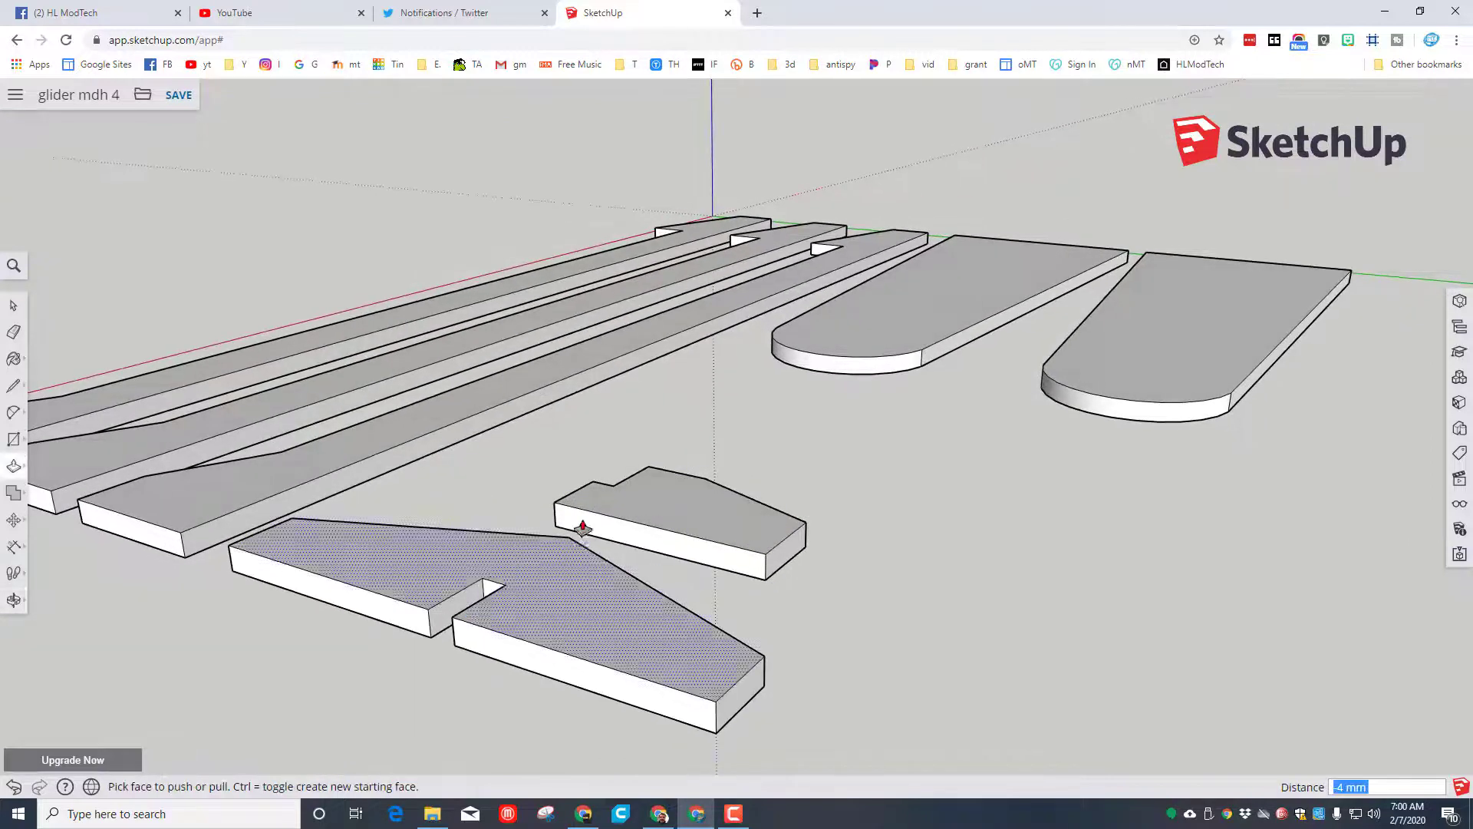
{"action": "left_click_drag", "start_coordinate": [583, 526], "coordinate": [669, 669]}
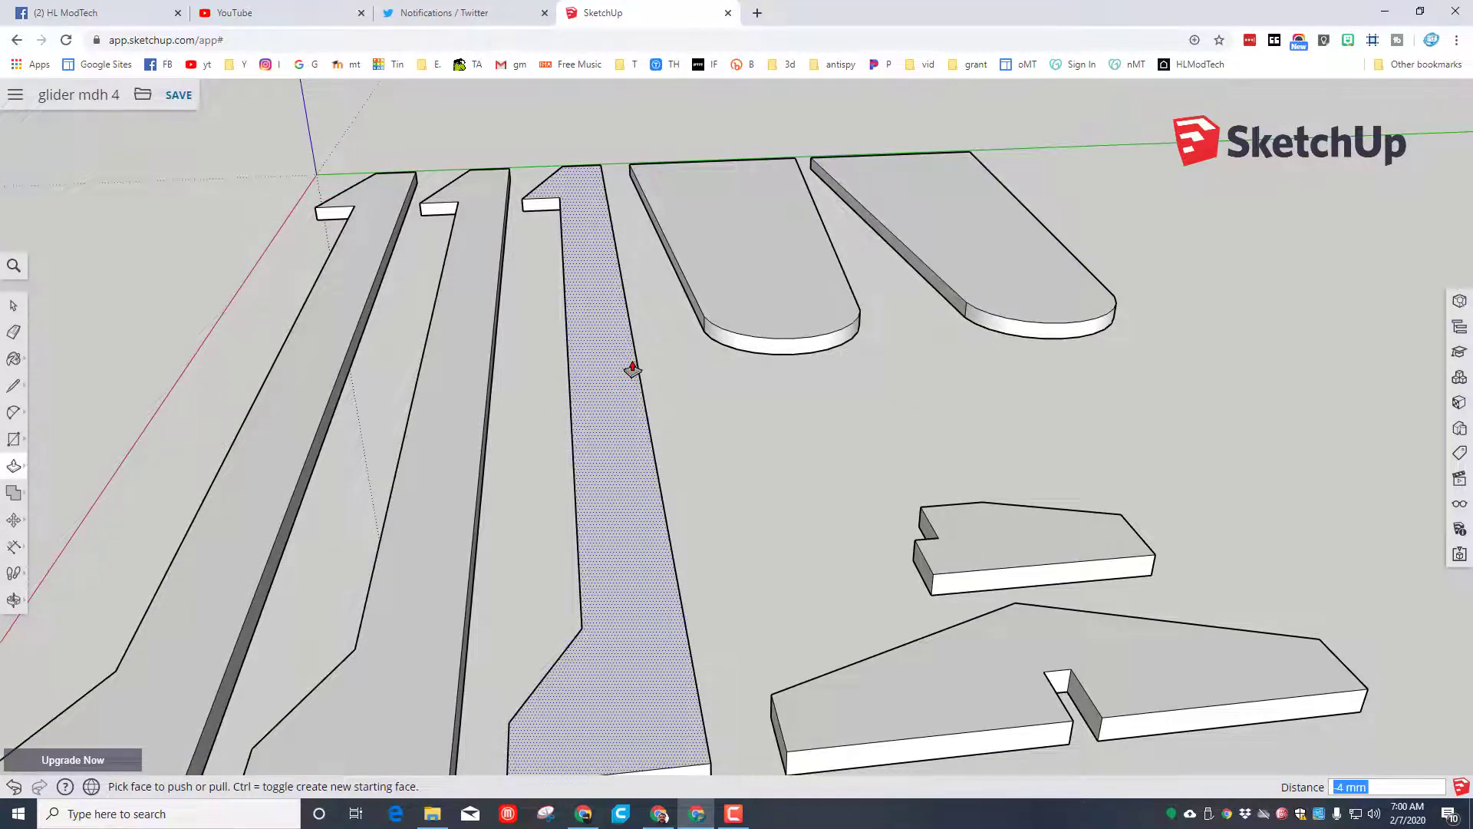
{"action": "left_click_drag", "start_coordinate": [633, 367], "coordinate": [643, 408]}
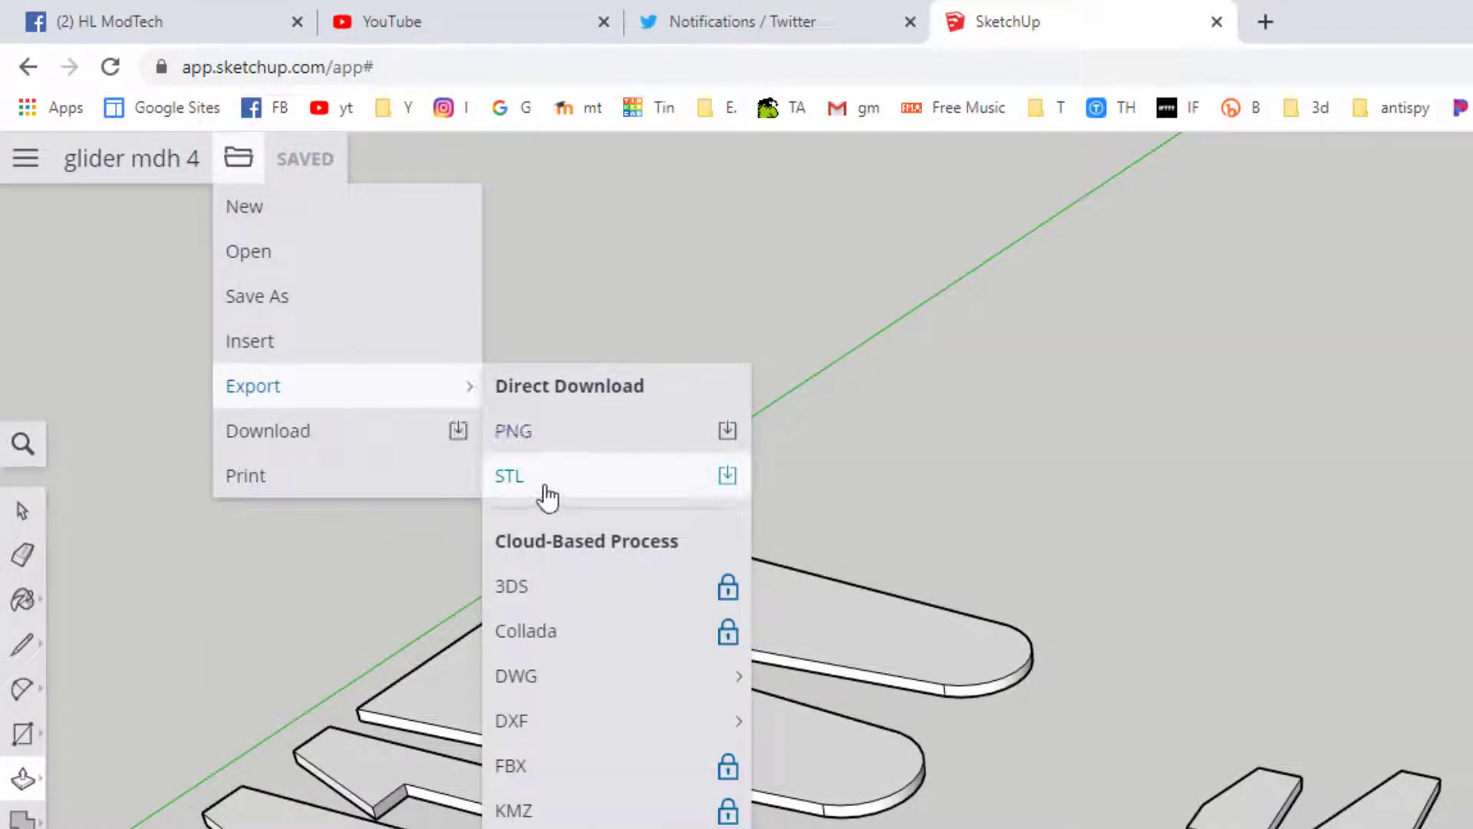
Step: Export the model as STL file glider mdh 4 to the H: drive
{"action": "left_click", "coordinate": [508, 476]}
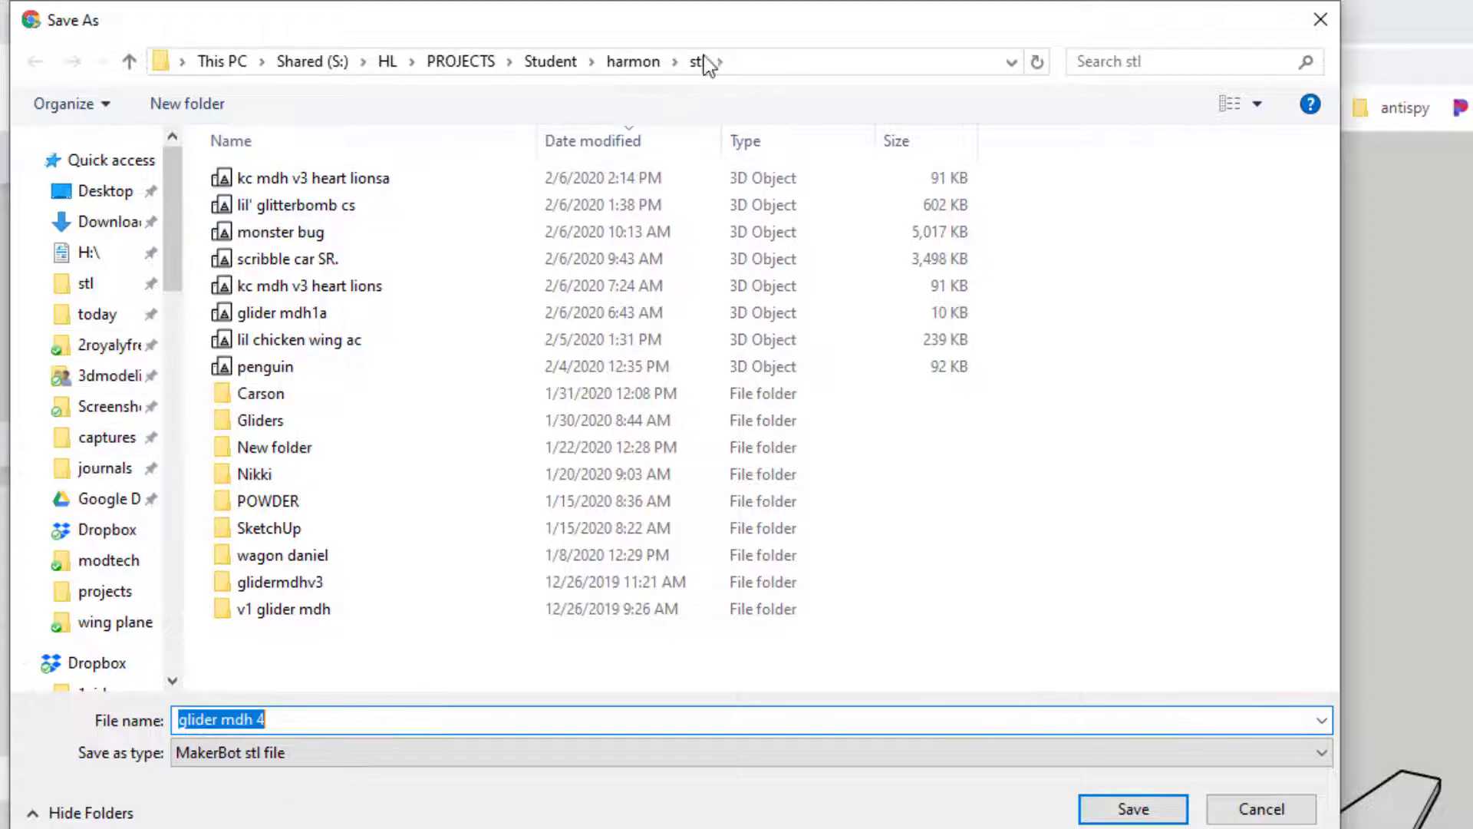
{"action": "scroll", "scroll_direction": "down", "scroll_amount": 3}
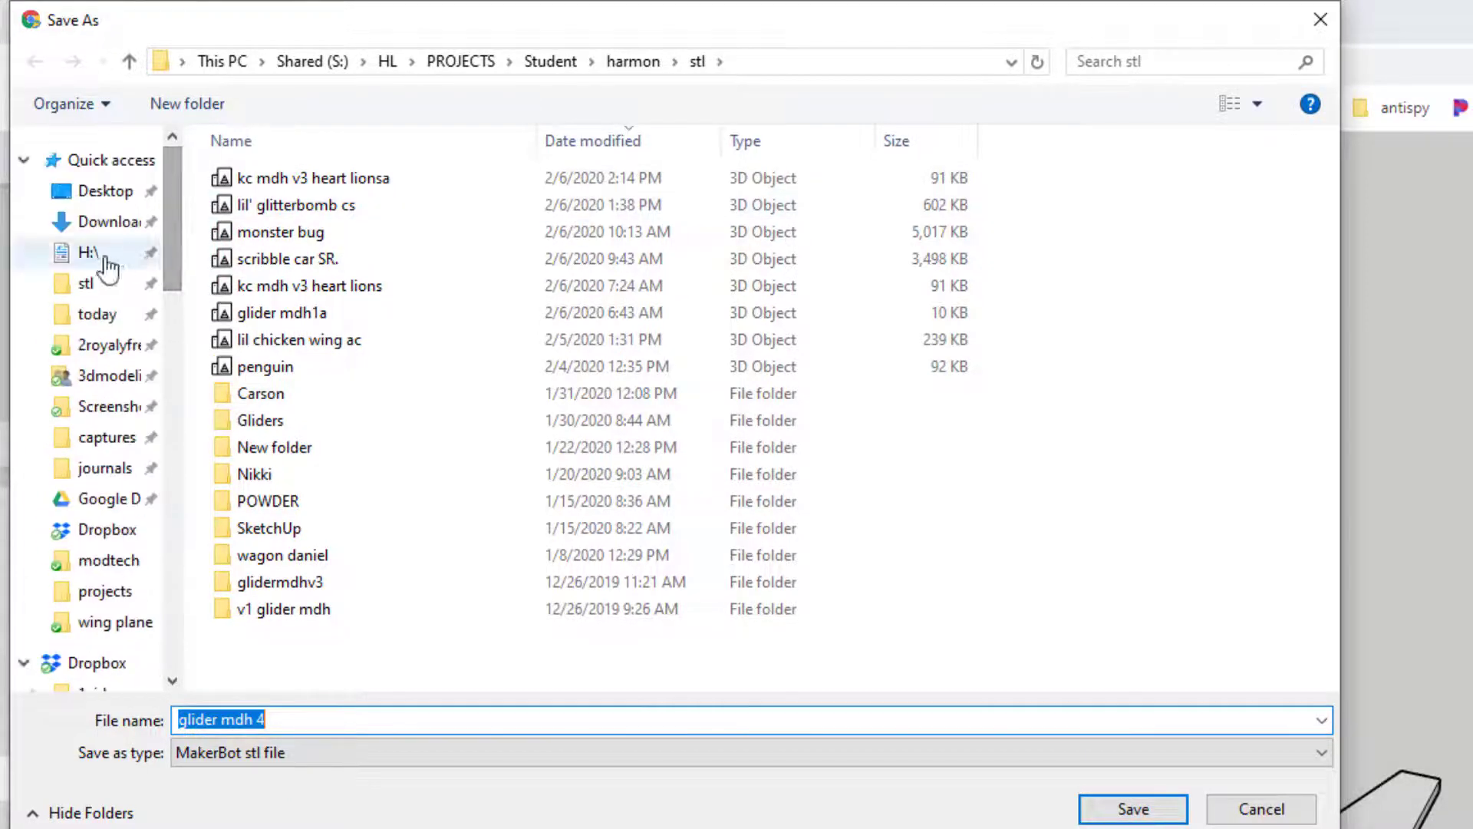
{"action": "left_click", "coordinate": [89, 251]}
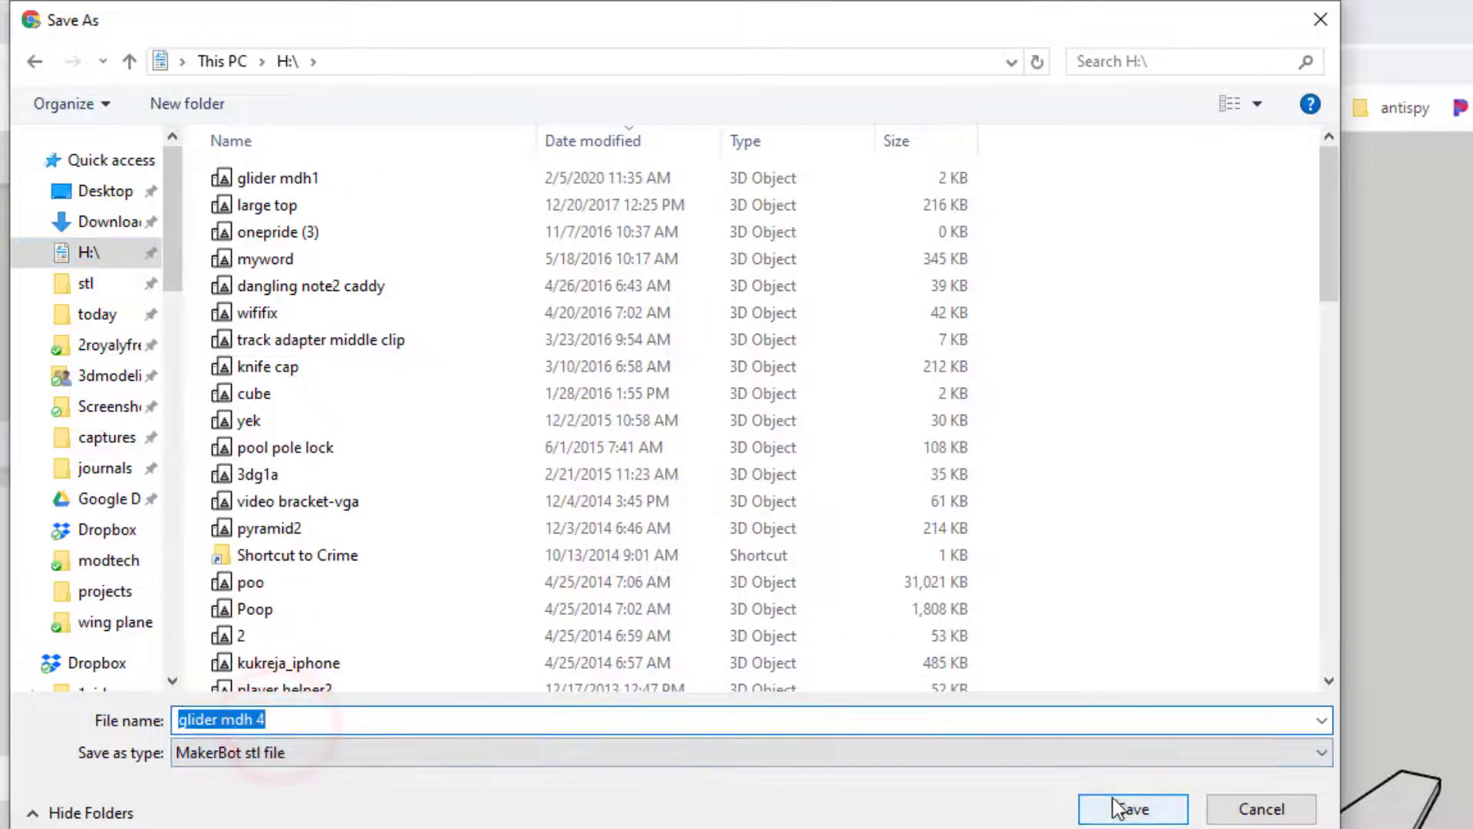
{"action": "left_click", "coordinate": [1131, 809]}
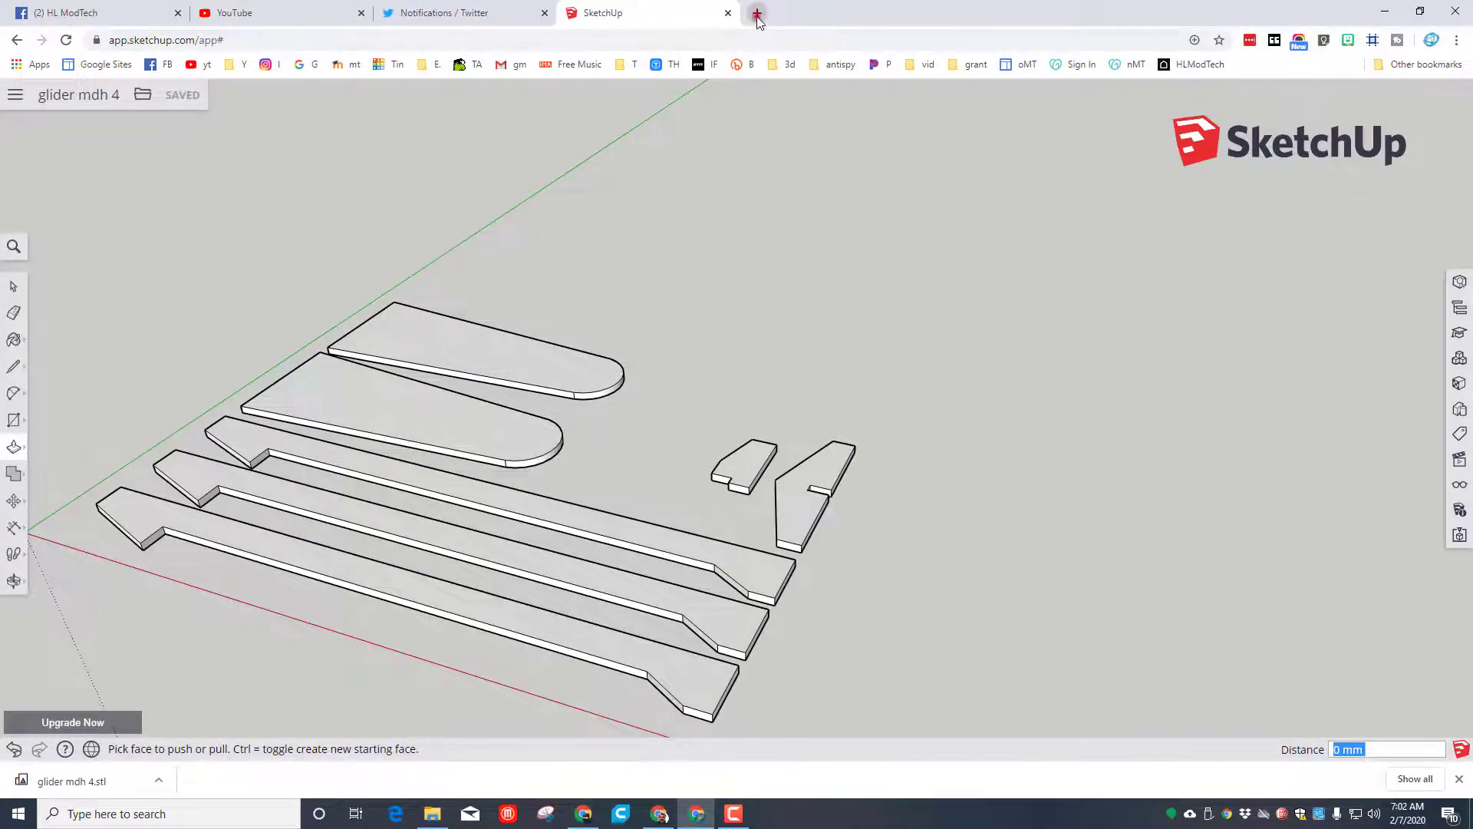
Step: Start a new Tinkercad design in a new browser tab
{"action": "left_click", "coordinate": [757, 12]}
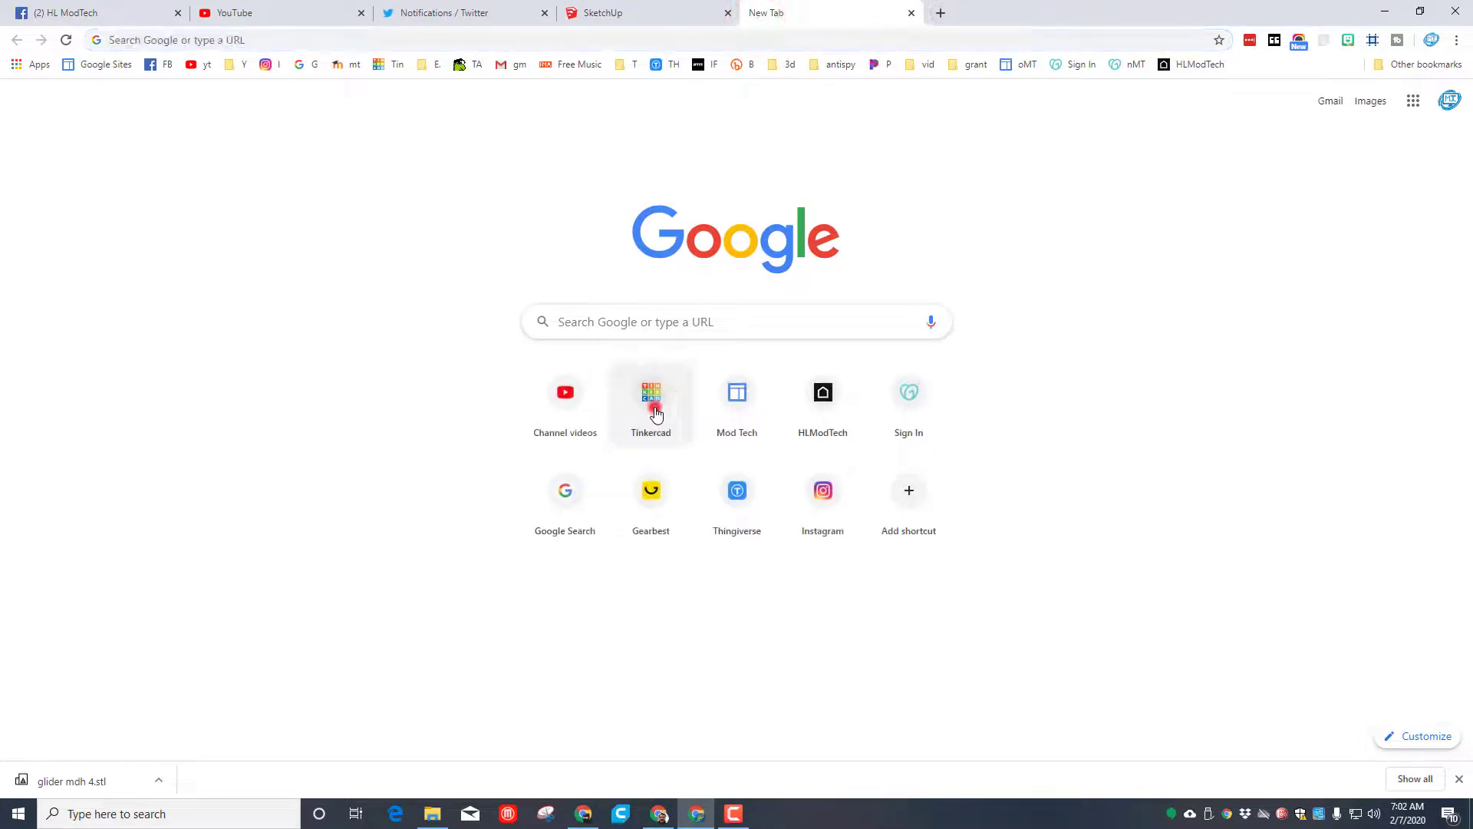
{"action": "left_click", "coordinate": [650, 391]}
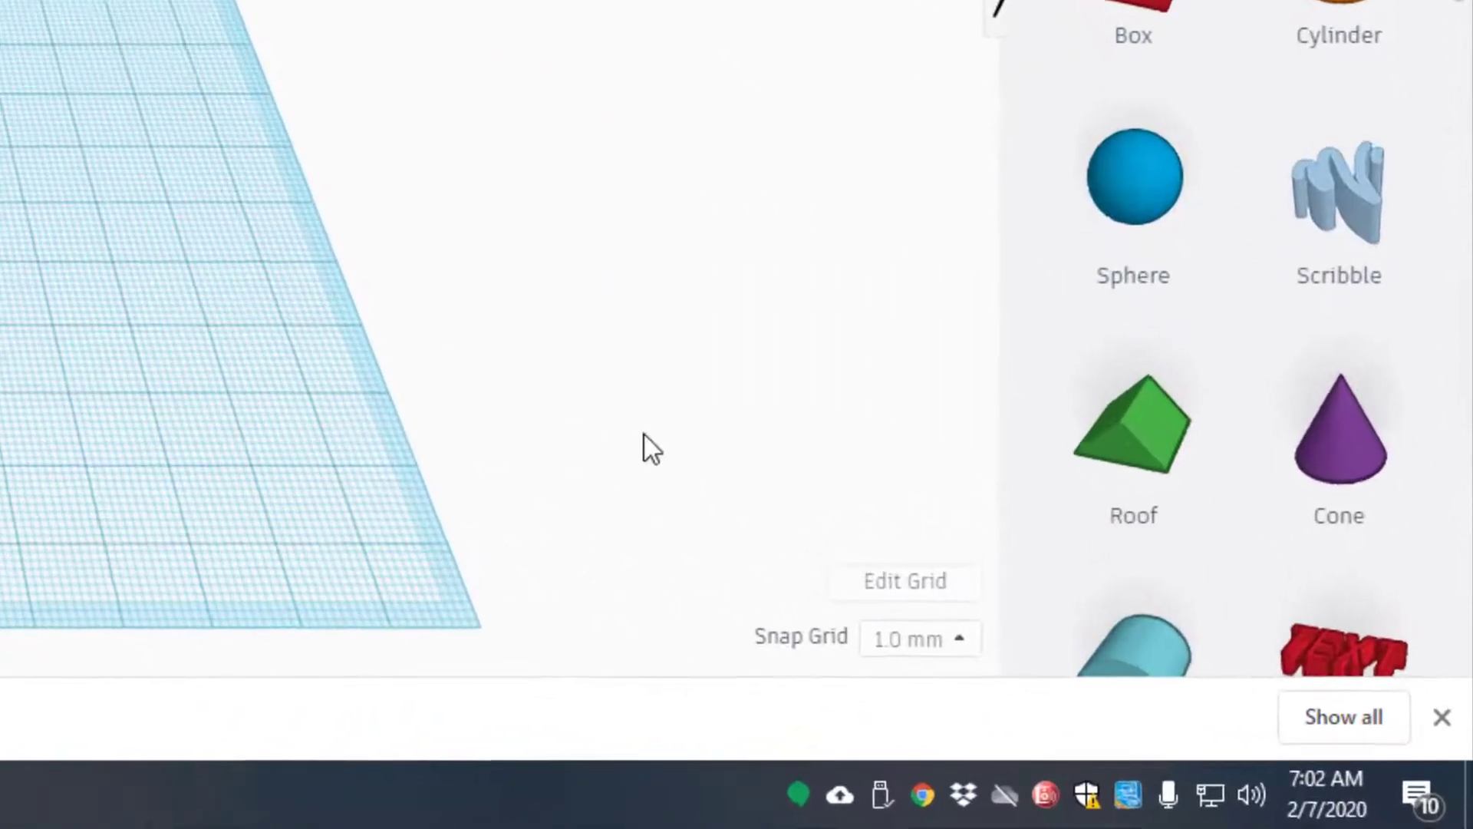
{"action": "left_click", "coordinate": [903, 580]}
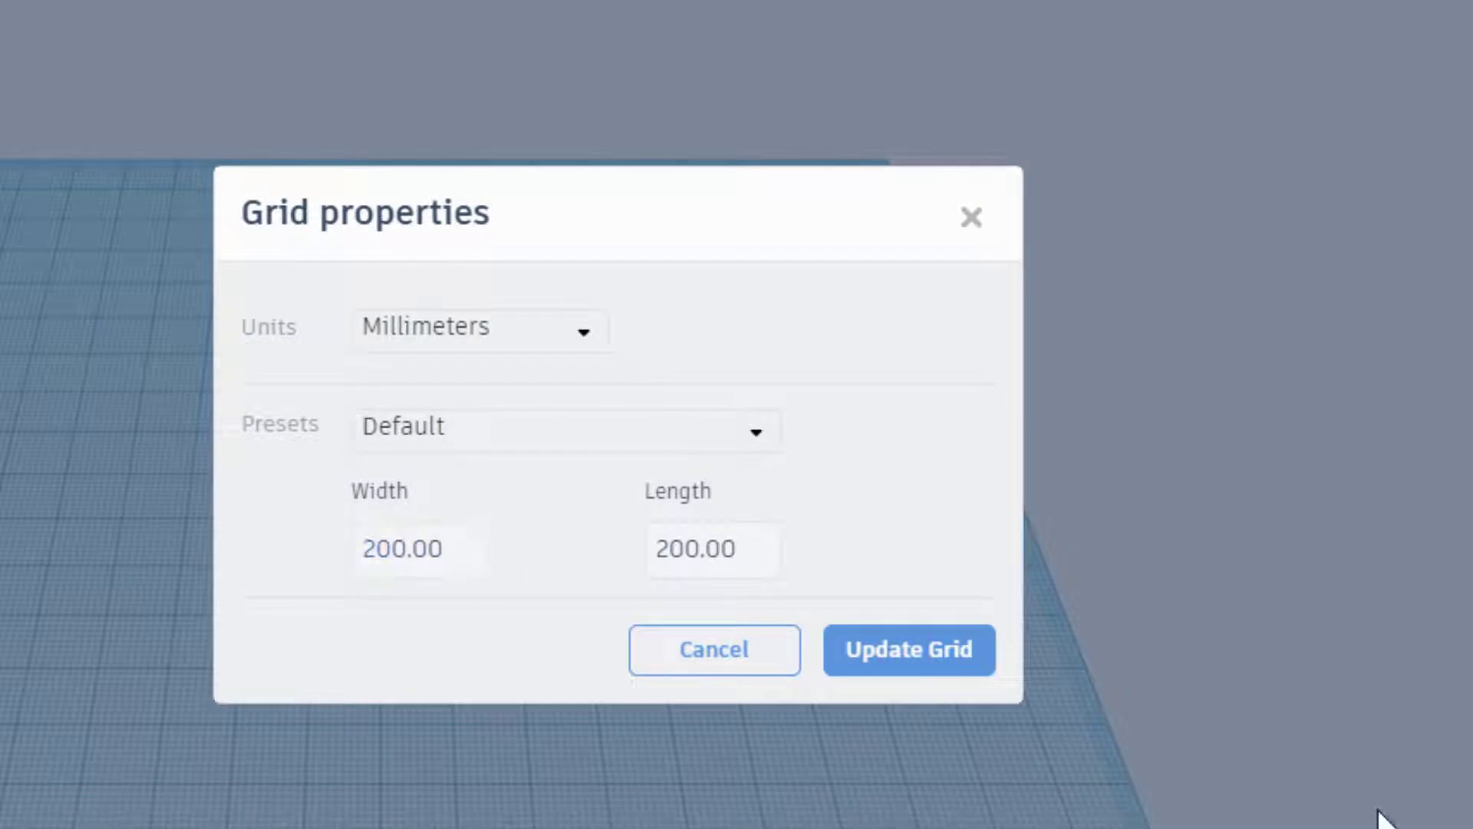
Step: Resize the workplane grid to 480 by 280 mm and name the design glider mdh 4 sketchup
{"action": "left_click", "coordinate": [419, 550]}
{"action": "type", "text": "480"}
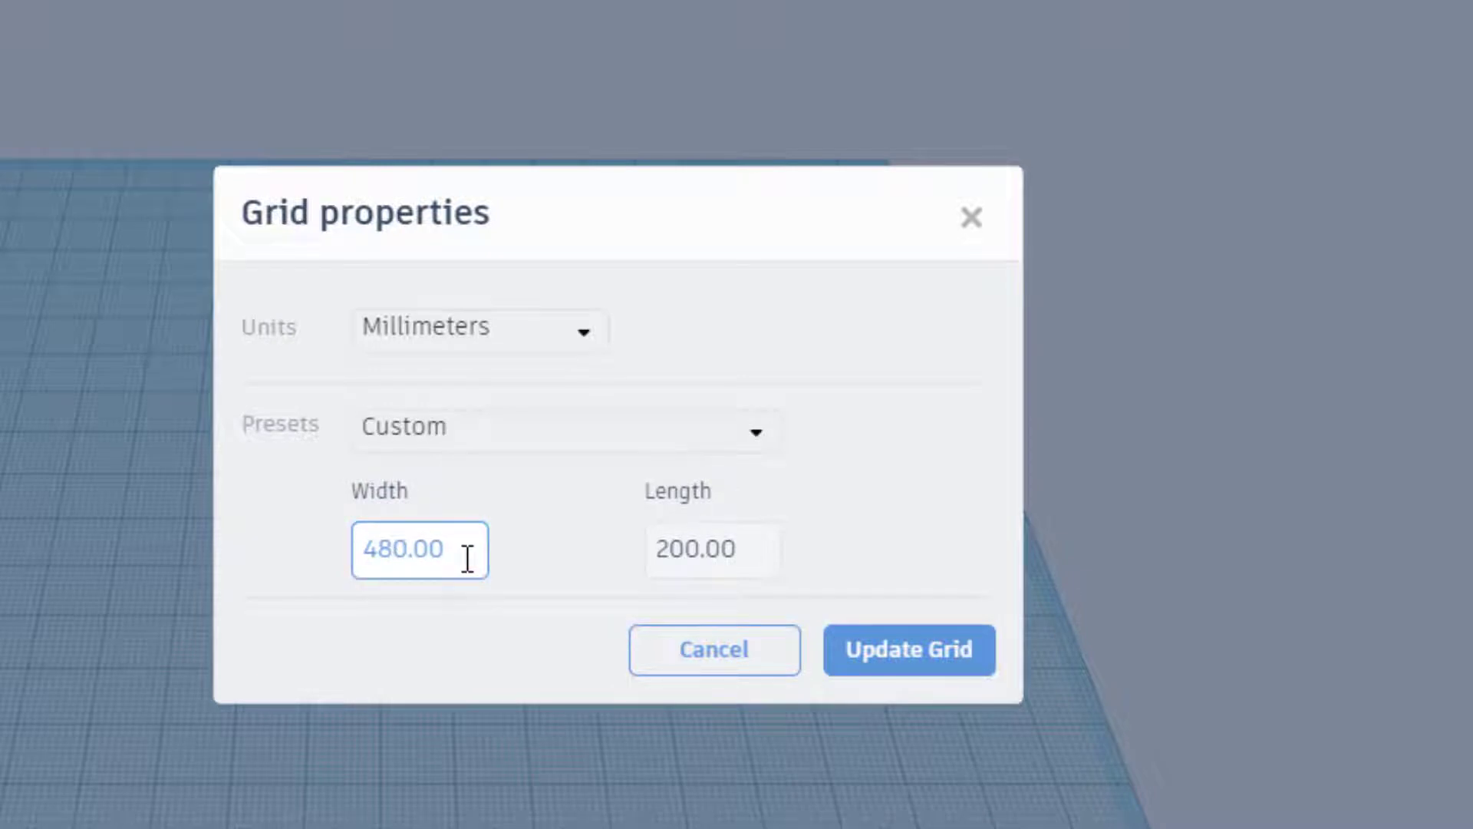
{"action": "left_click", "coordinate": [712, 549]}
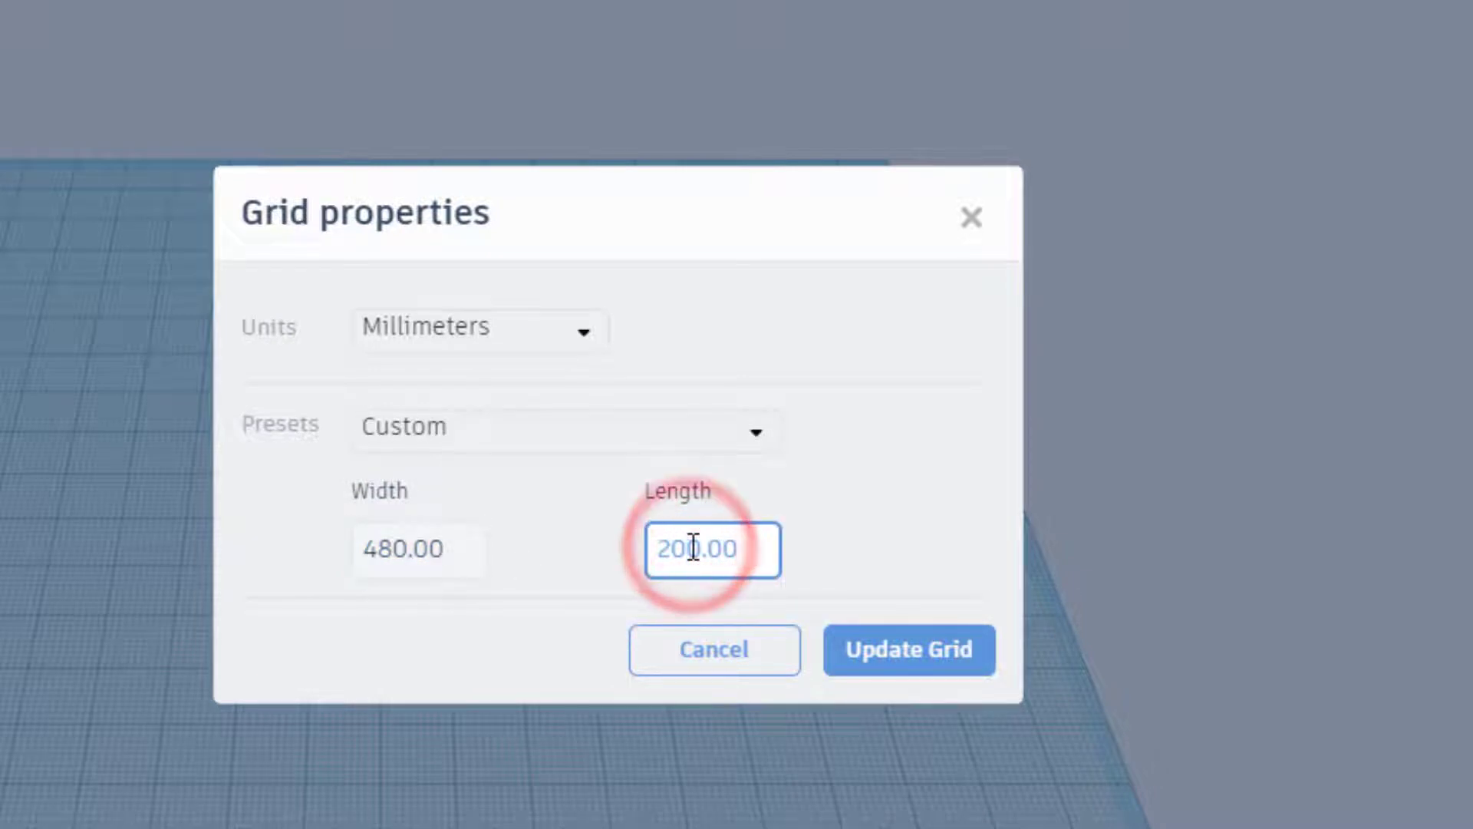
{"action": "type", "text": "280.00"}
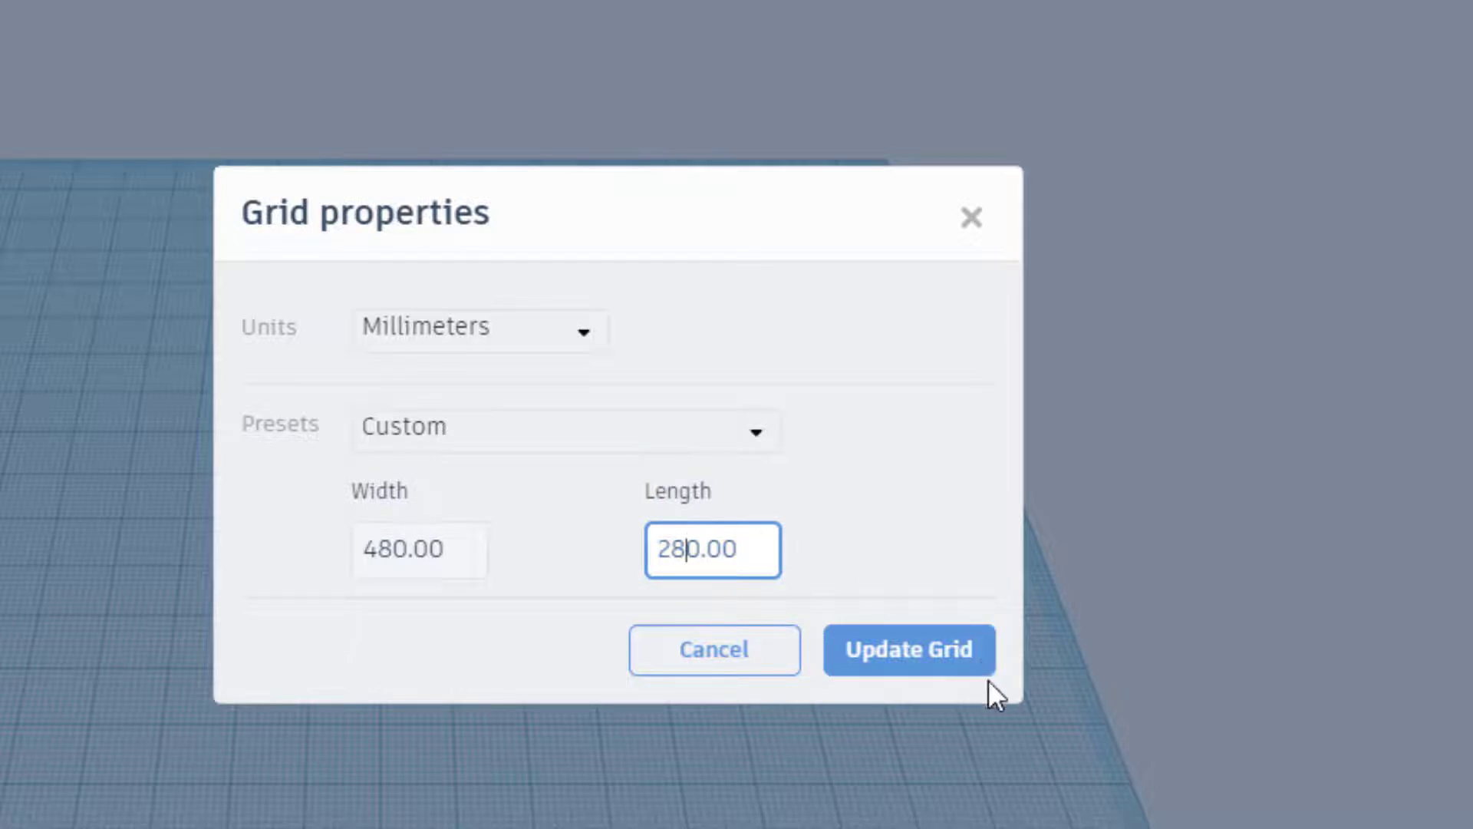
{"action": "left_click", "coordinate": [907, 649]}
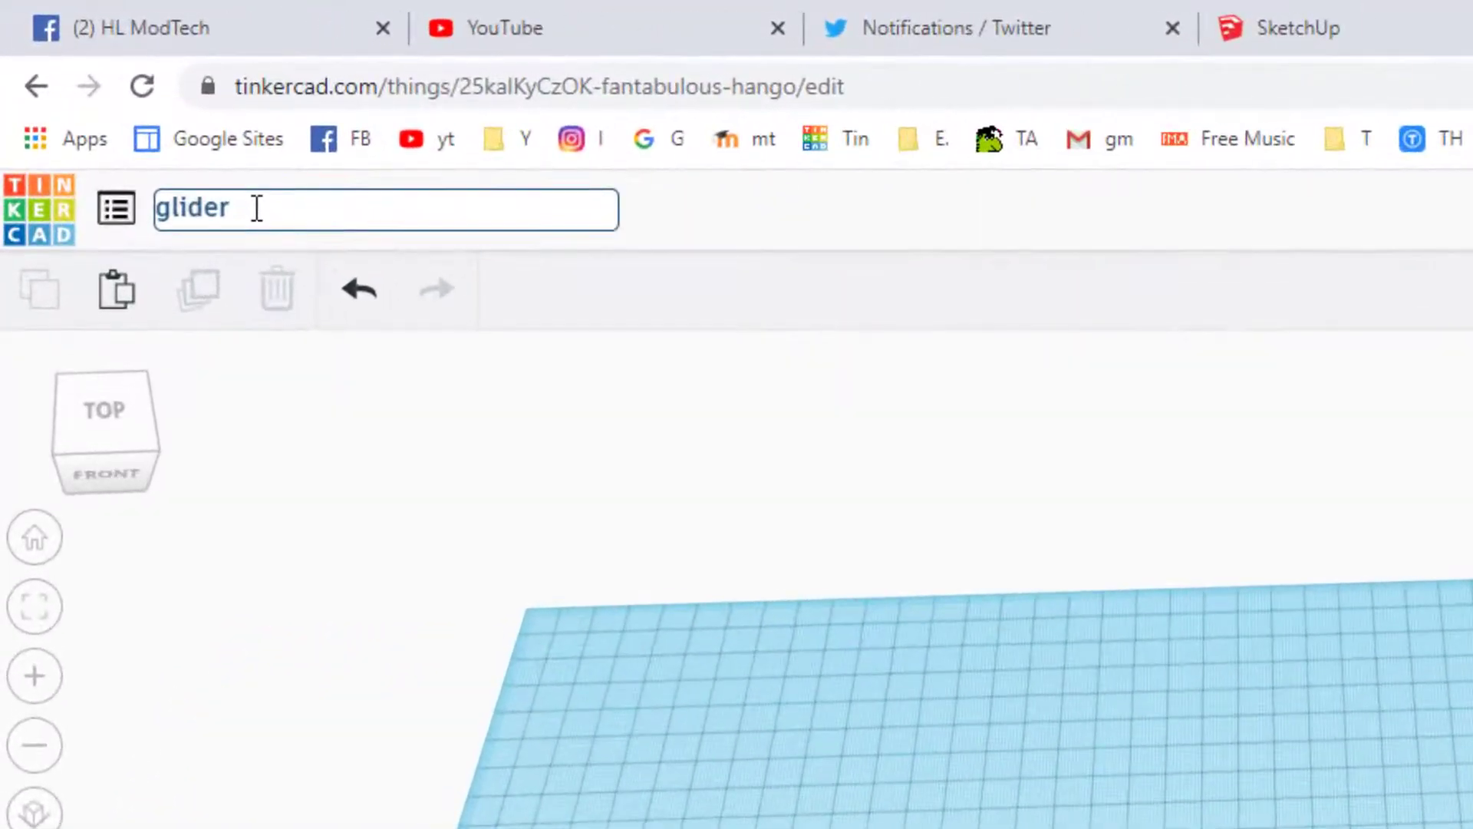
{"action": "type", "text": "mdh 4 sketchup"}
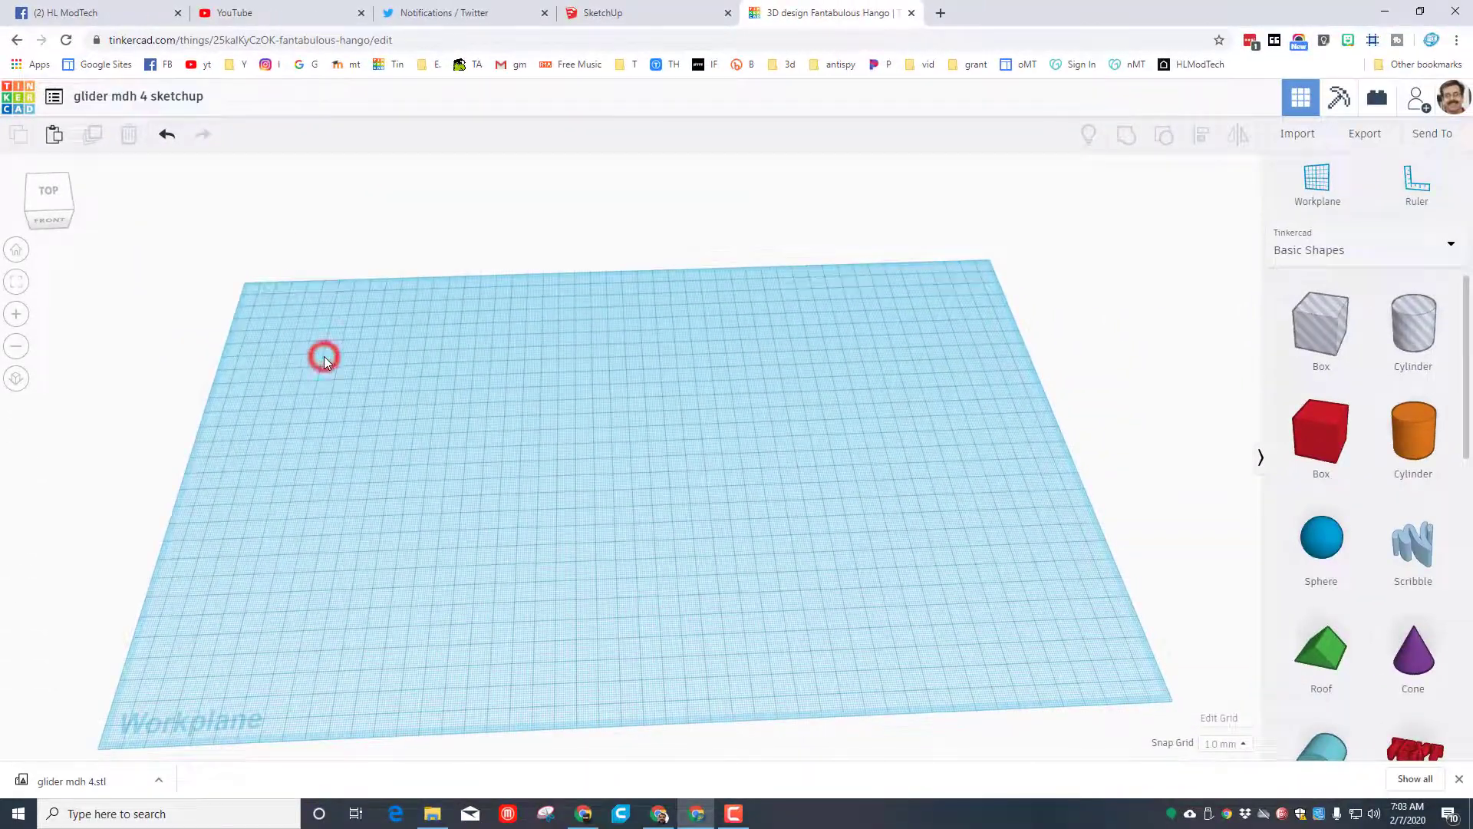
Step: Import glider mdh 4.stl so its pieces lie on the workplane
{"action": "left_click", "coordinate": [1297, 132]}
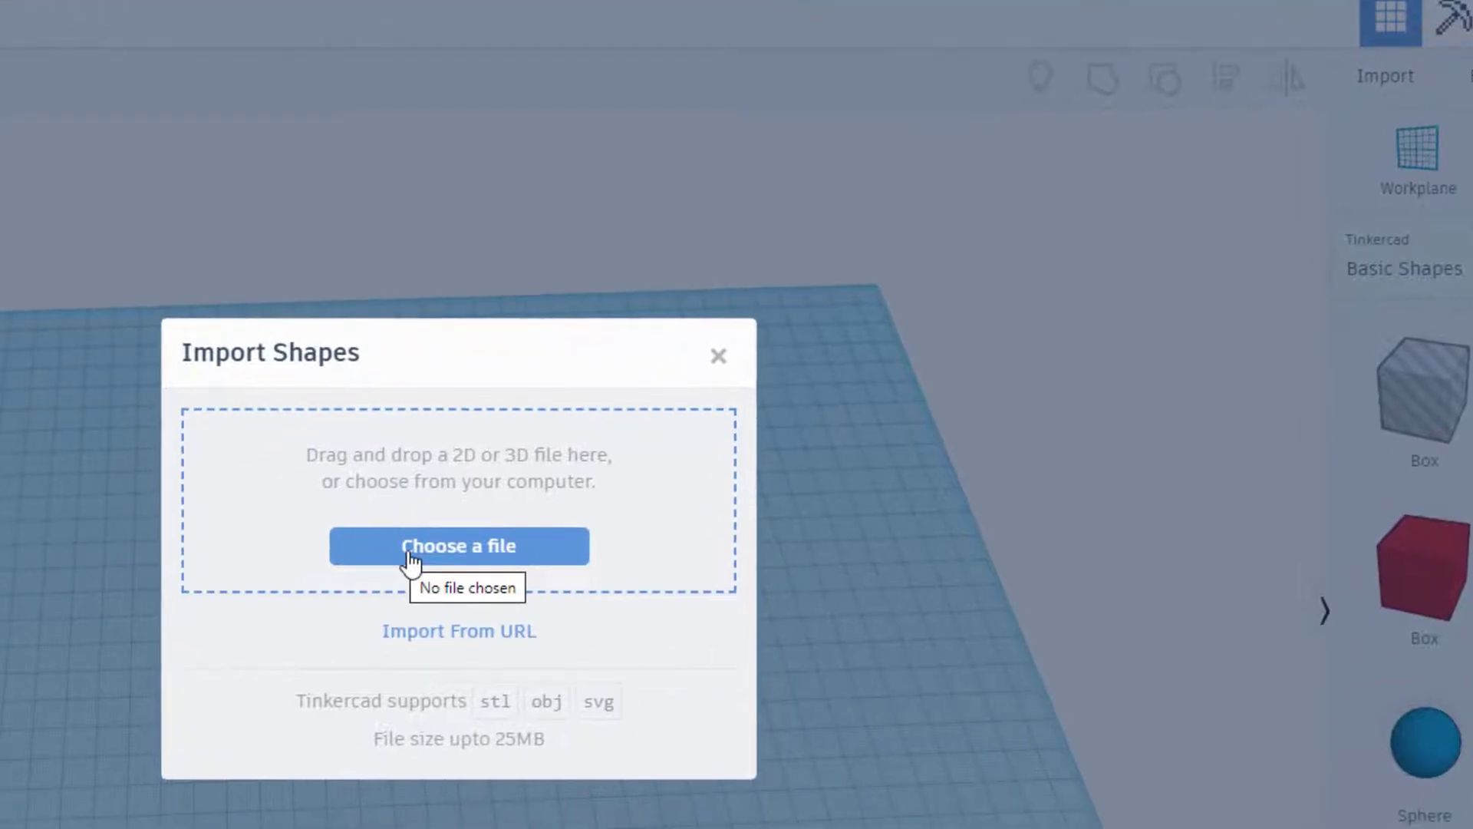
{"action": "left_click", "coordinate": [459, 546]}
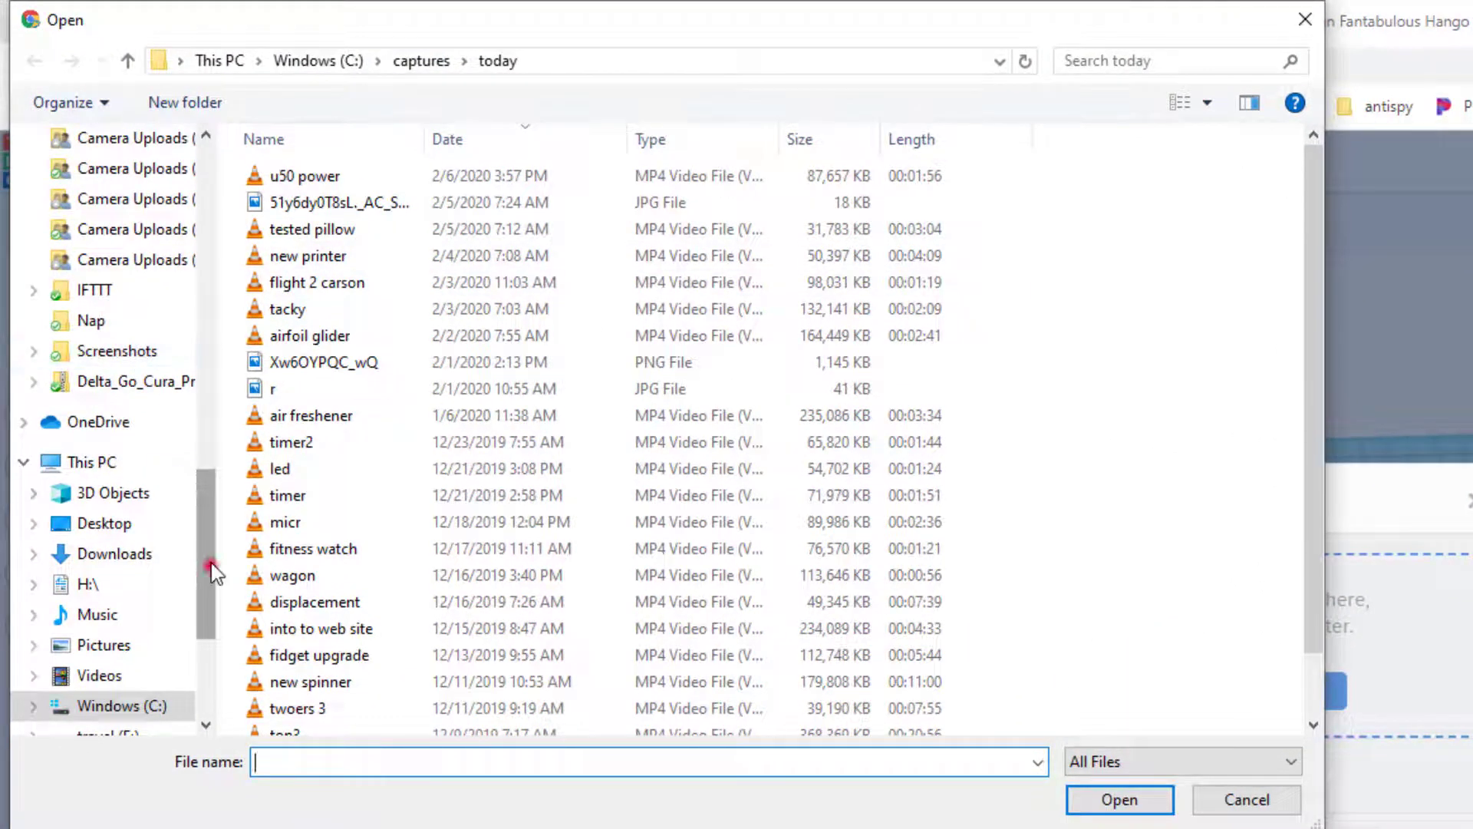
{"action": "left_click", "coordinate": [88, 248]}
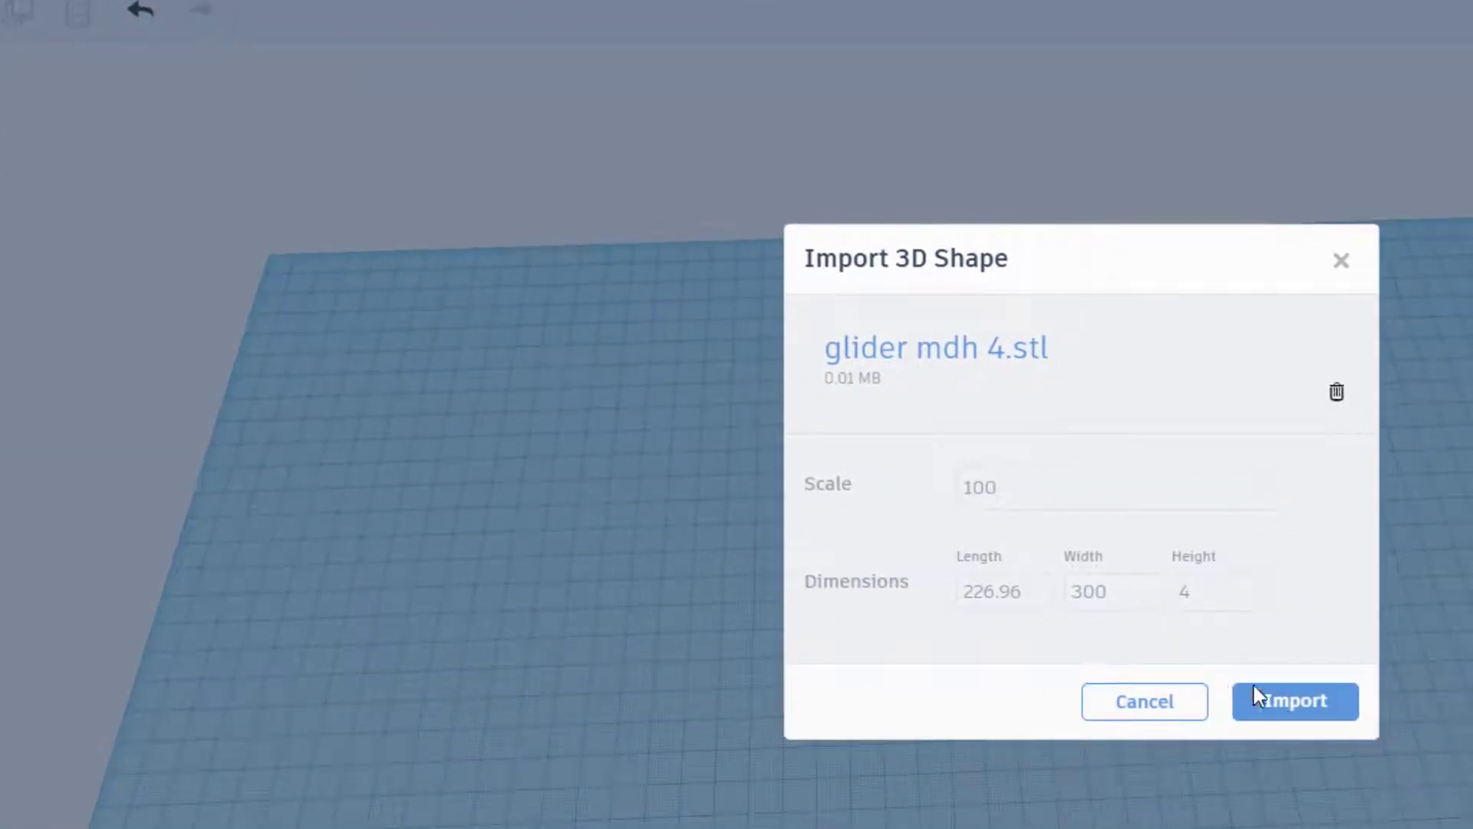
{"action": "left_click", "coordinate": [1296, 701]}
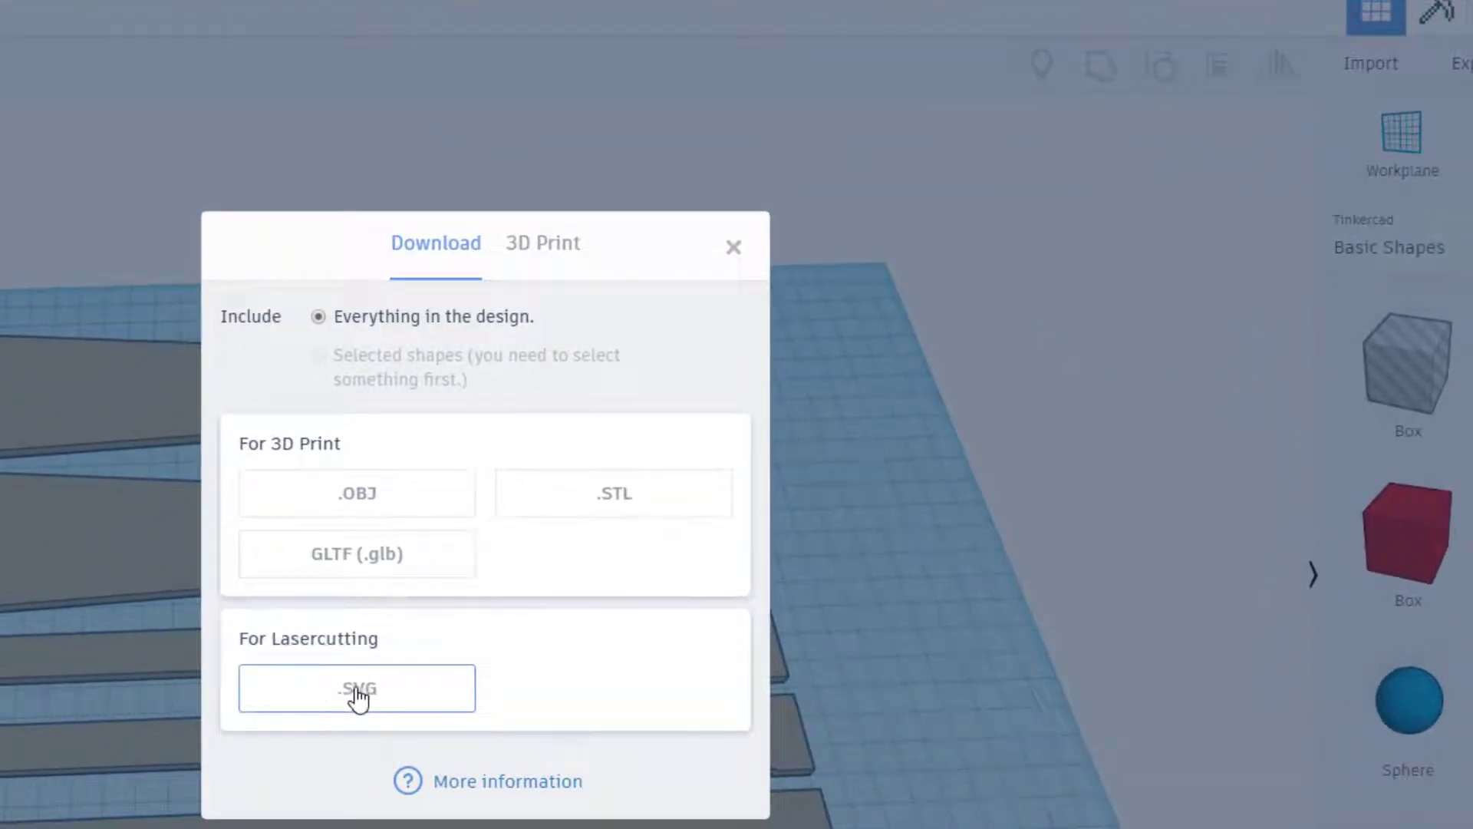
Step: Download the design as a laser-cutting SVG saved into the stl folder
{"action": "left_click", "coordinate": [356, 688]}
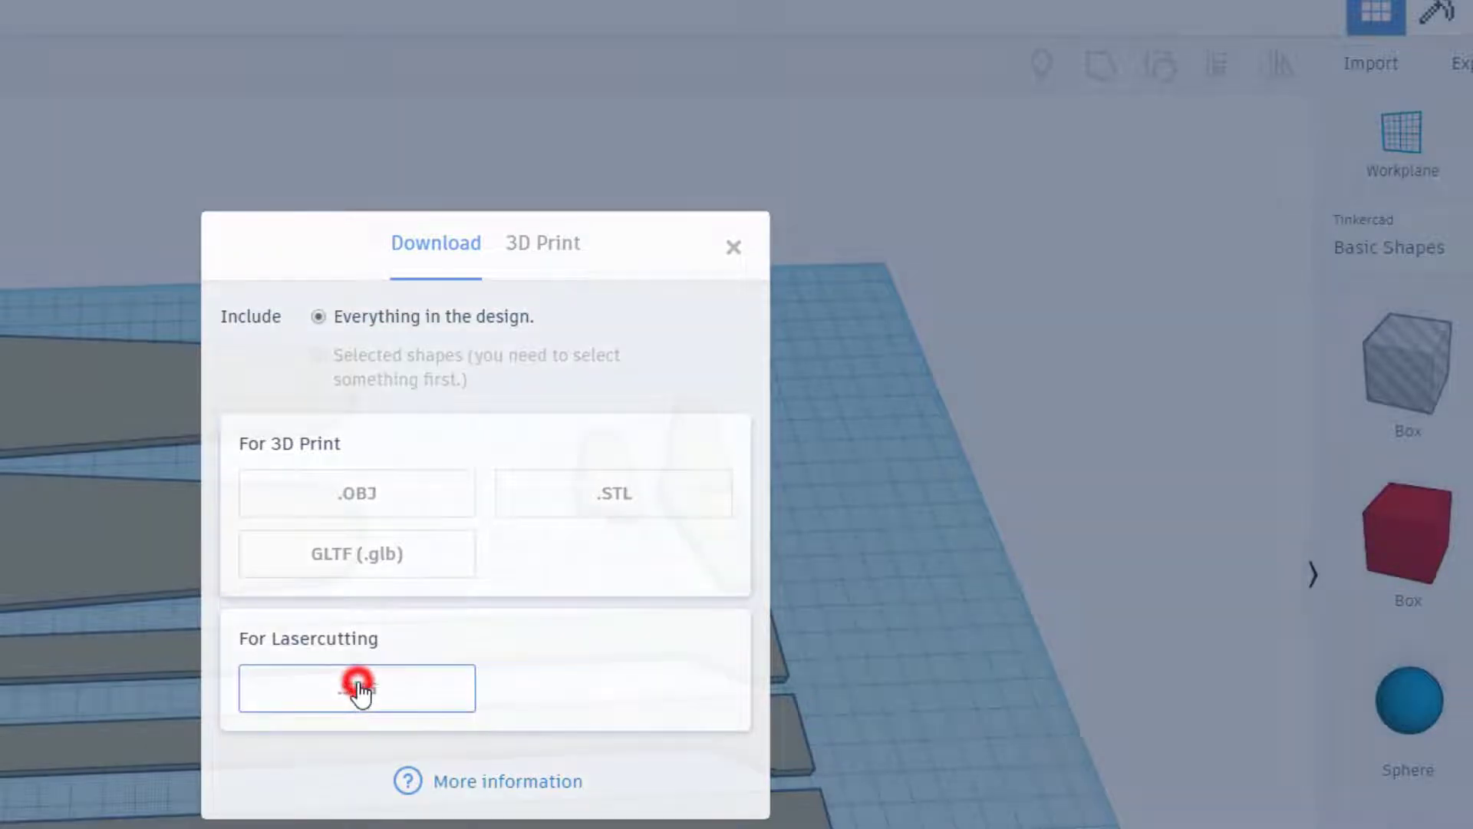
{"action": "left_click", "coordinate": [358, 687]}
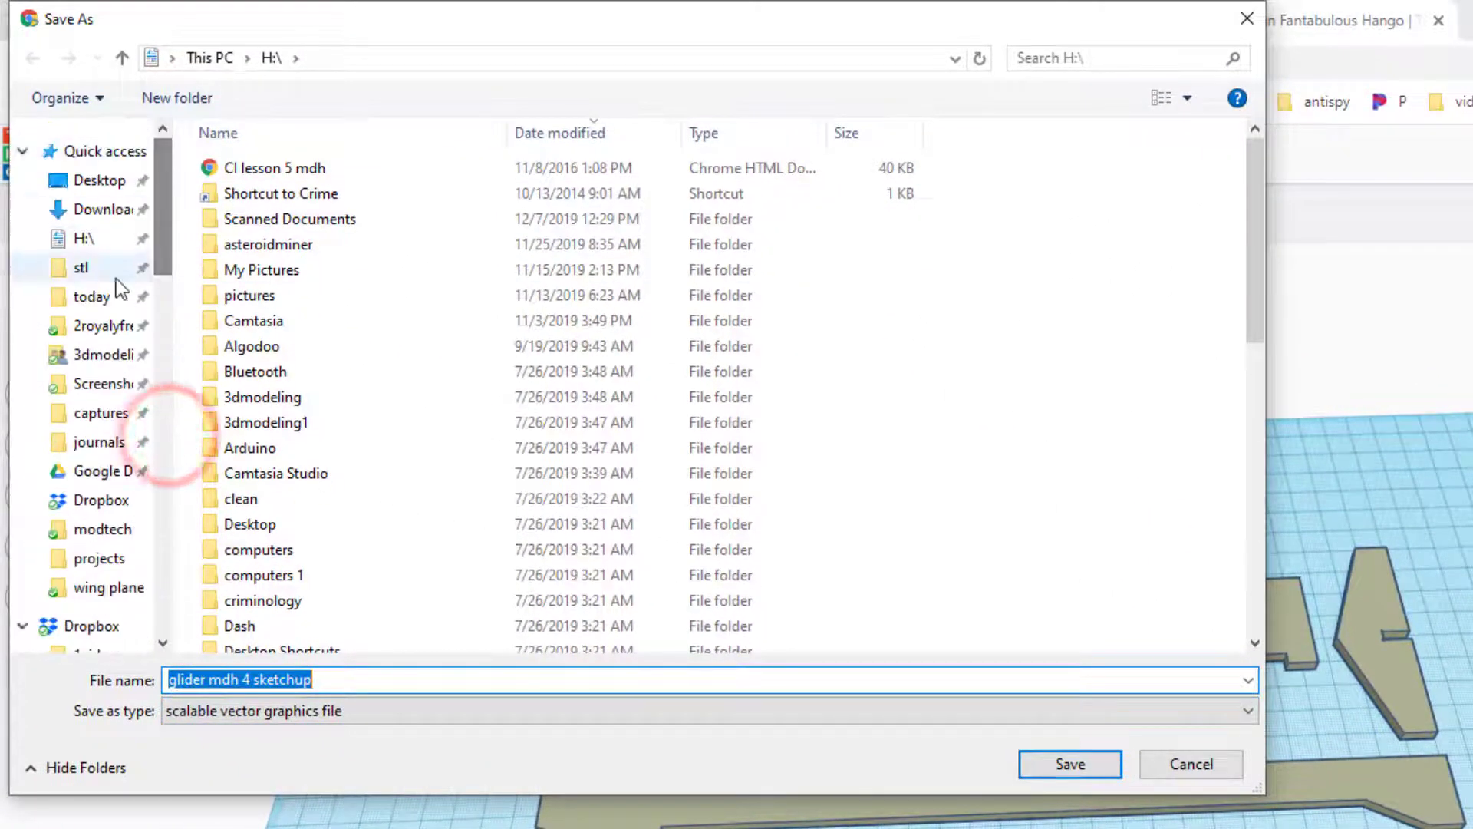
{"action": "double_click", "coordinate": [81, 267]}
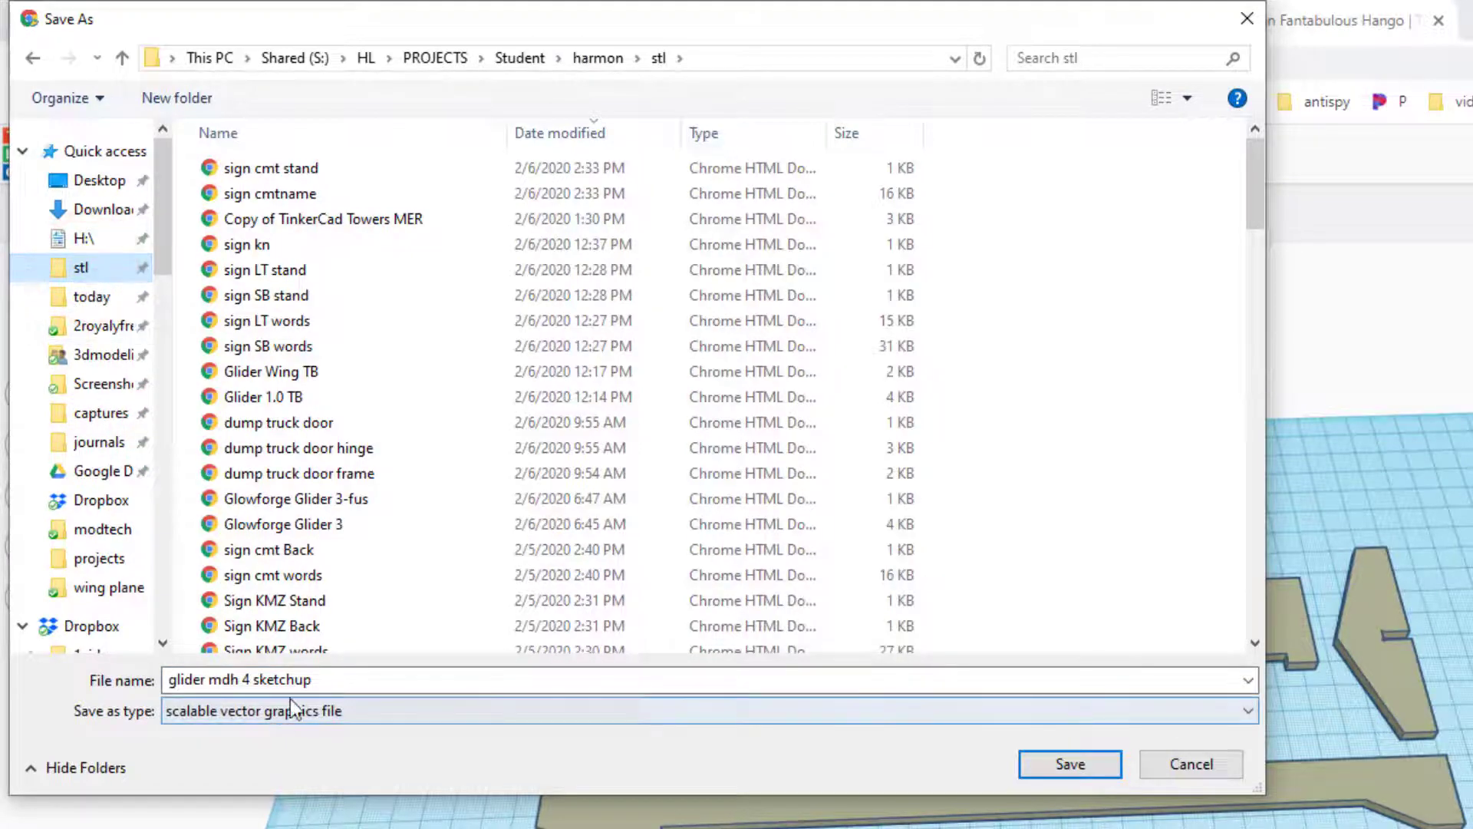
{"action": "left_click", "coordinate": [1070, 763]}
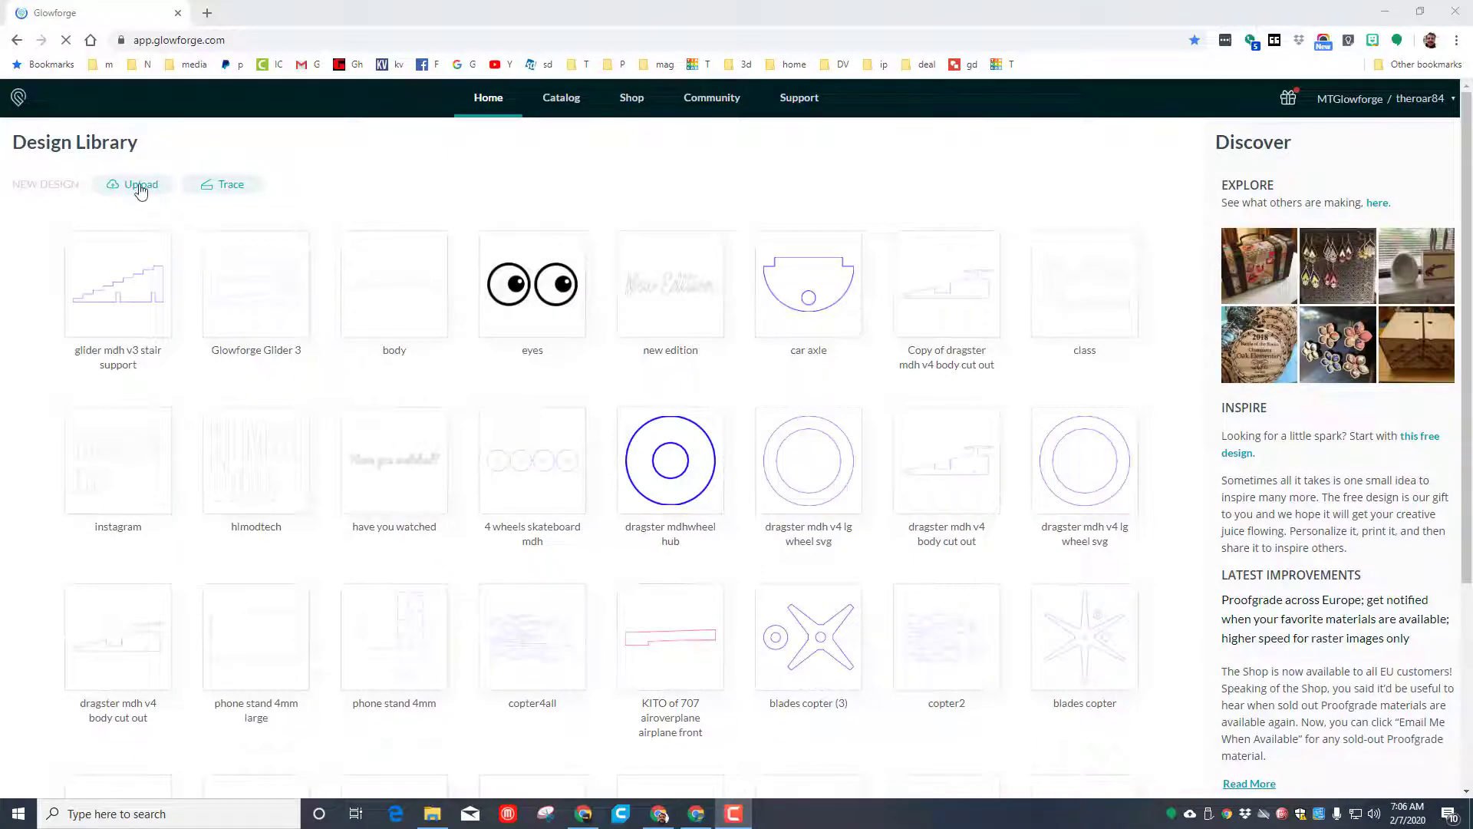
Step: Upload the glider SVG to the Design Library and apply the 01.200.100 4mm cut setting
{"action": "left_click", "coordinate": [140, 184]}
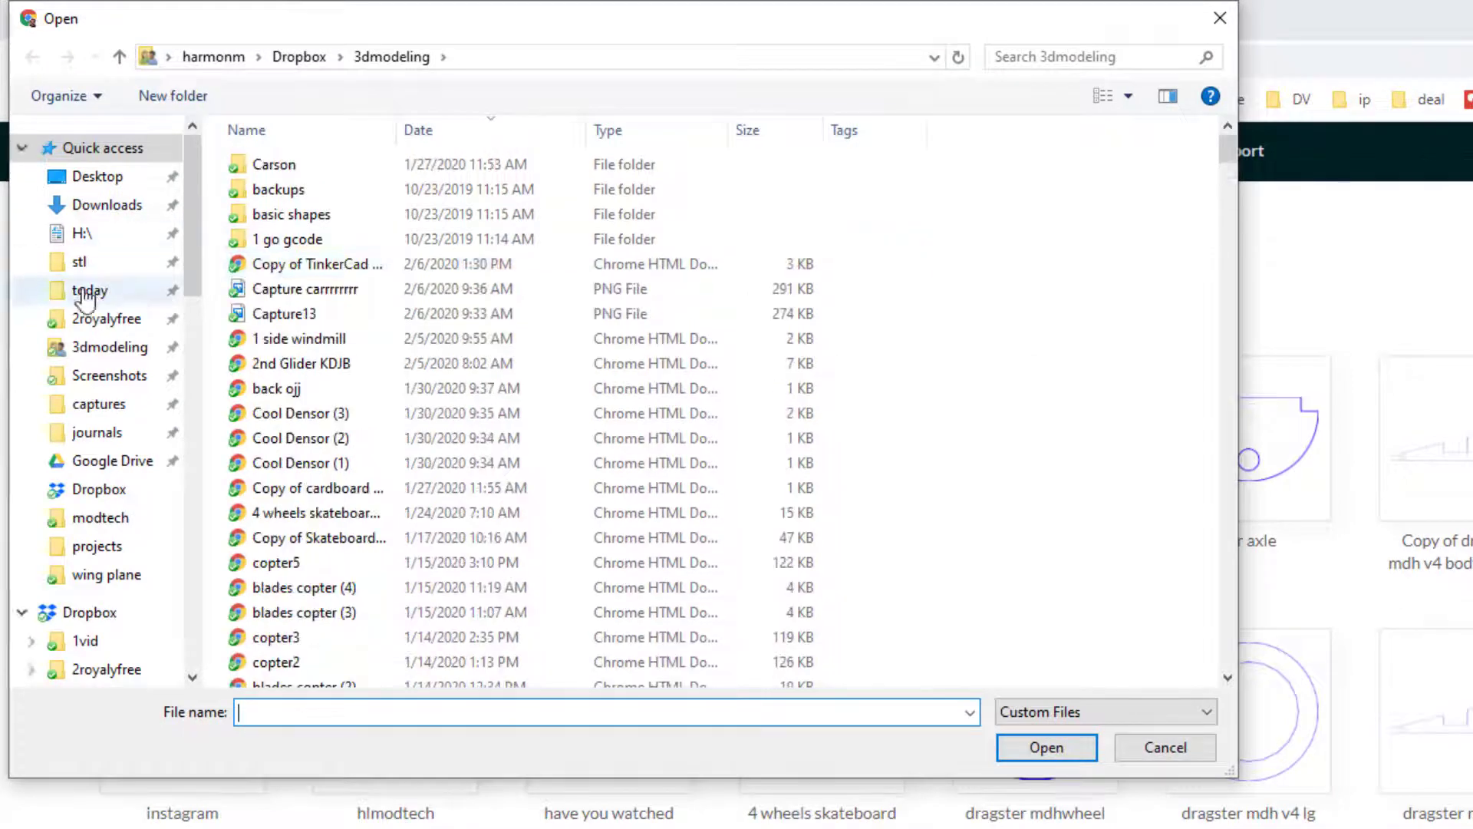
{"action": "left_click", "coordinate": [78, 261]}
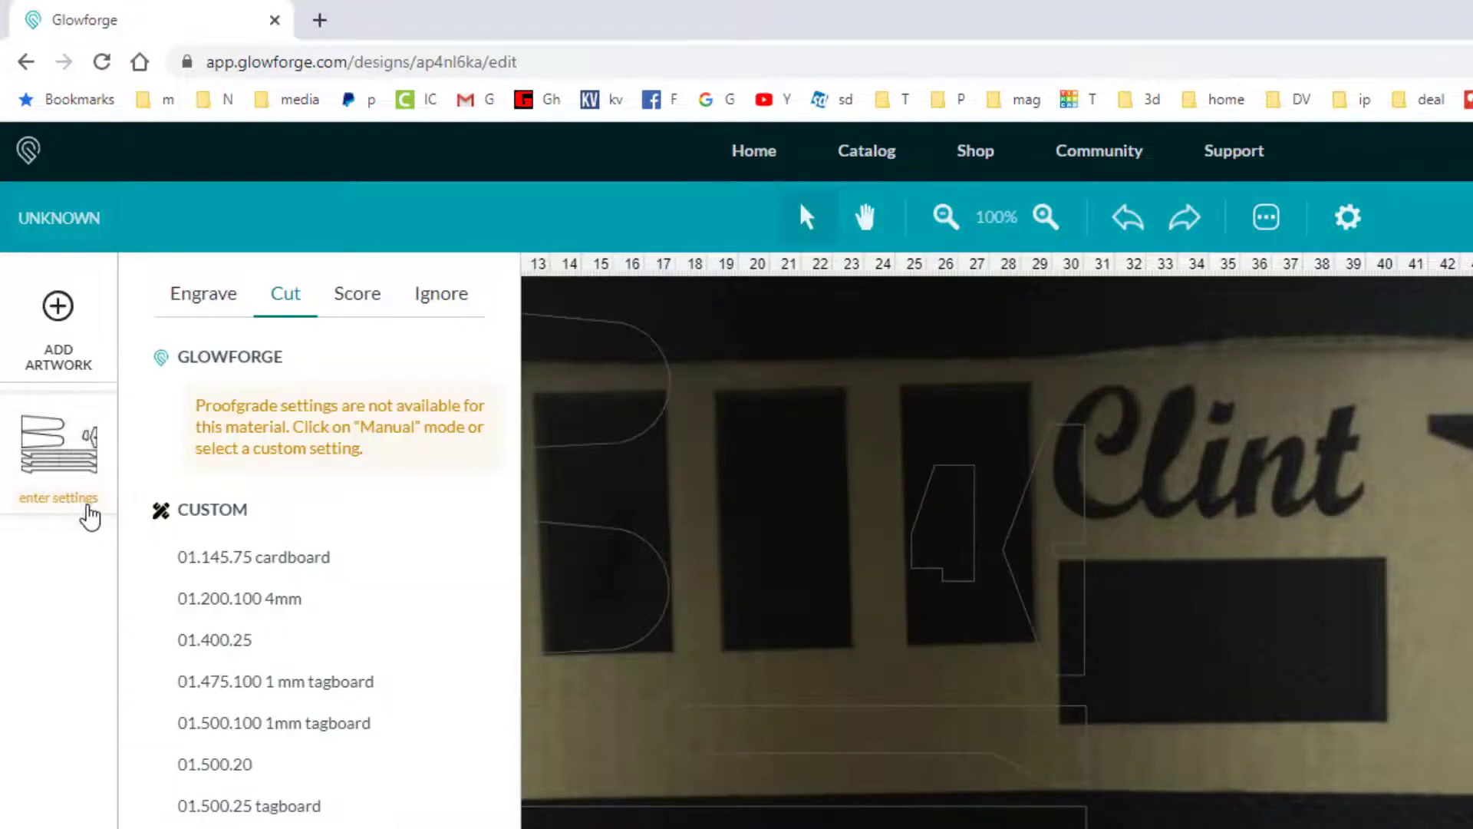
{"action": "mouse_move", "coordinate": [239, 598]}
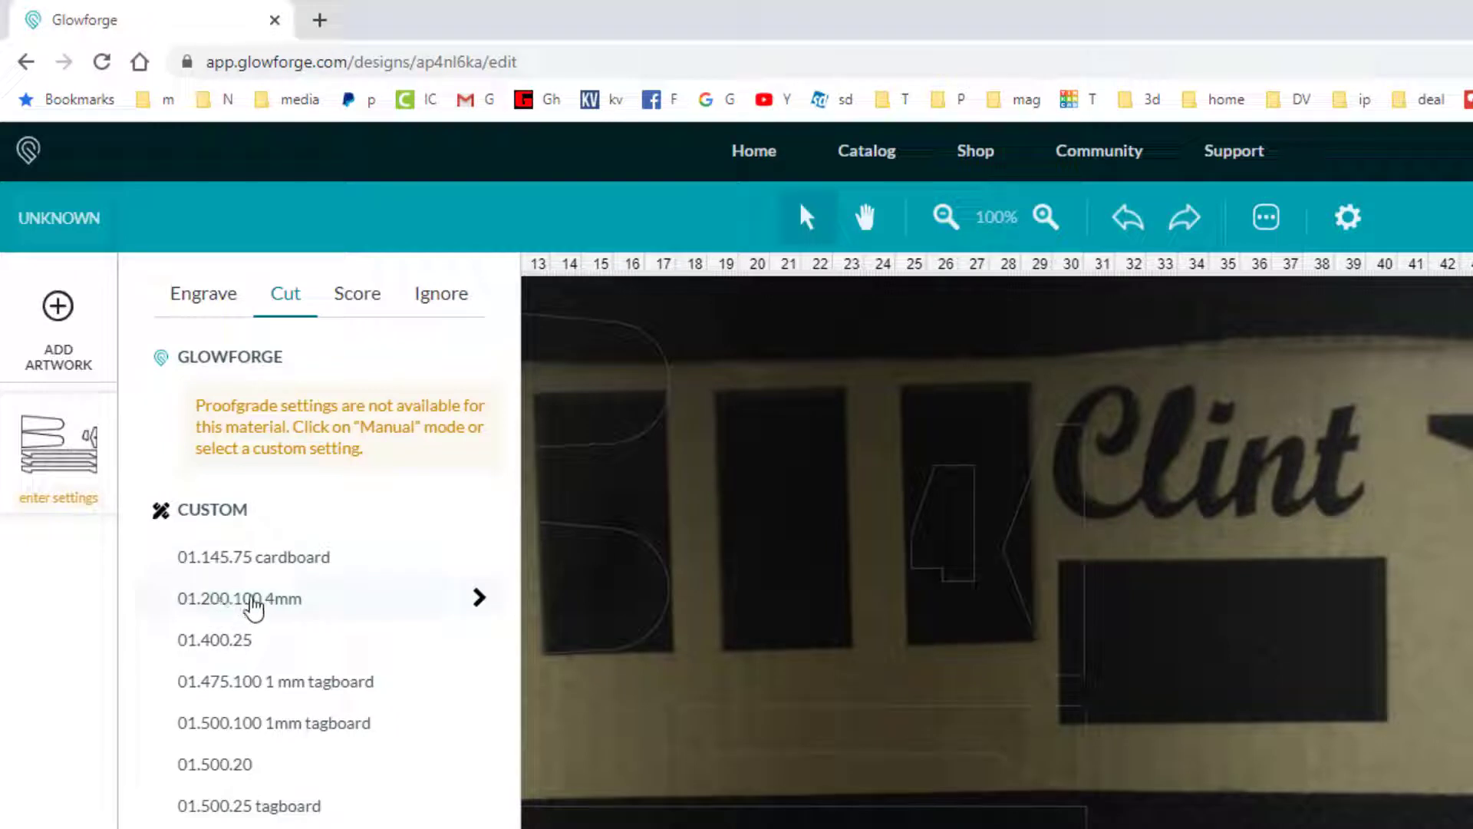
{"action": "left_click", "coordinate": [239, 598]}
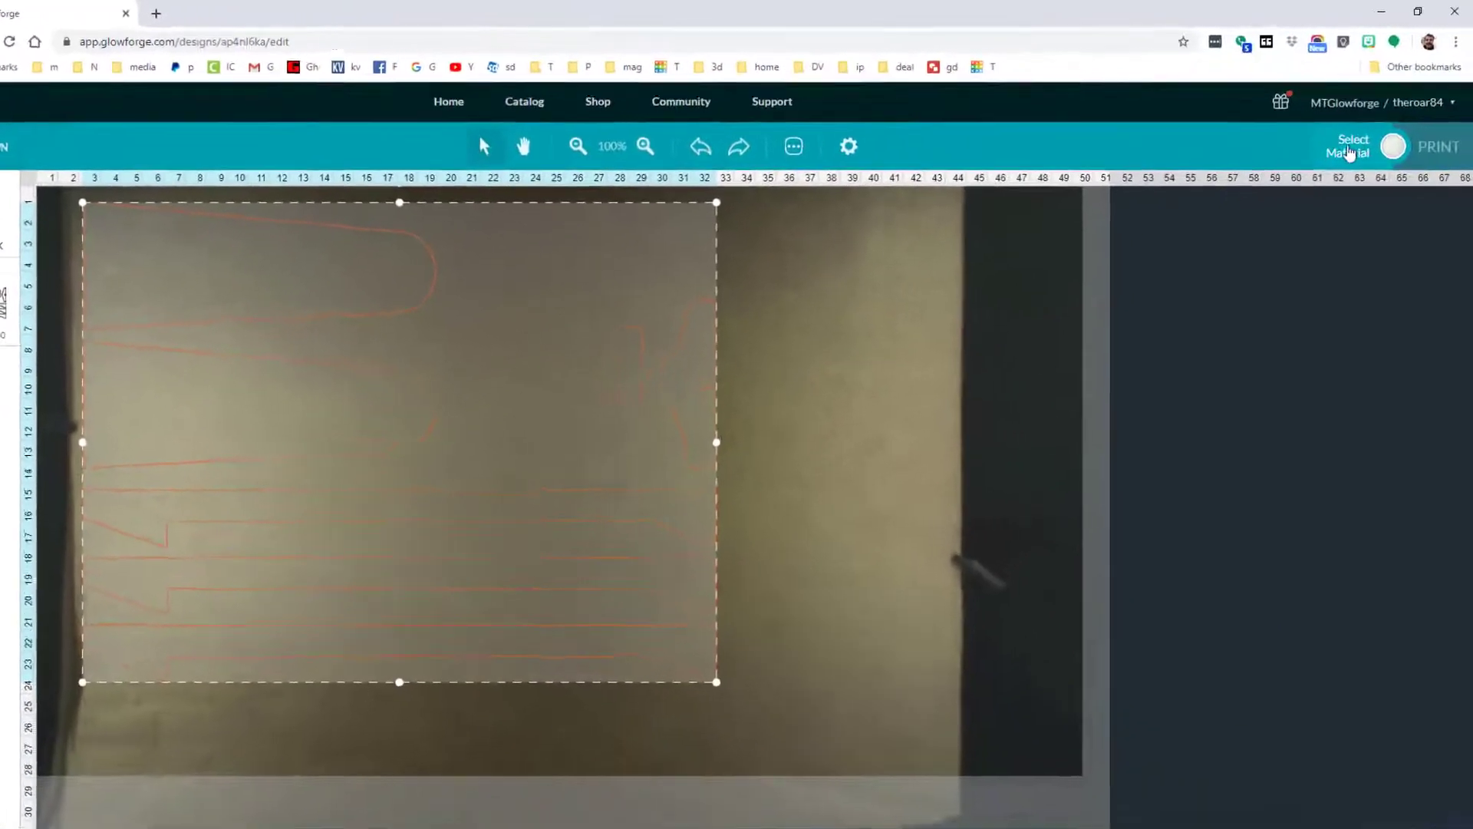
Step: Set an uncertified material of 4 mm thickness and start the glider print
{"action": "left_click", "coordinate": [1350, 146]}
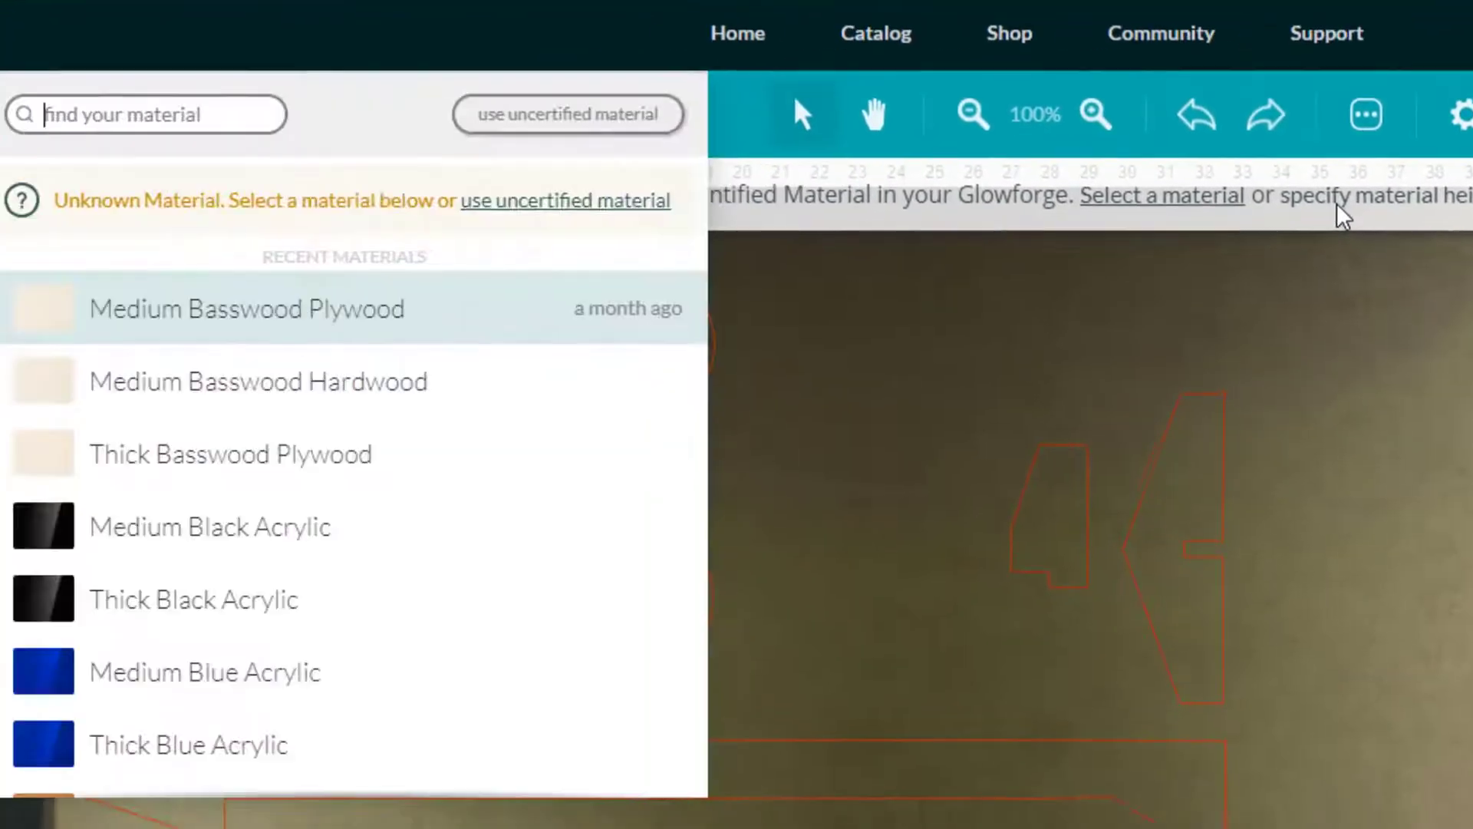
{"action": "left_click", "coordinate": [565, 114]}
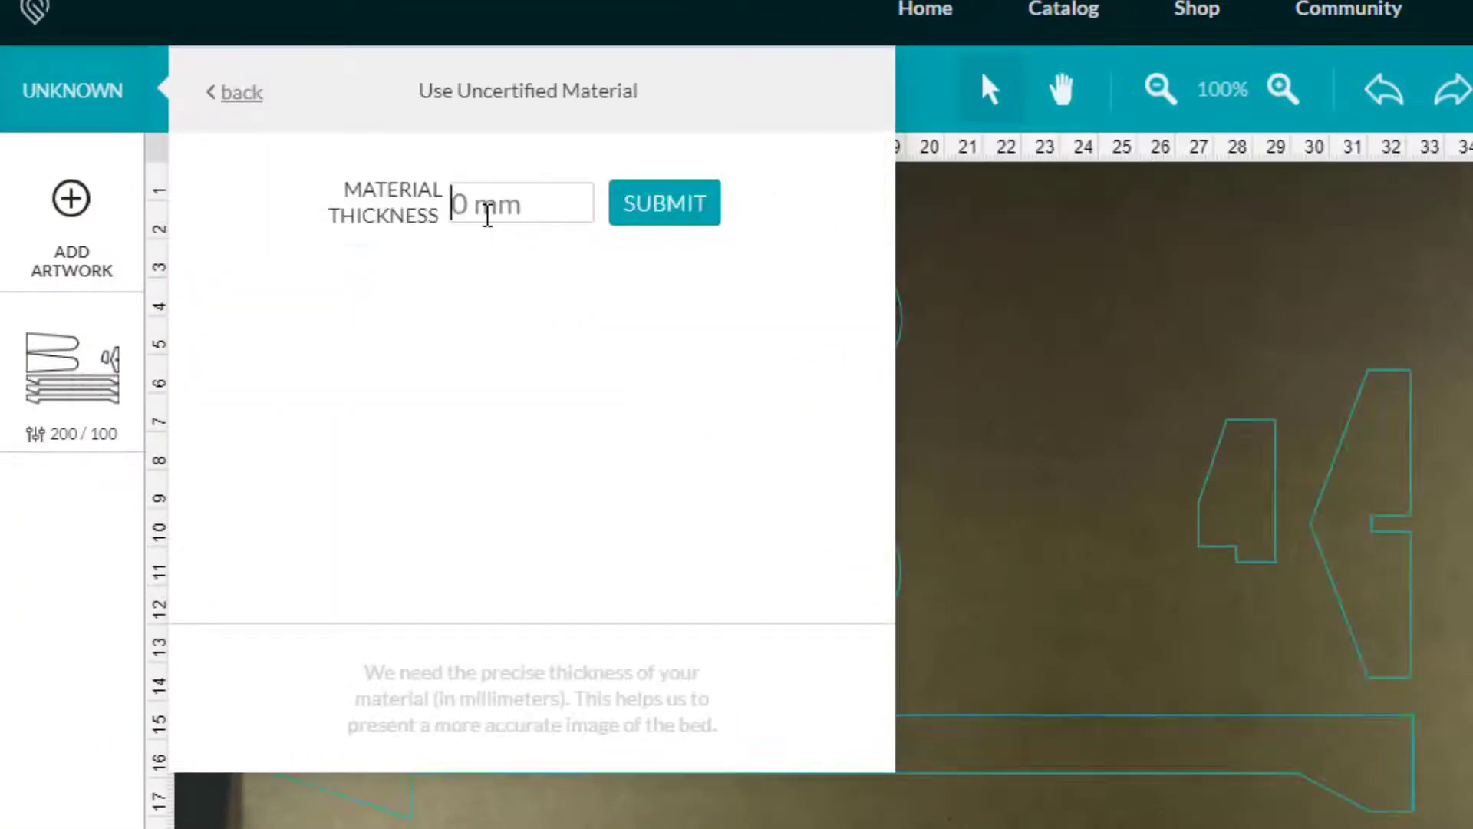
{"action": "type", "text": "4"}
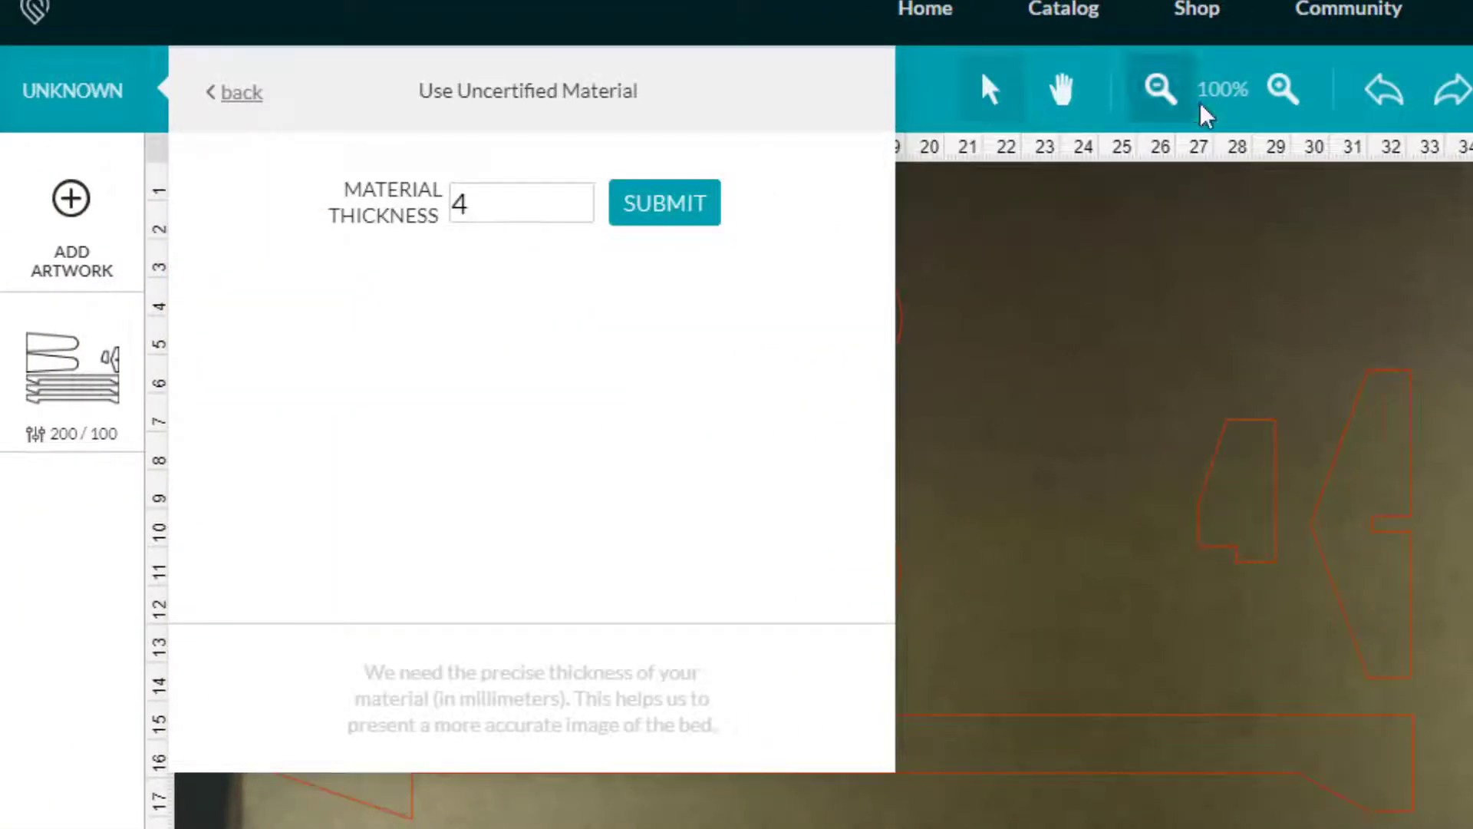
{"action": "left_click", "coordinate": [664, 202]}
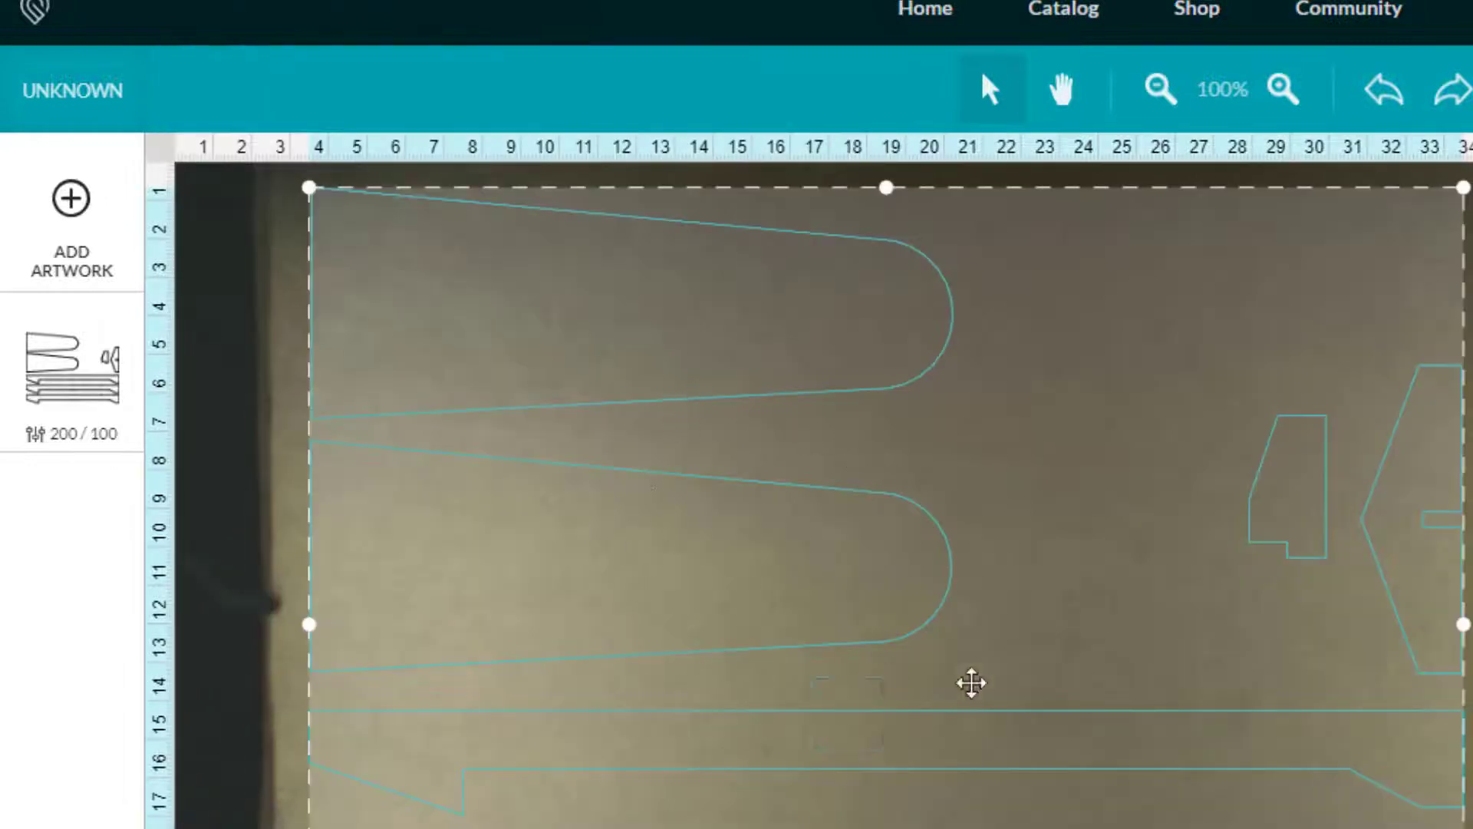
{"action": "left_click", "coordinate": [1438, 140]}
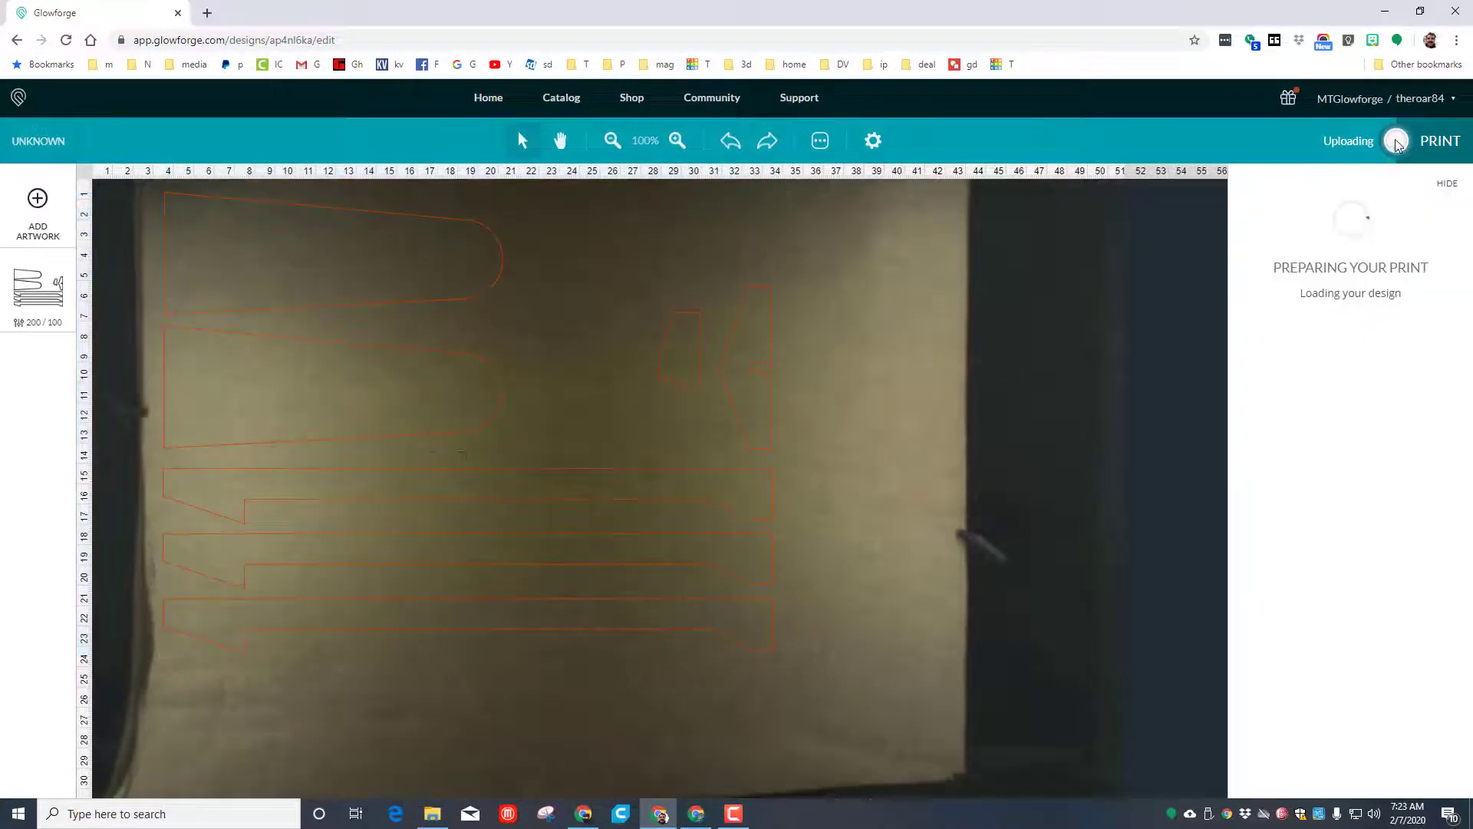